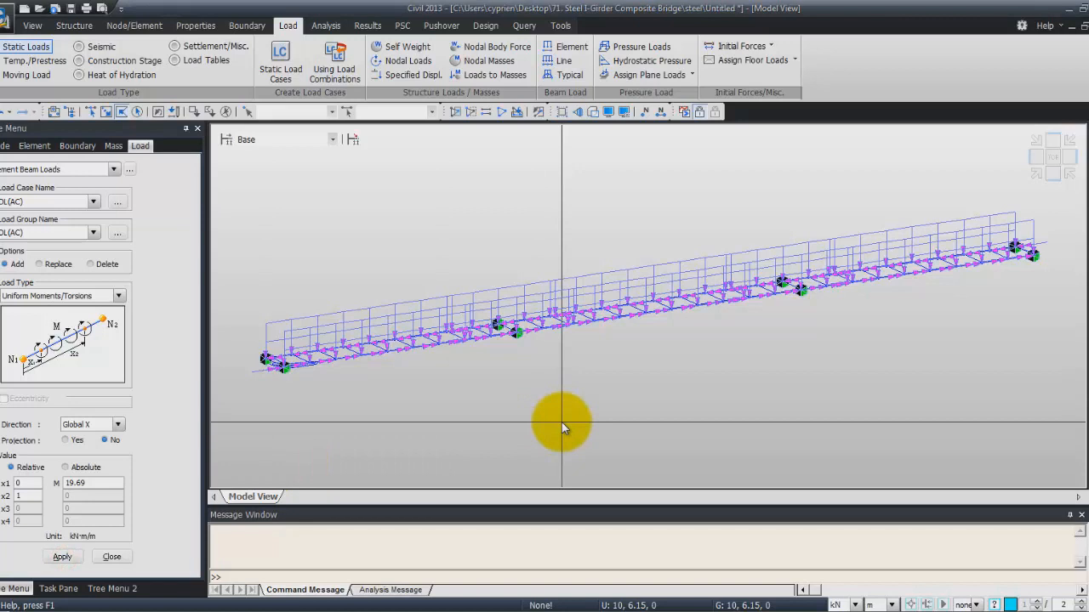
mouse_move(204, 379)
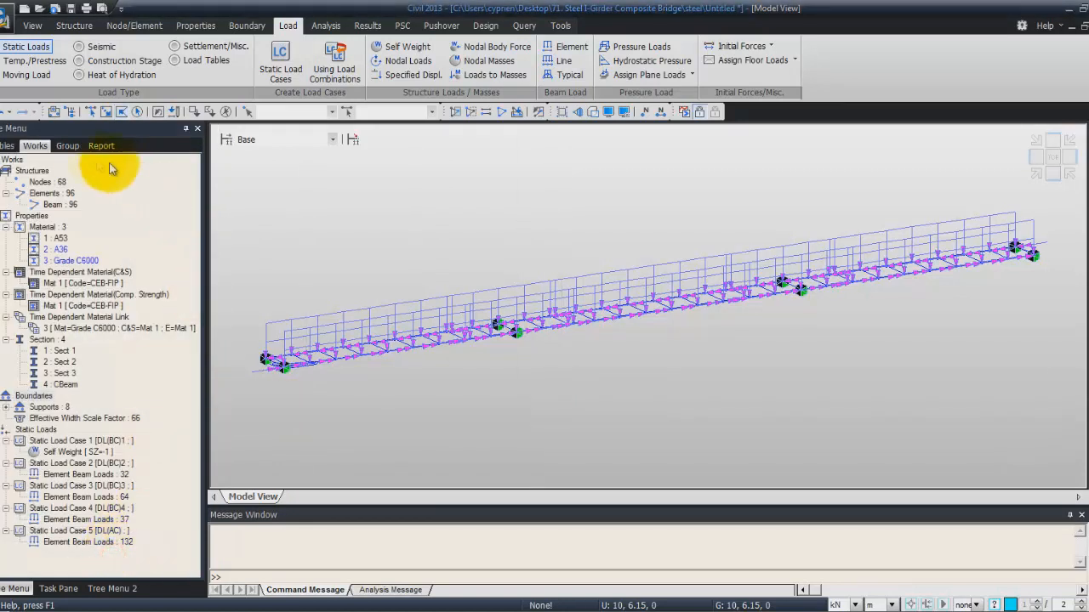
- Select all 68 nodes and 96 elements and assign them to SGroup
click(66, 146)
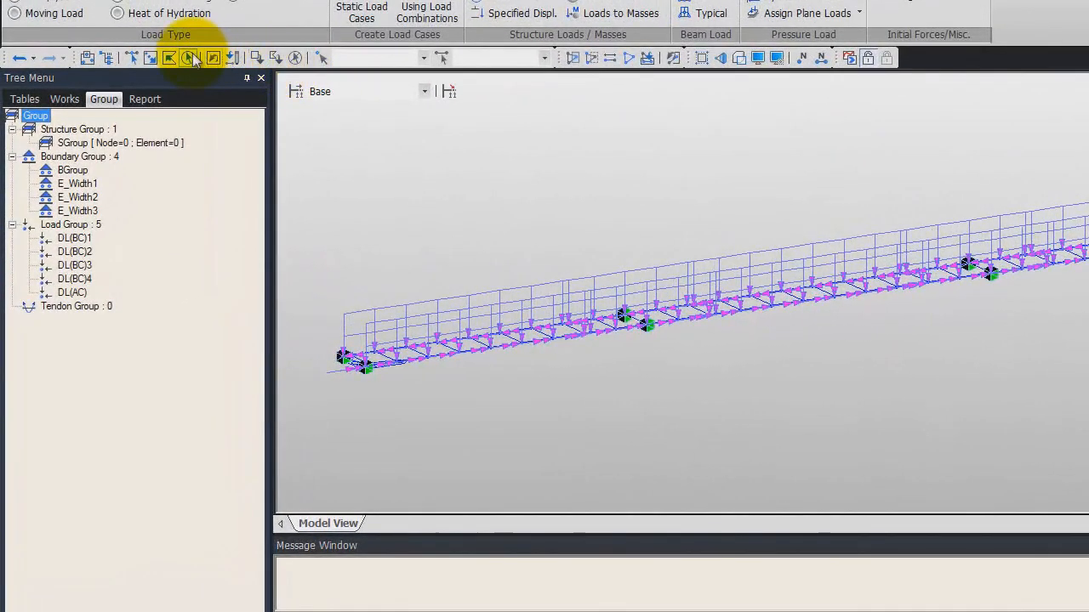
click(89, 143)
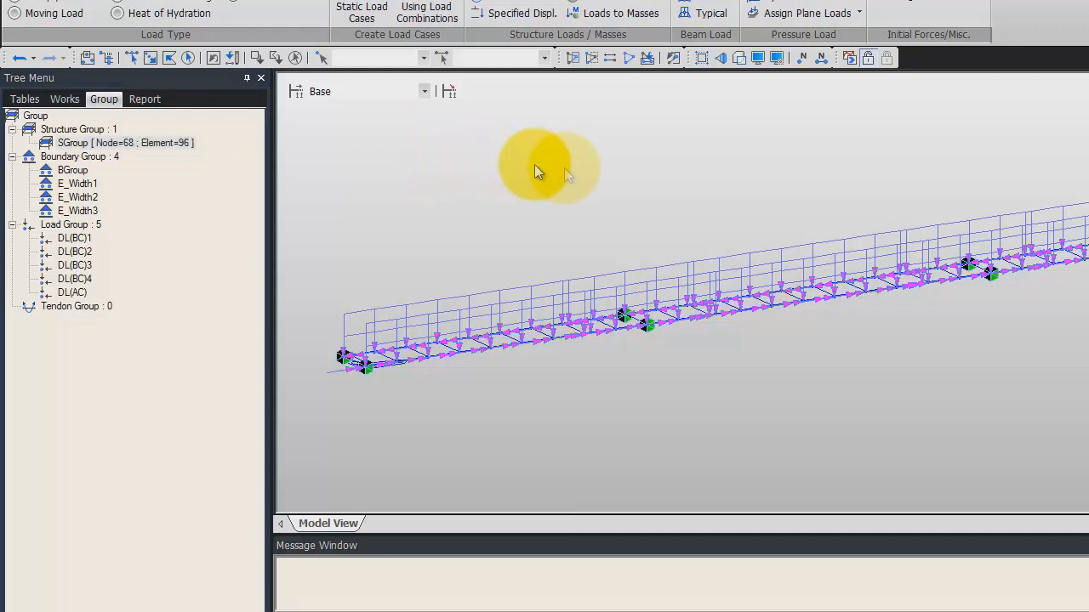
mouse_move(589, 170)
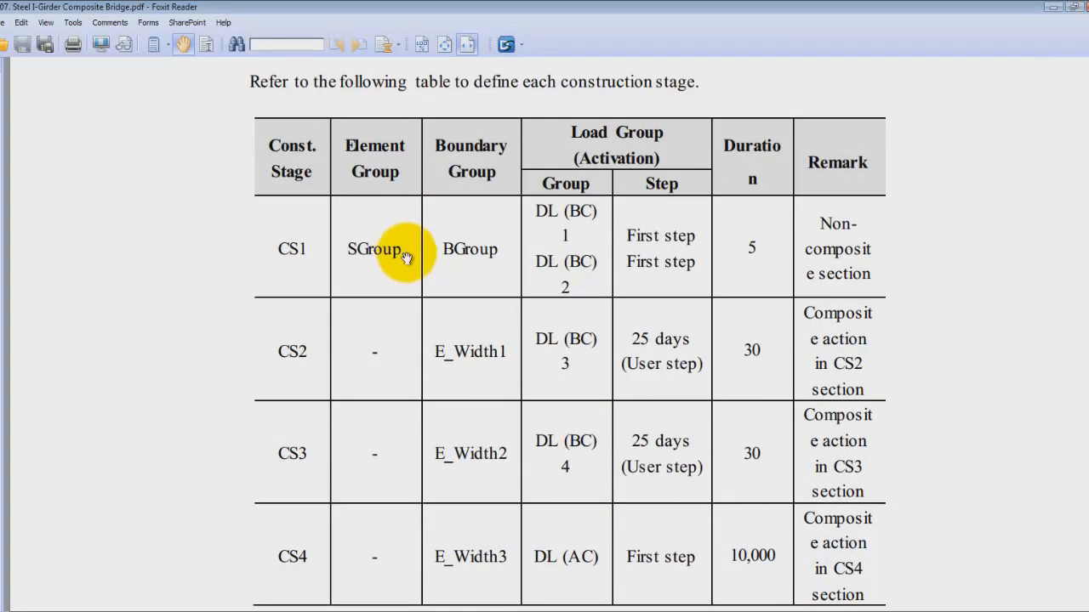
mouse_move(292, 249)
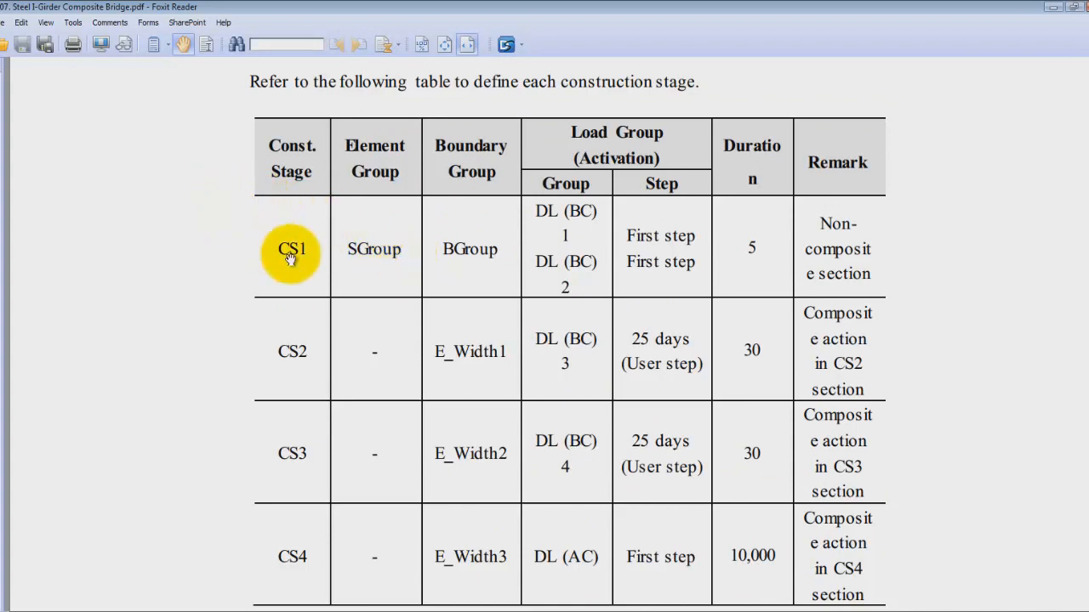
mouse_move(308, 492)
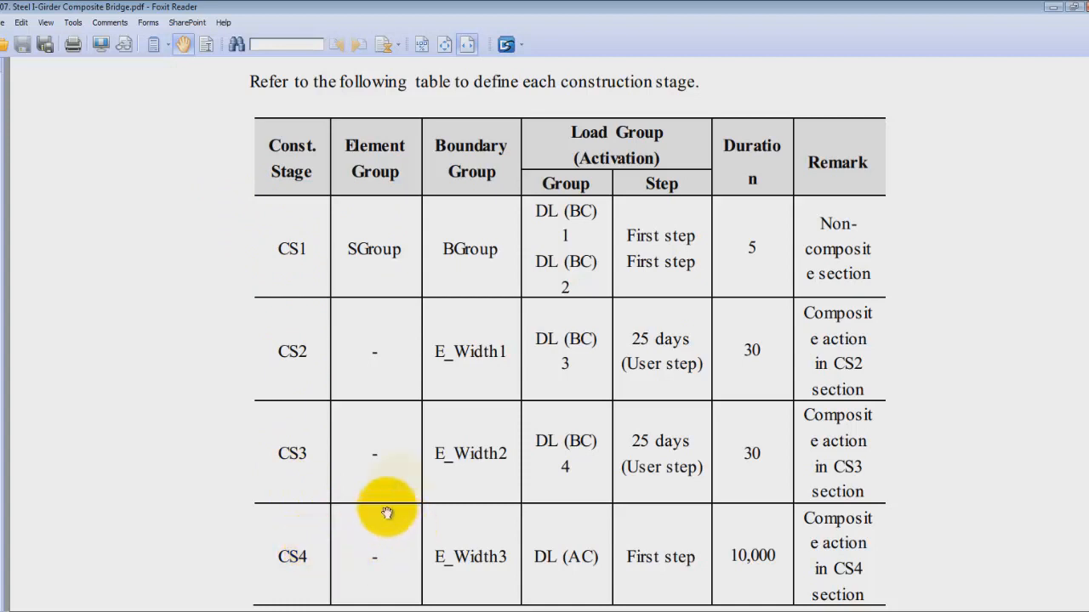
scroll(up, 3)
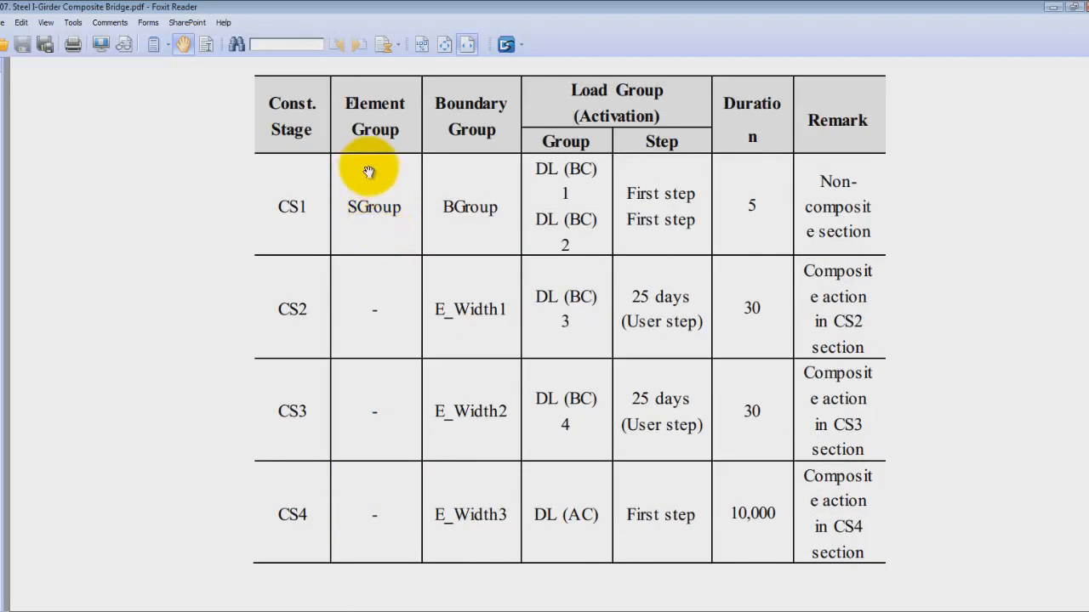
mouse_move(498, 513)
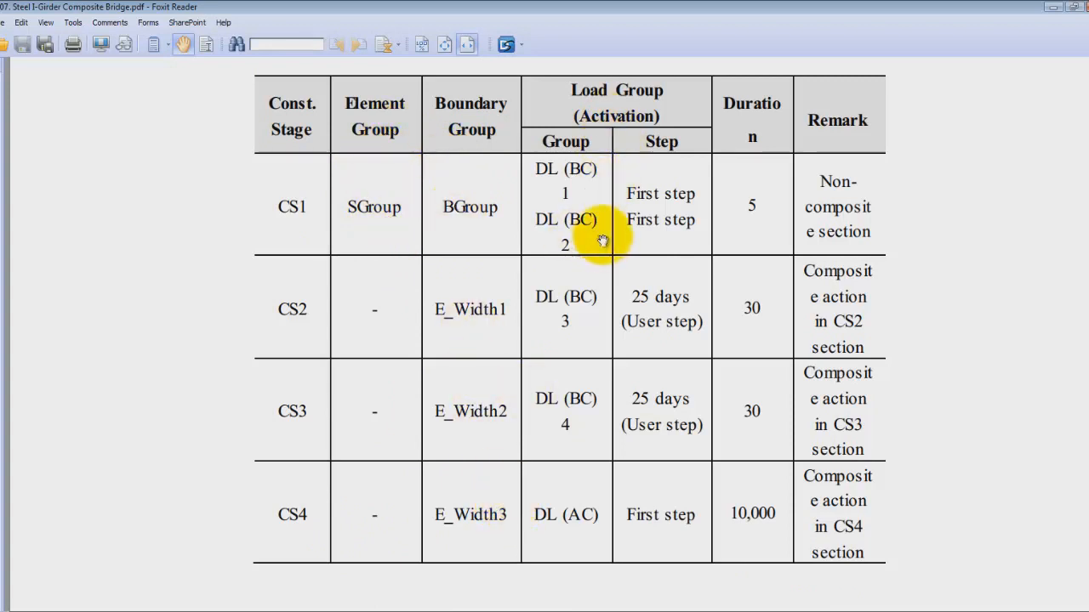
mouse_move(689, 241)
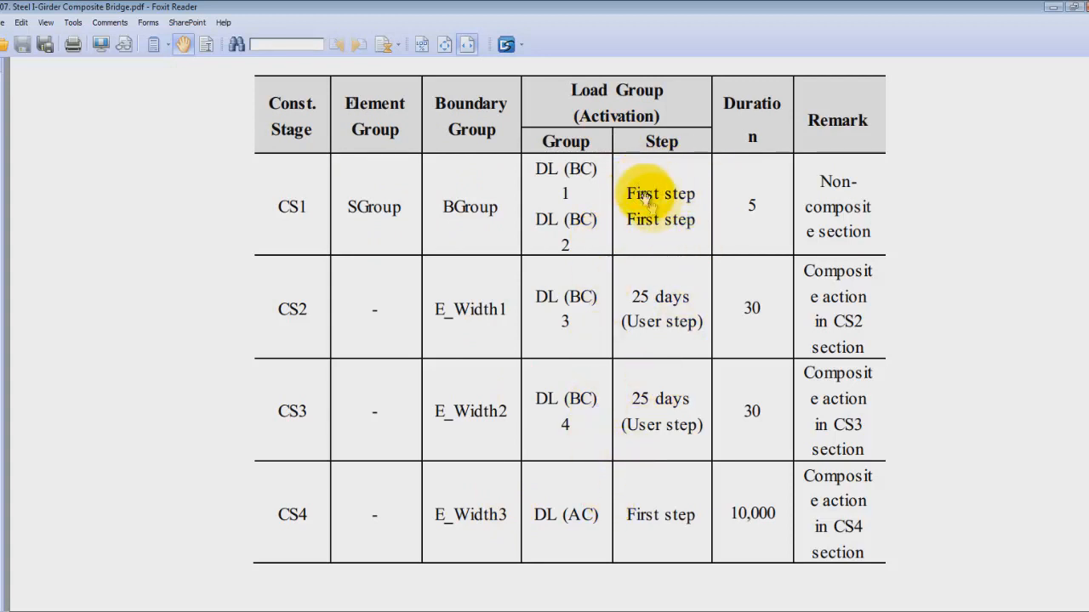
mouse_move(661, 515)
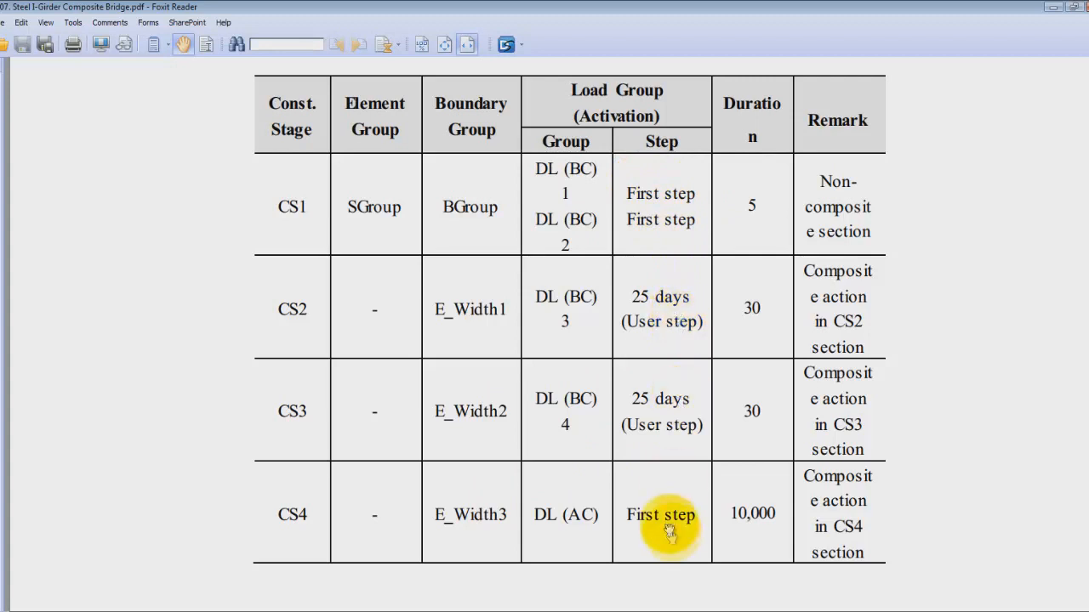
mouse_move(817, 204)
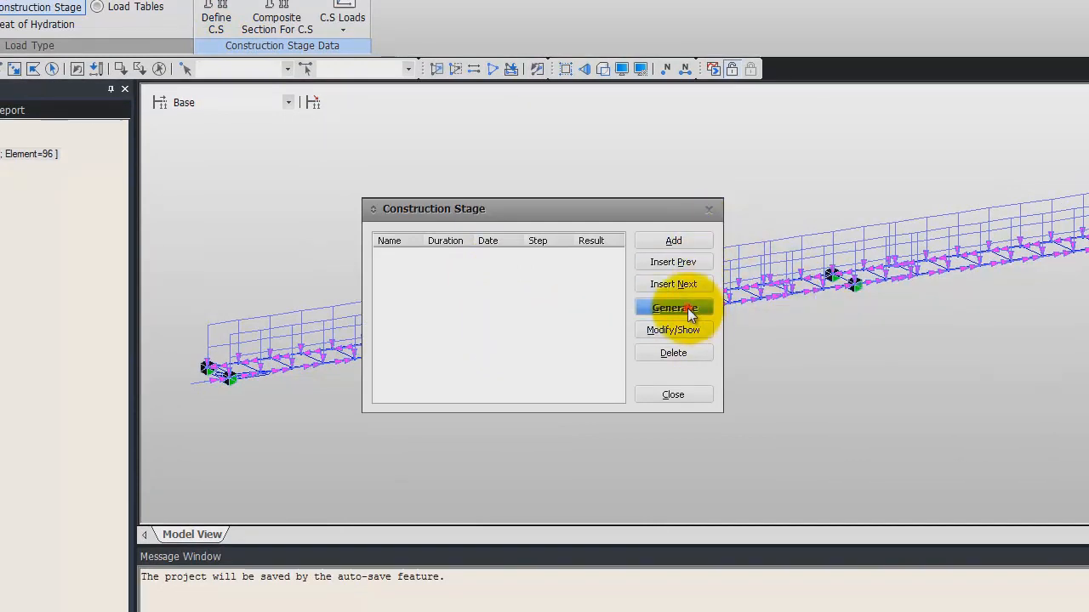
- Generate stages CS1 to CS4, each 30 days long with an additional step at day 25
click(673, 308)
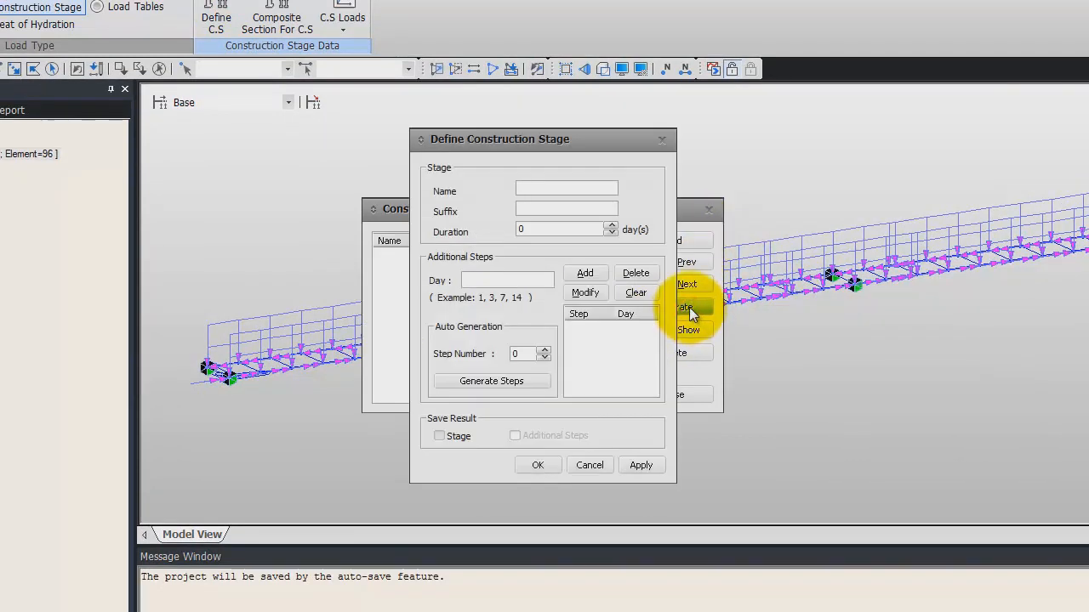
mouse_move(123, 272)
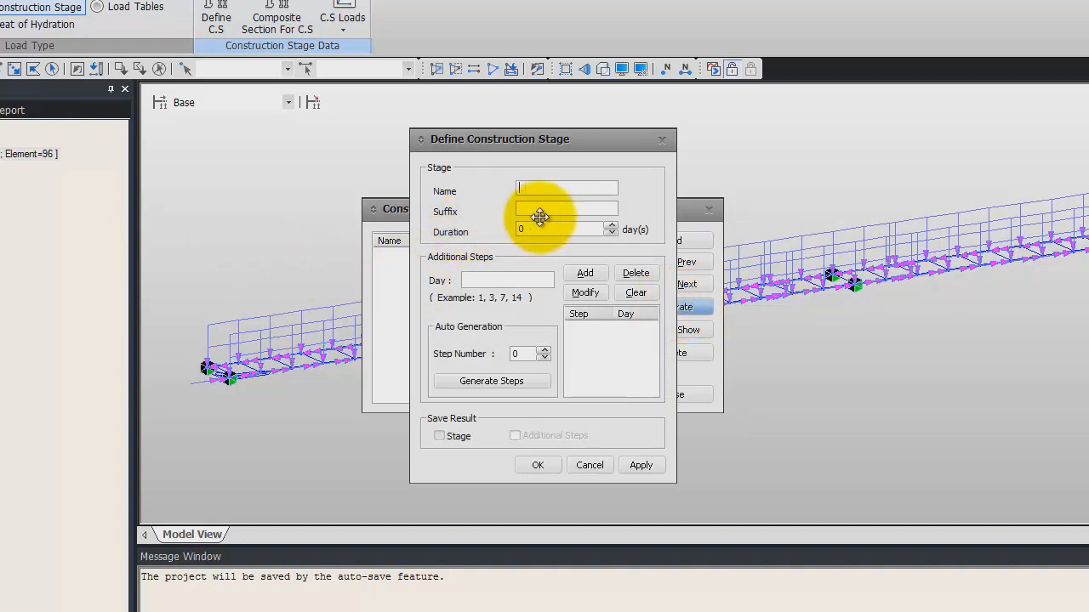
text(CS)
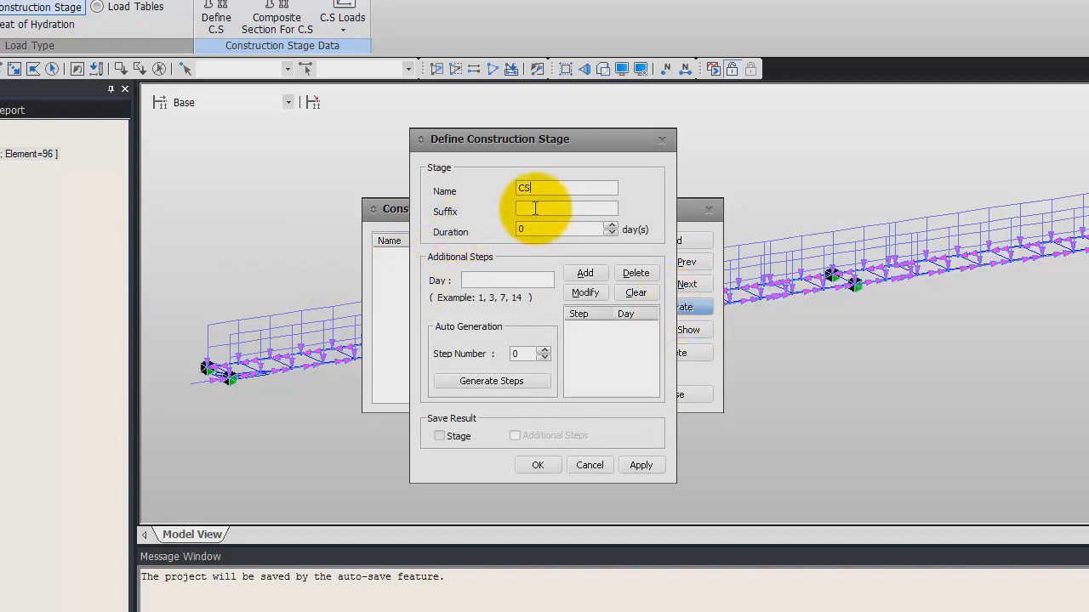
text(1to4)
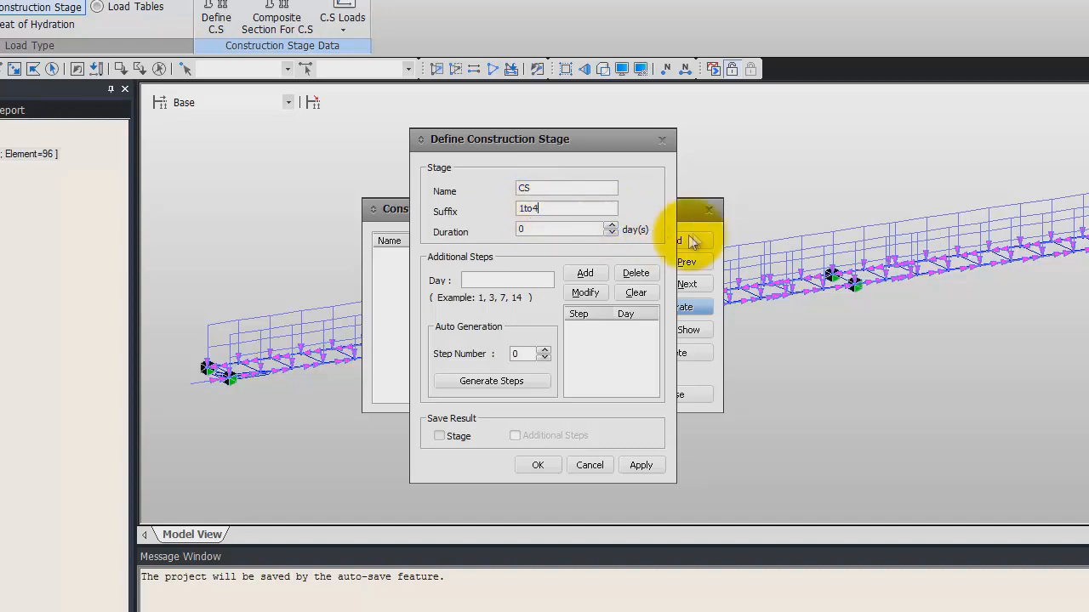
click(566, 229)
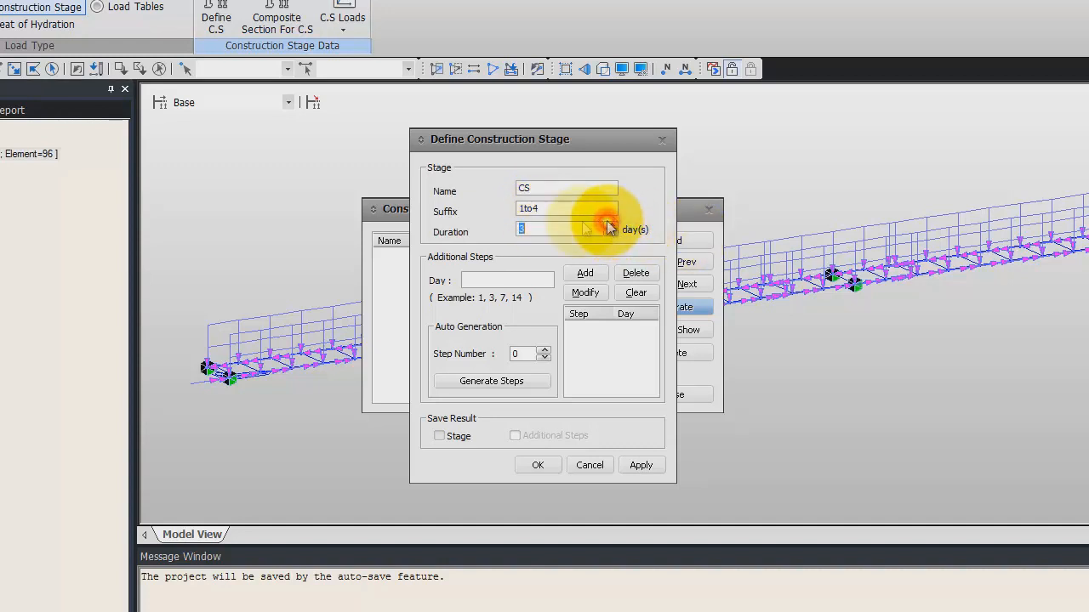
mouse_move(495, 219)
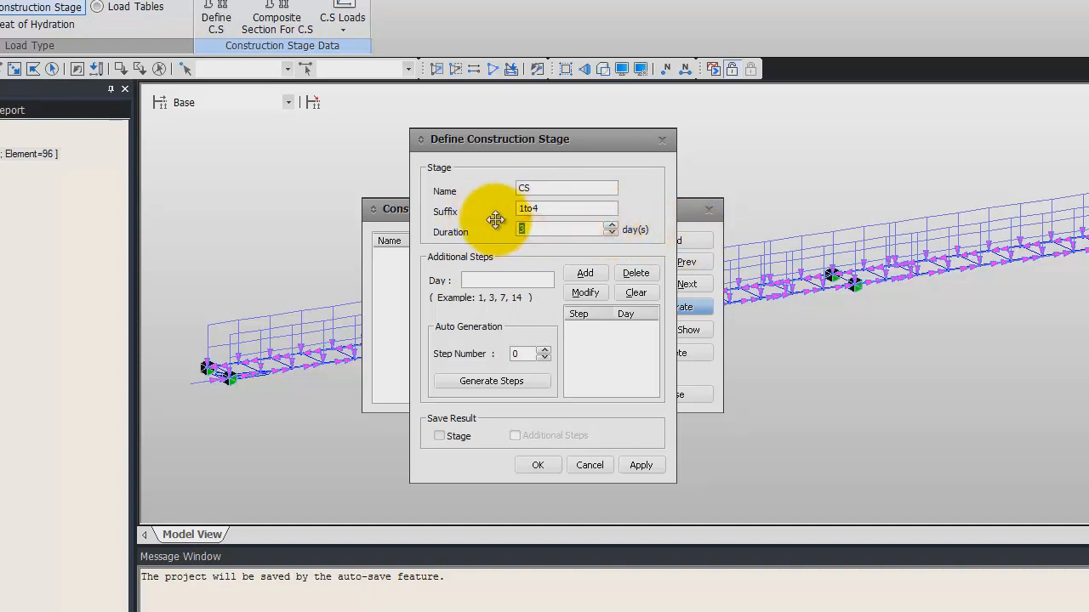
text(30)
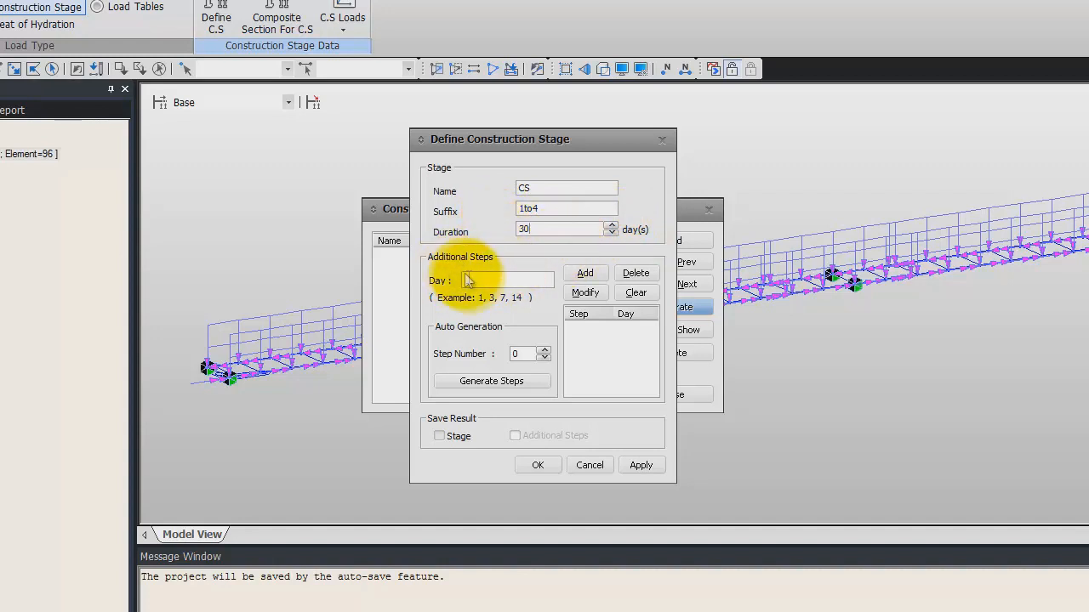
text(25)
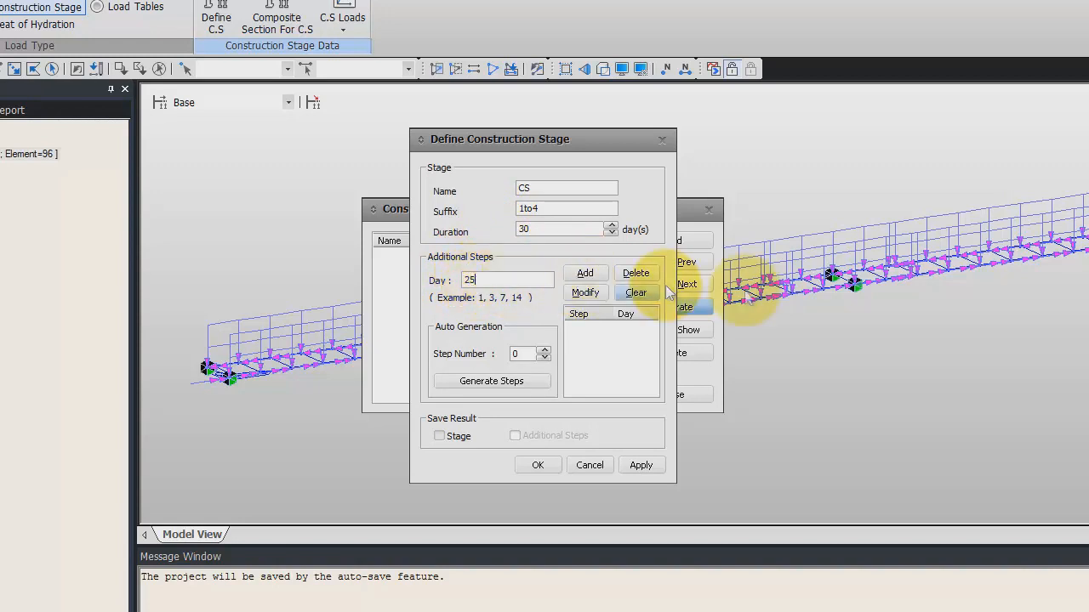
click(585, 273)
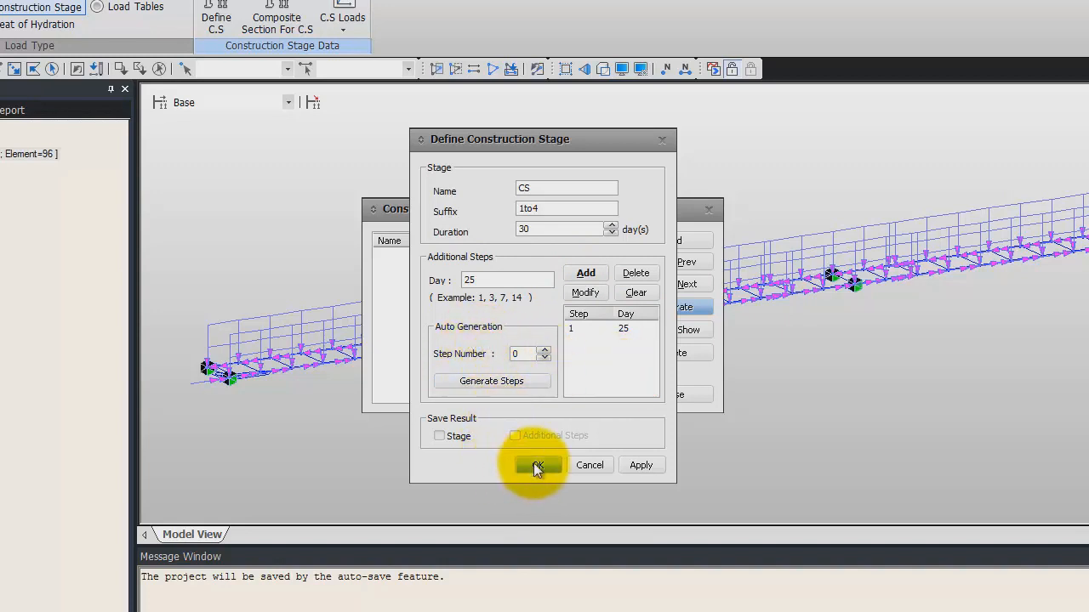
mouse_move(564, 467)
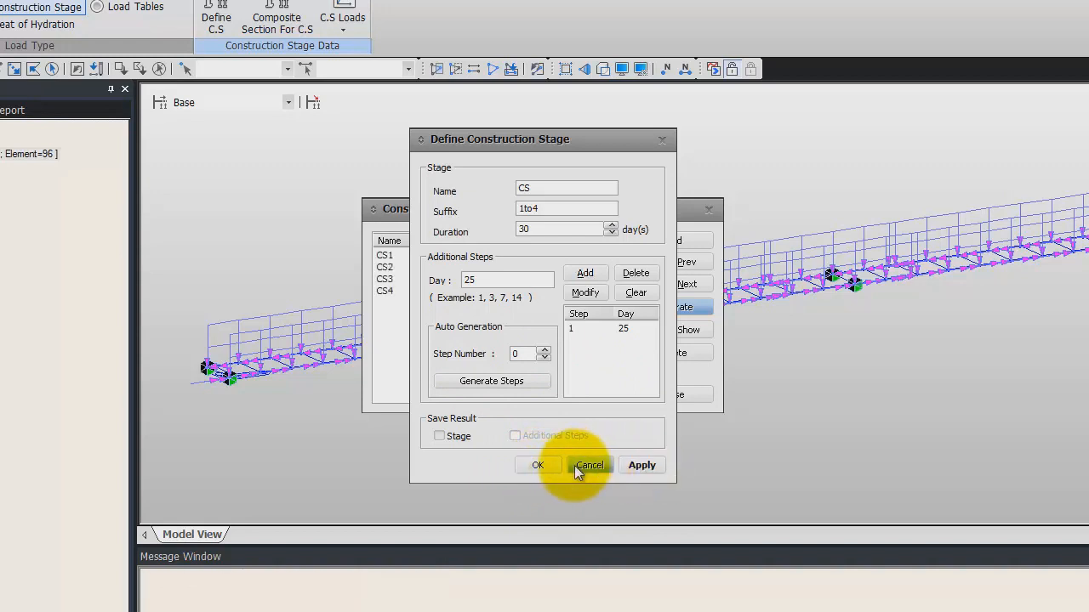
click(589, 466)
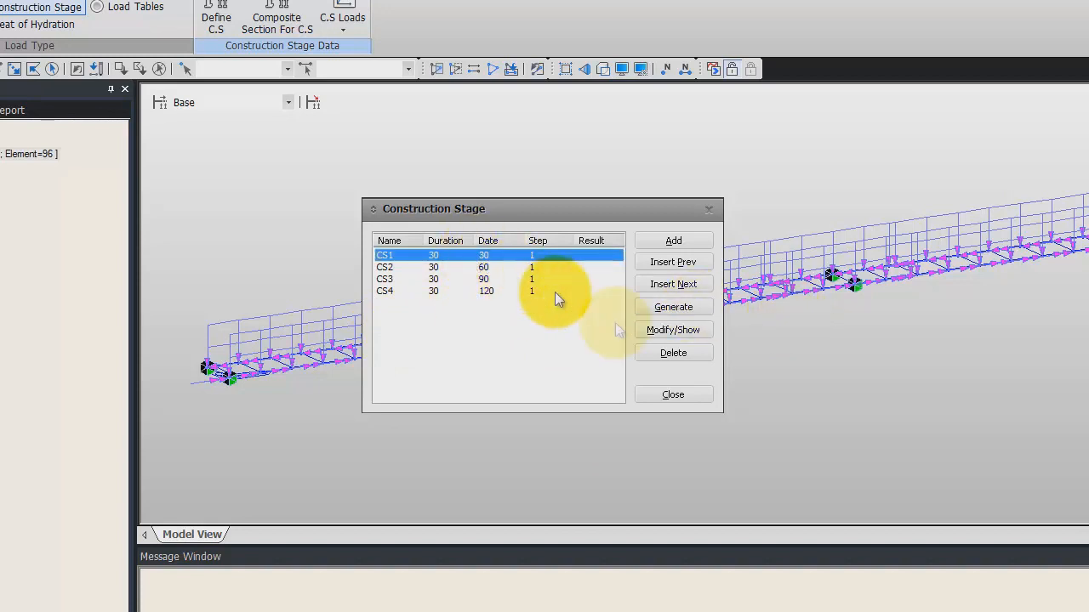
- Remove the day-25 additional step from stage CS1
click(673, 330)
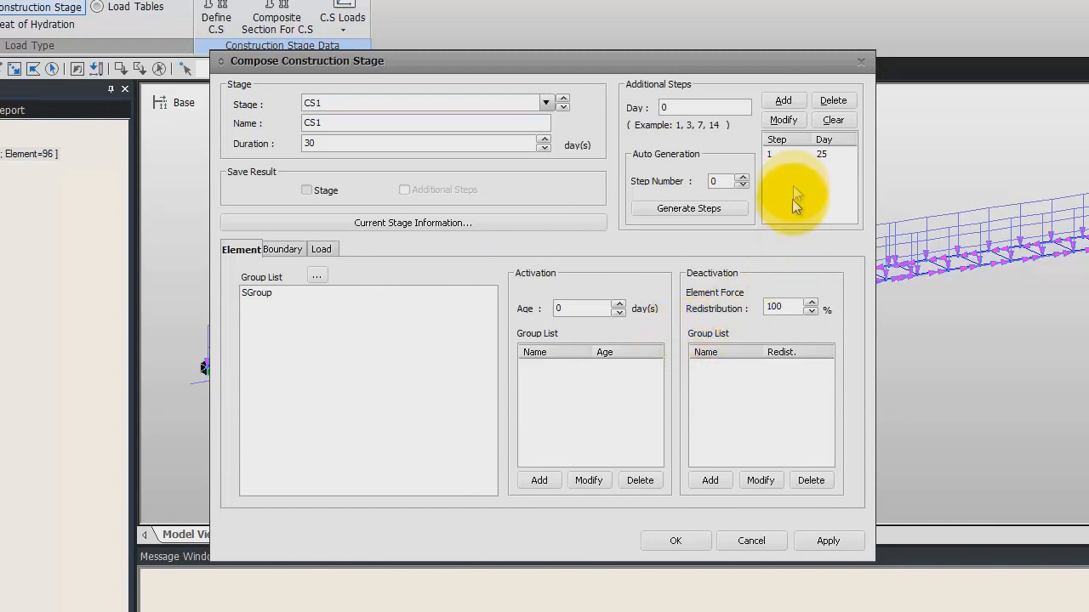
click(799, 154)
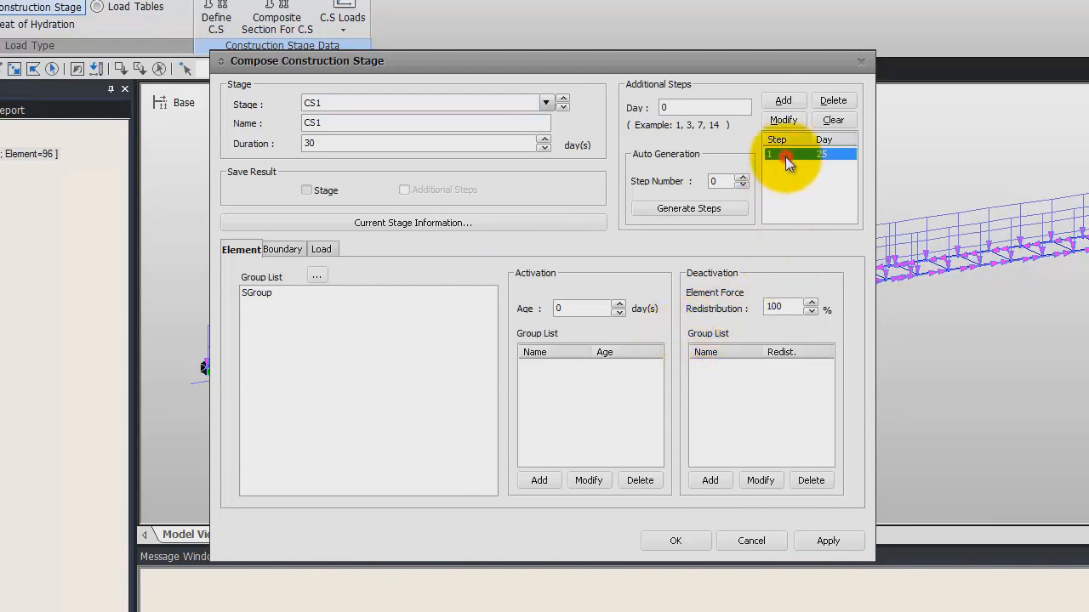
click(832, 99)
text(5)
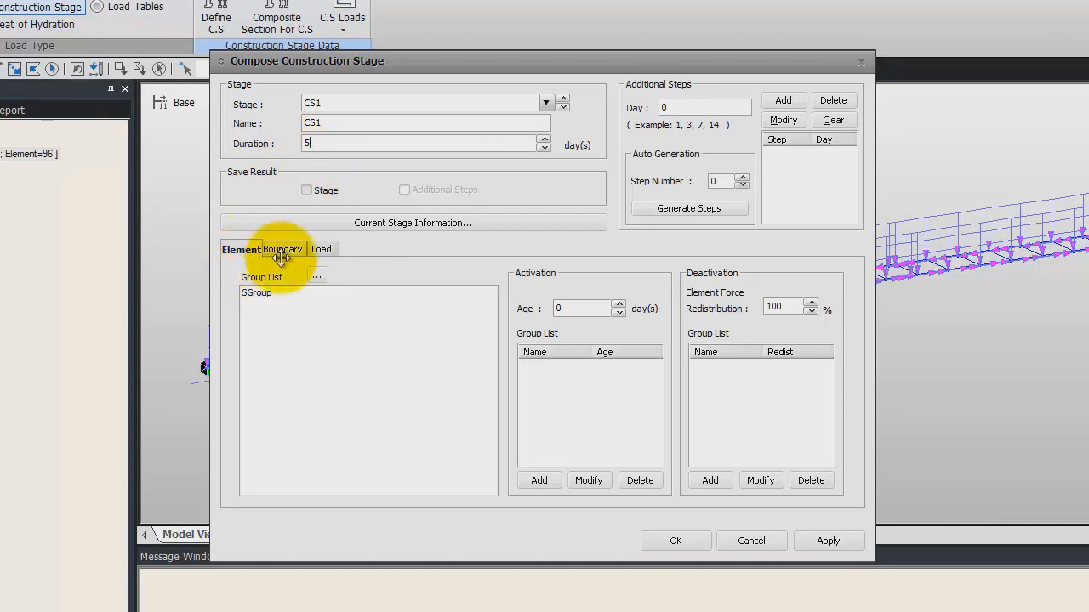
mouse_move(351, 249)
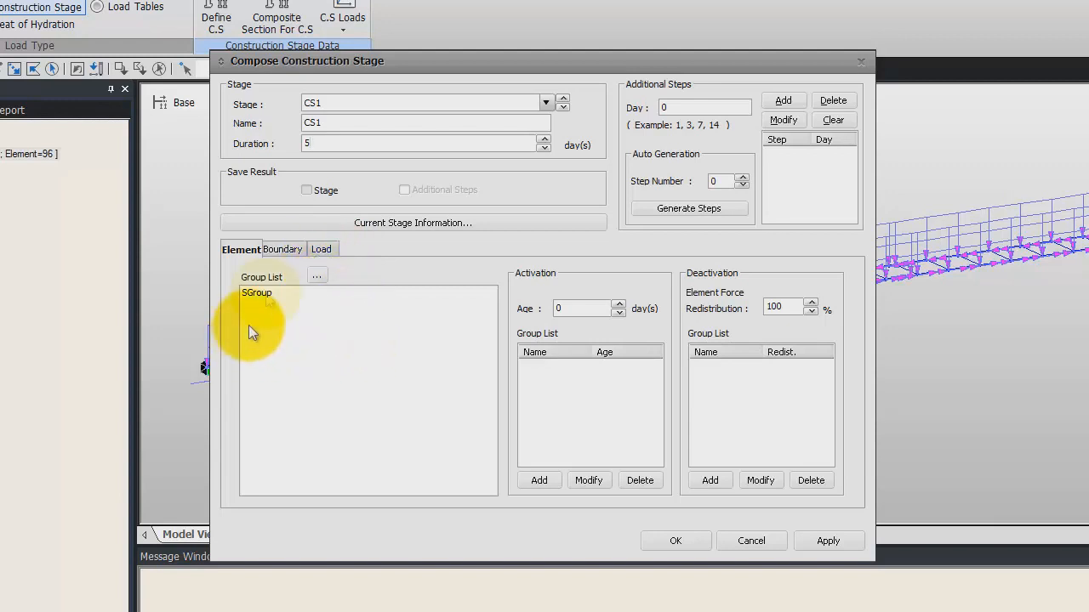
mouse_move(268, 298)
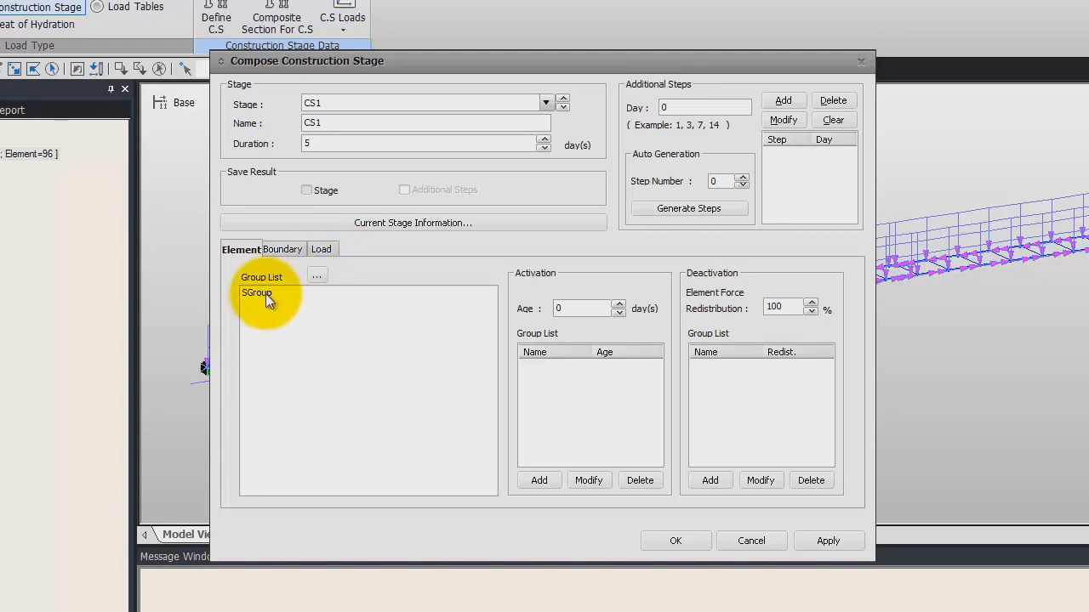
- Activate element group SGroup at age 0 in CS1
click(257, 292)
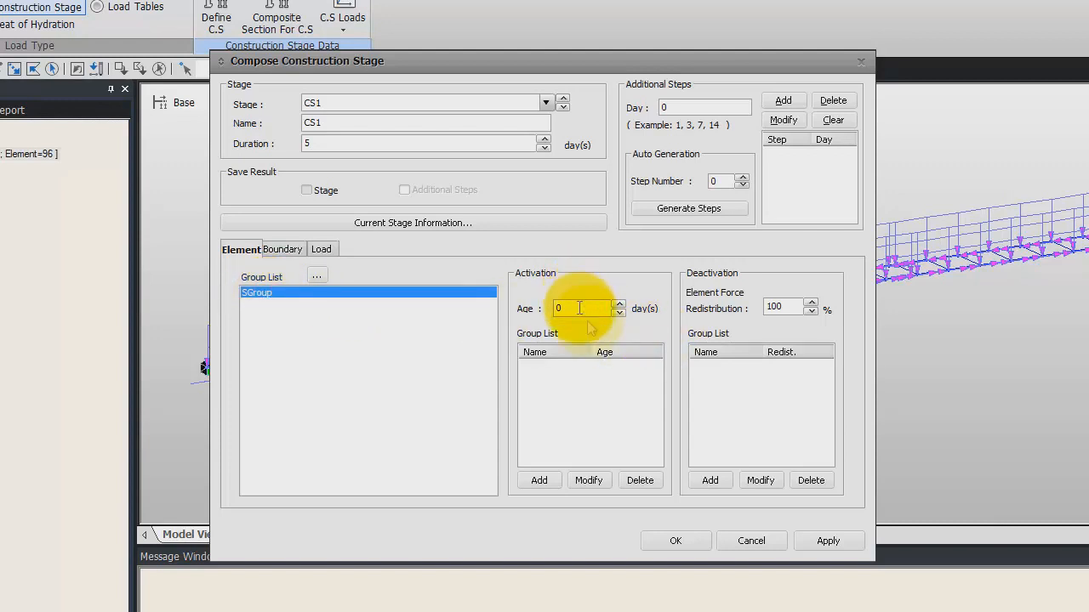
click(538, 480)
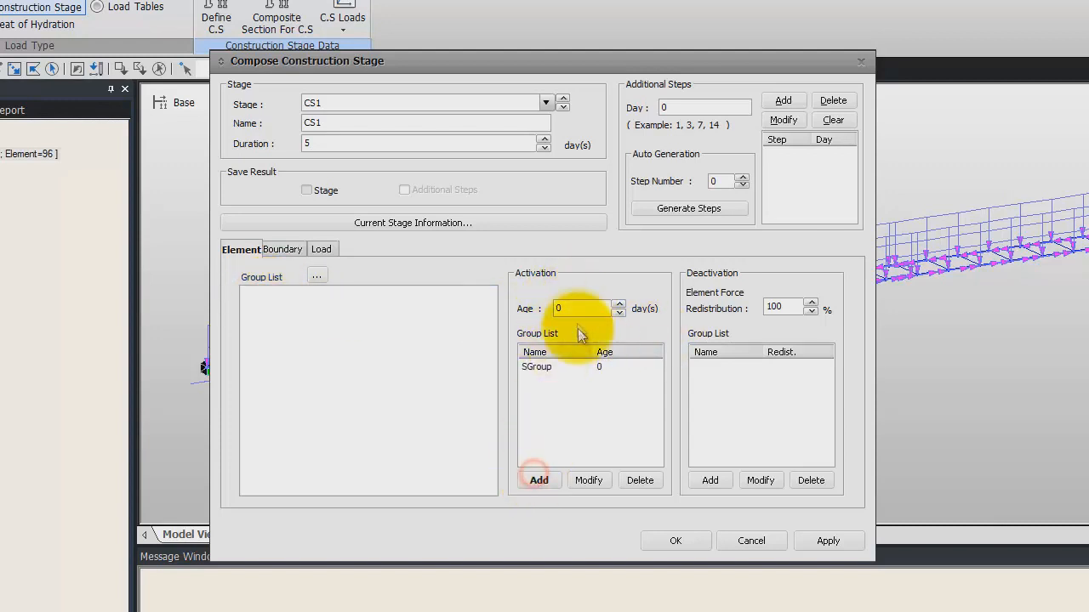
mouse_move(292, 312)
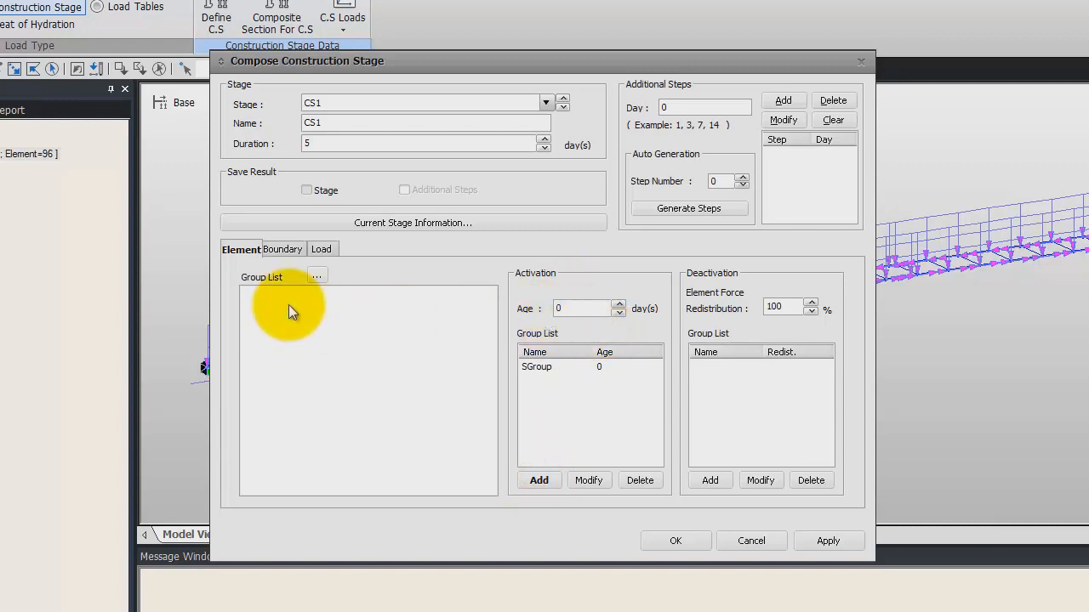
click(282, 248)
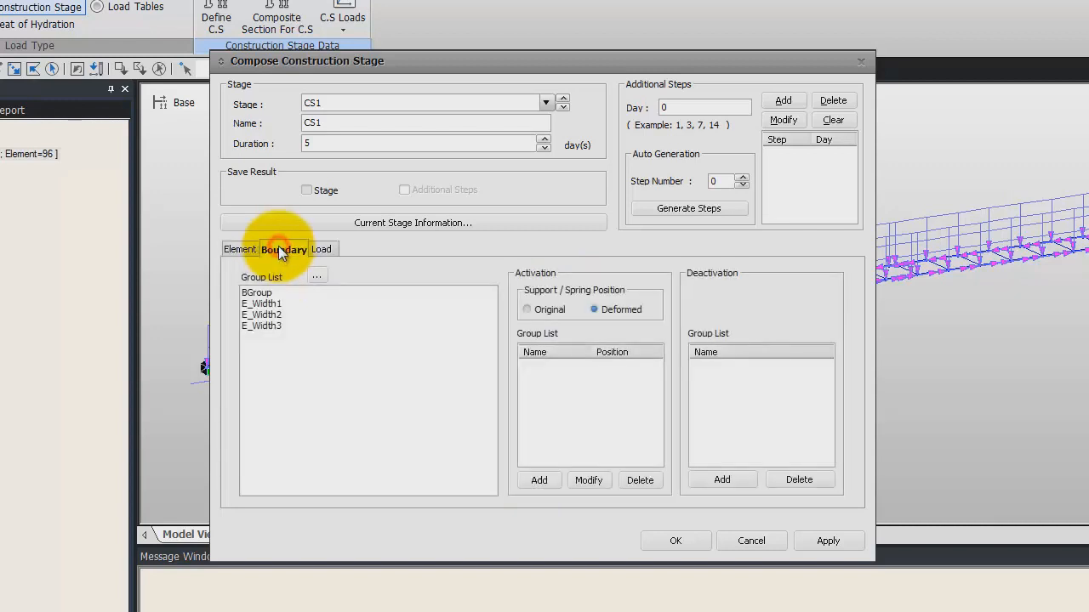
- Activate BGroup (deformed) and loads DL(BC)1 and DL(BC)2 from the first day, then save CS1
click(257, 293)
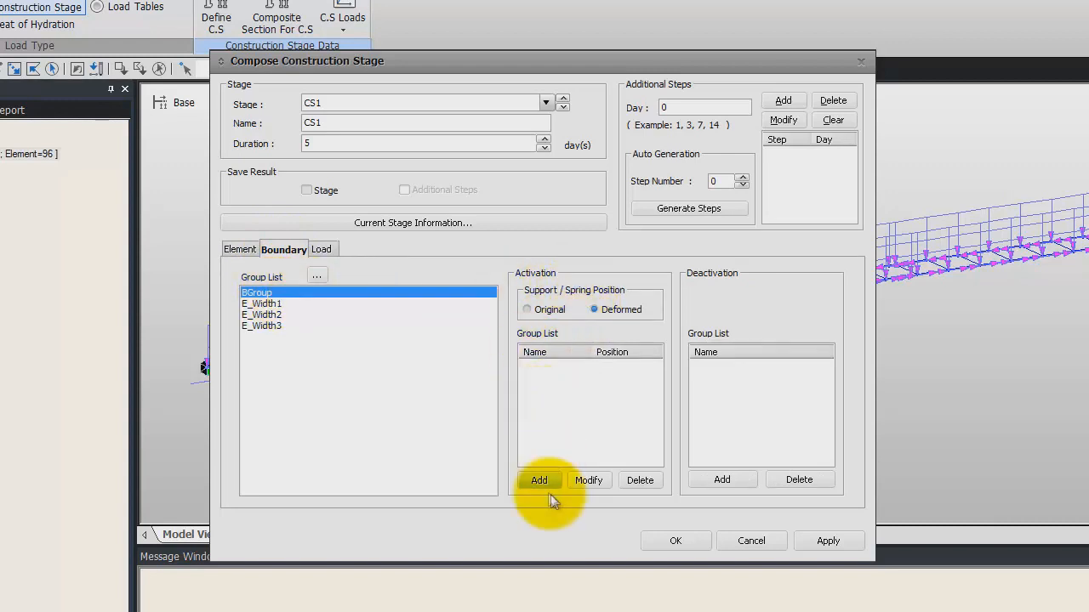
click(539, 480)
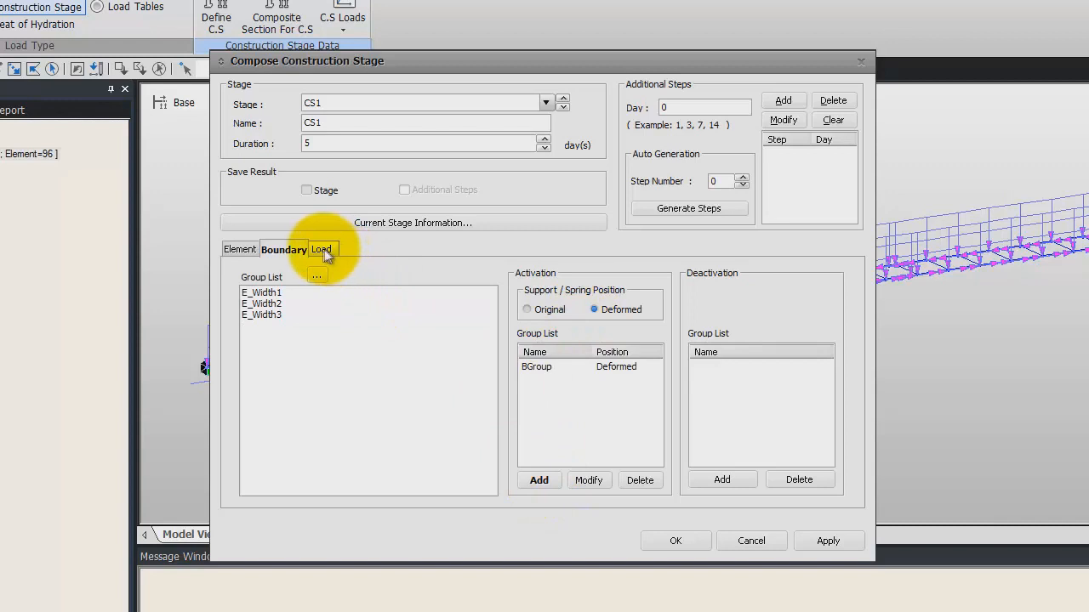
click(322, 249)
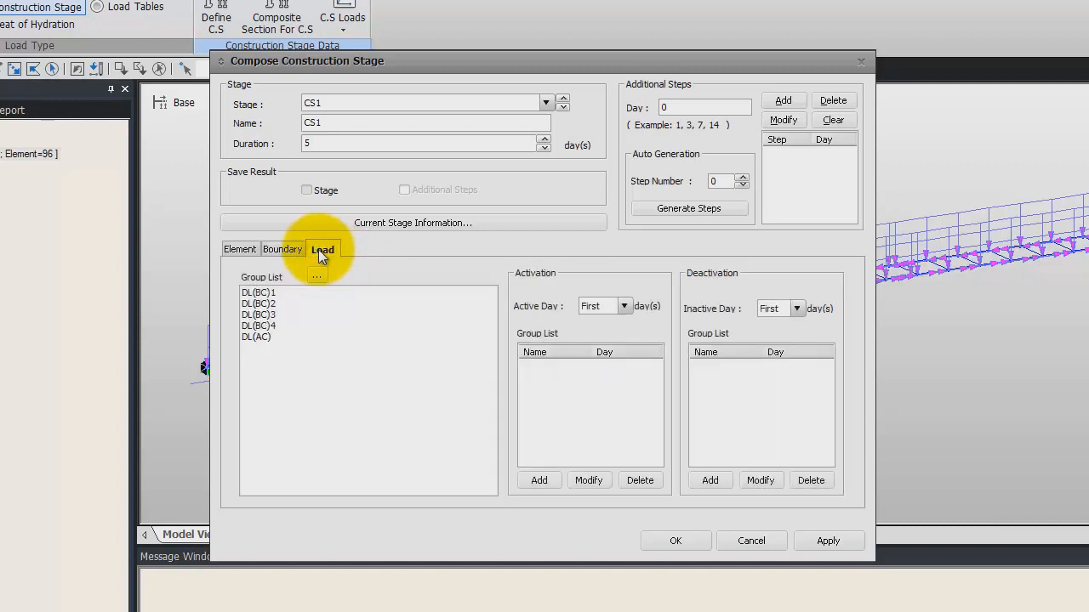
click(257, 292)
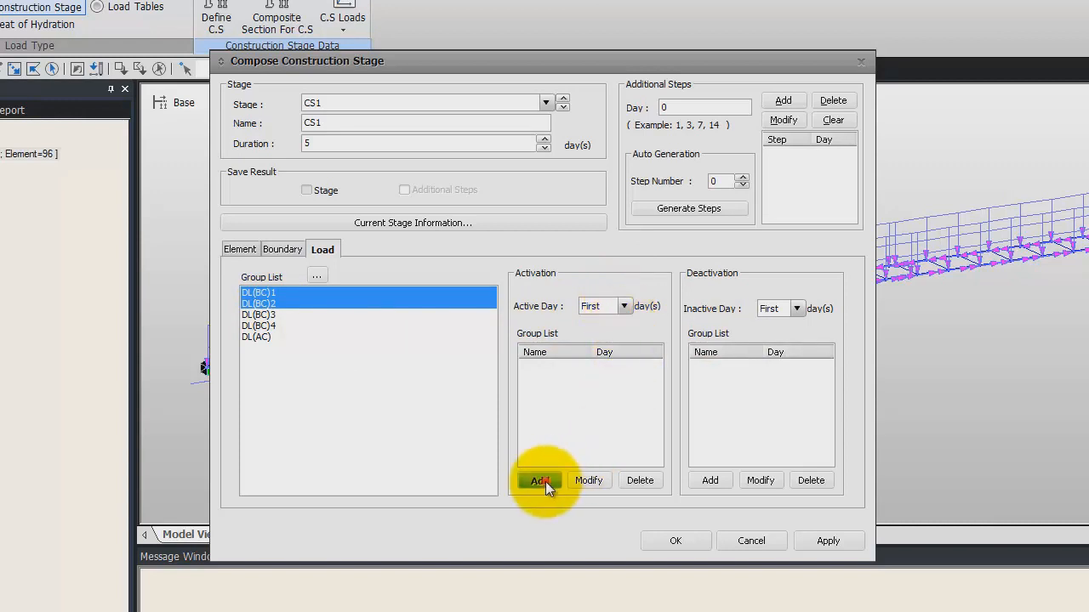
click(538, 480)
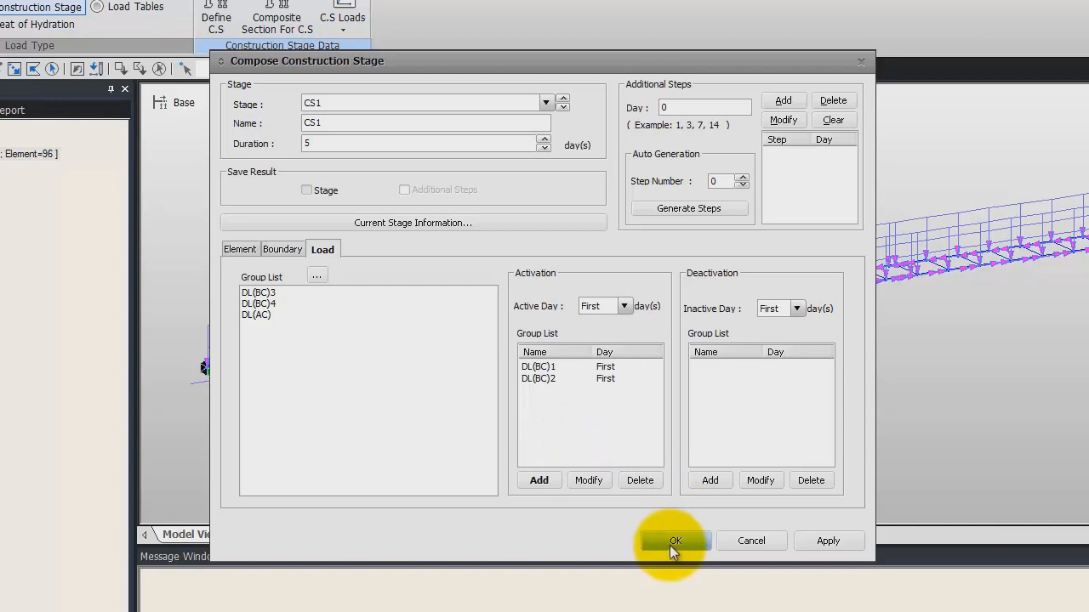
click(675, 541)
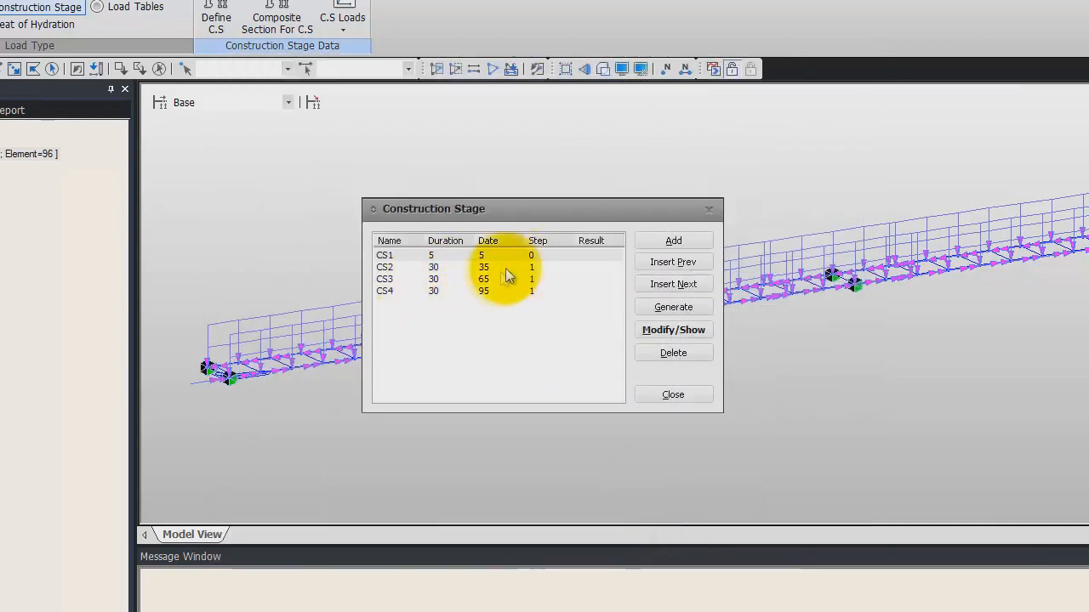
- Activate boundary group E_Width1 at its deformed position in stage CS2
click(395, 267)
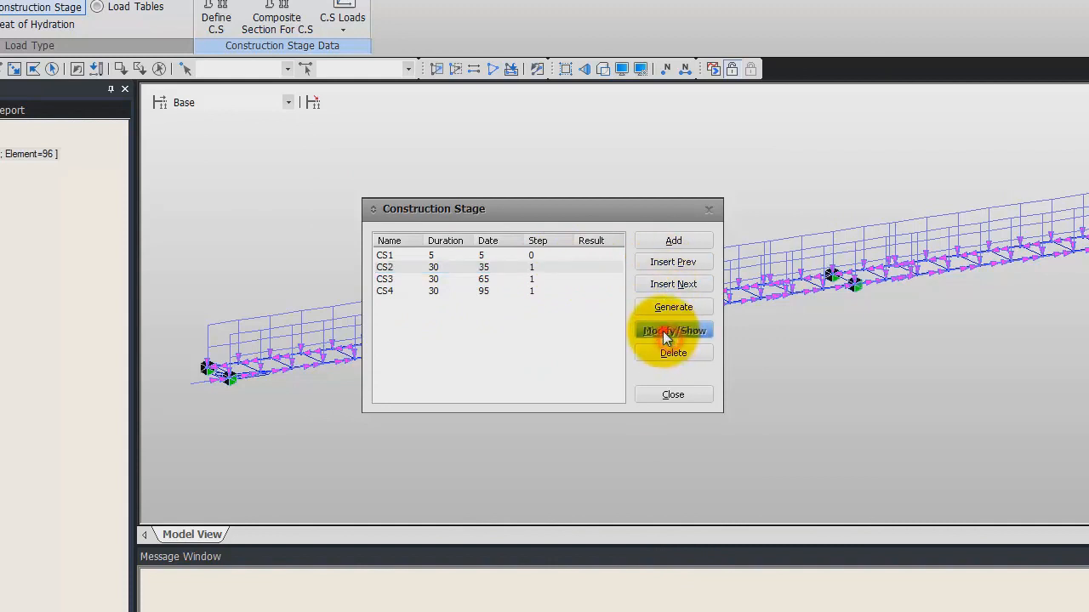
click(673, 330)
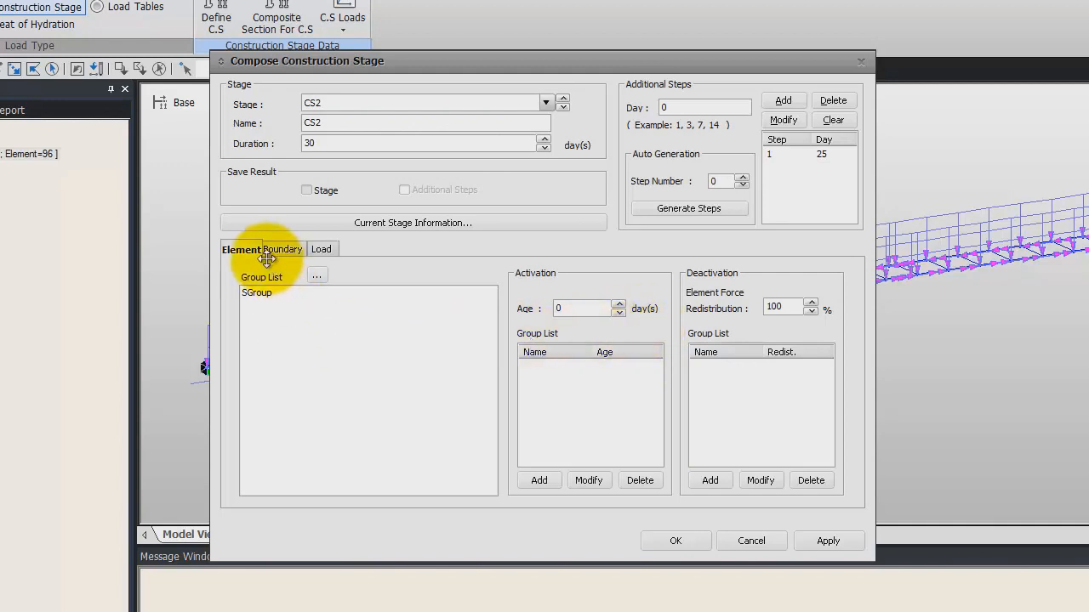
click(279, 248)
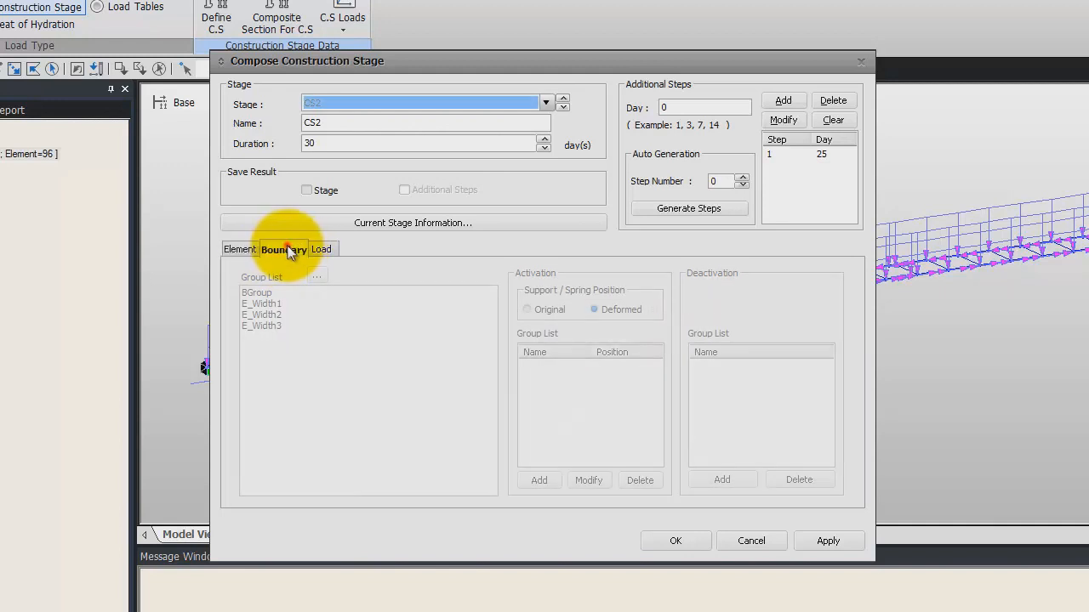
click(283, 249)
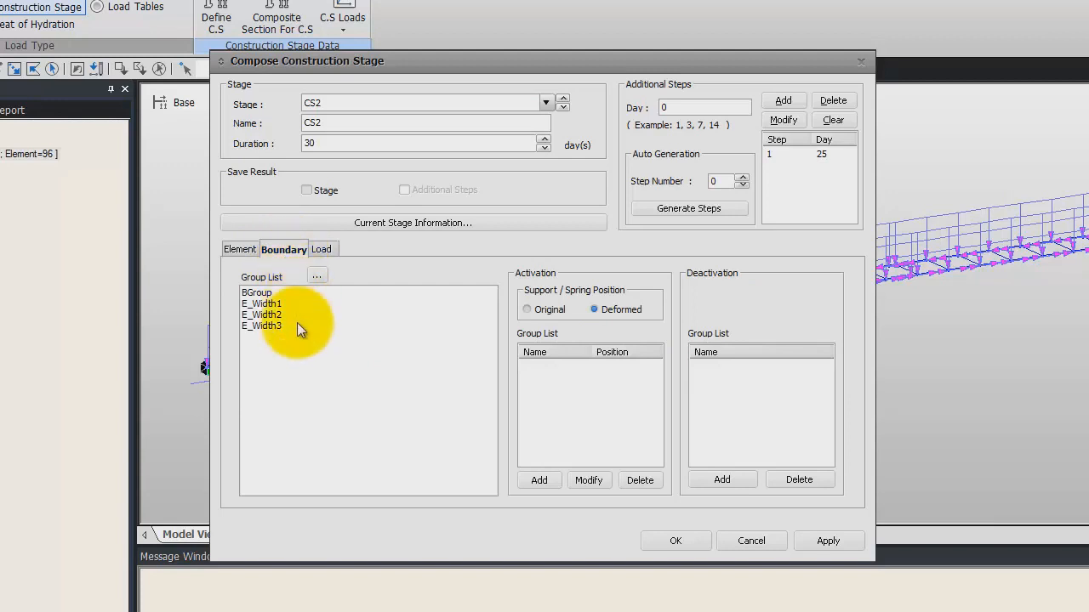
click(262, 304)
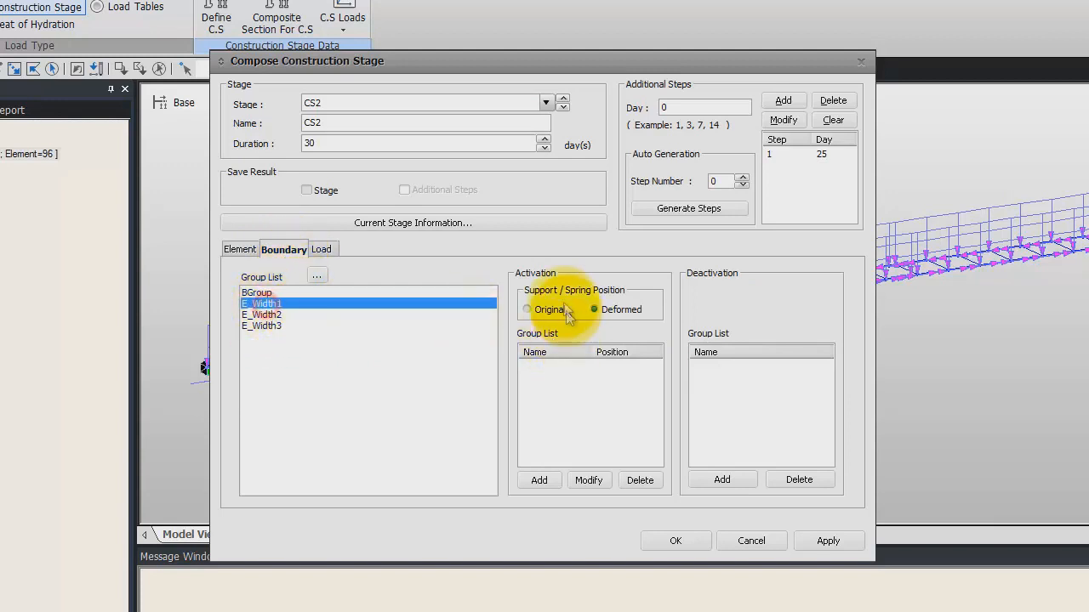
click(540, 480)
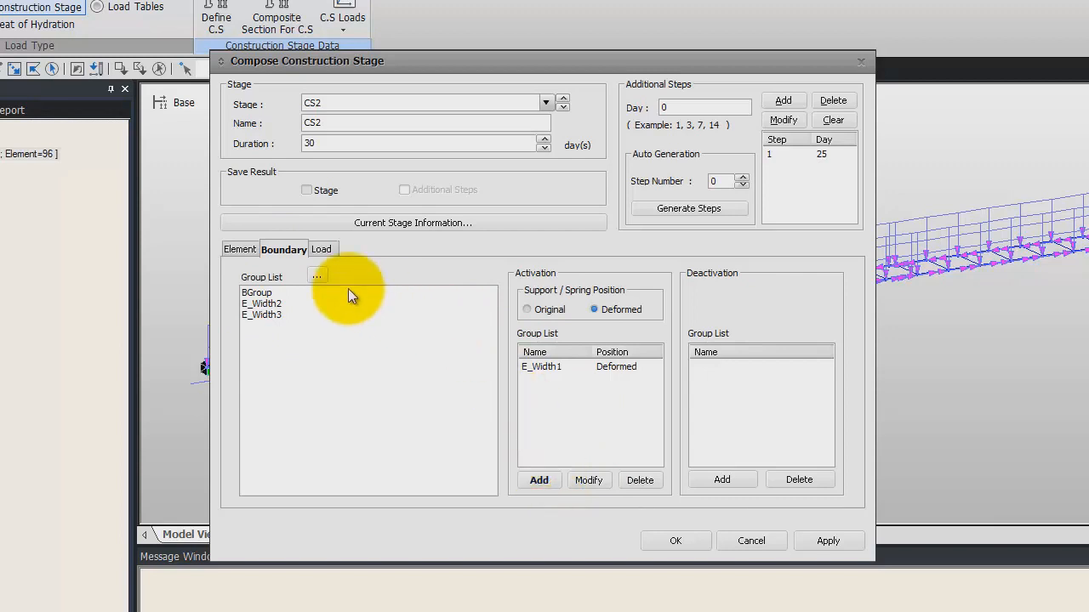
- Schedule load DL(BC)3 to activate on day 25 and save CS2
click(322, 249)
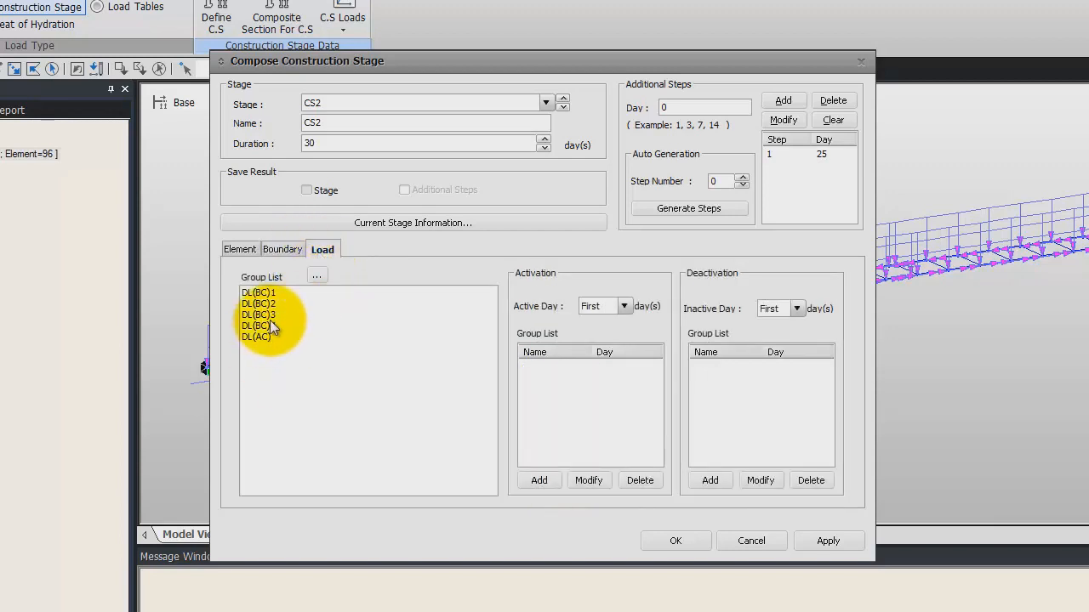
click(258, 315)
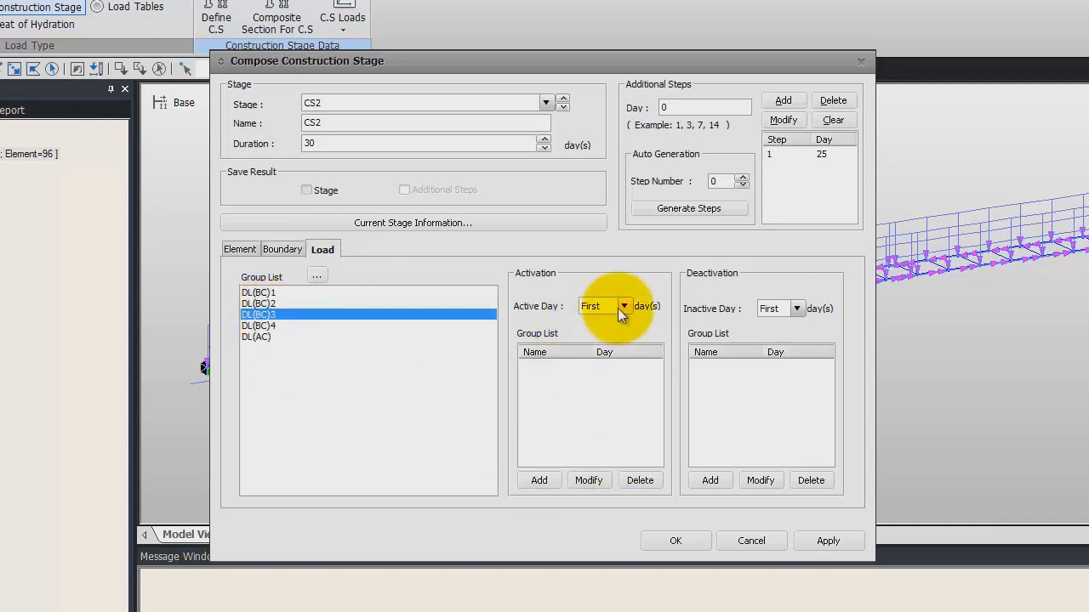
click(624, 307)
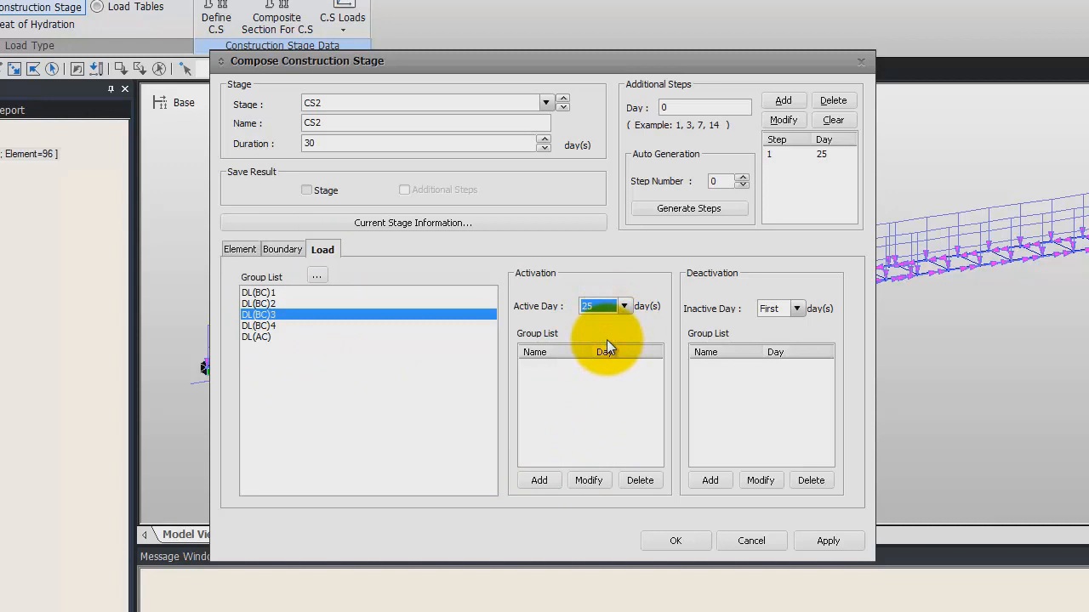
mouse_move(575, 503)
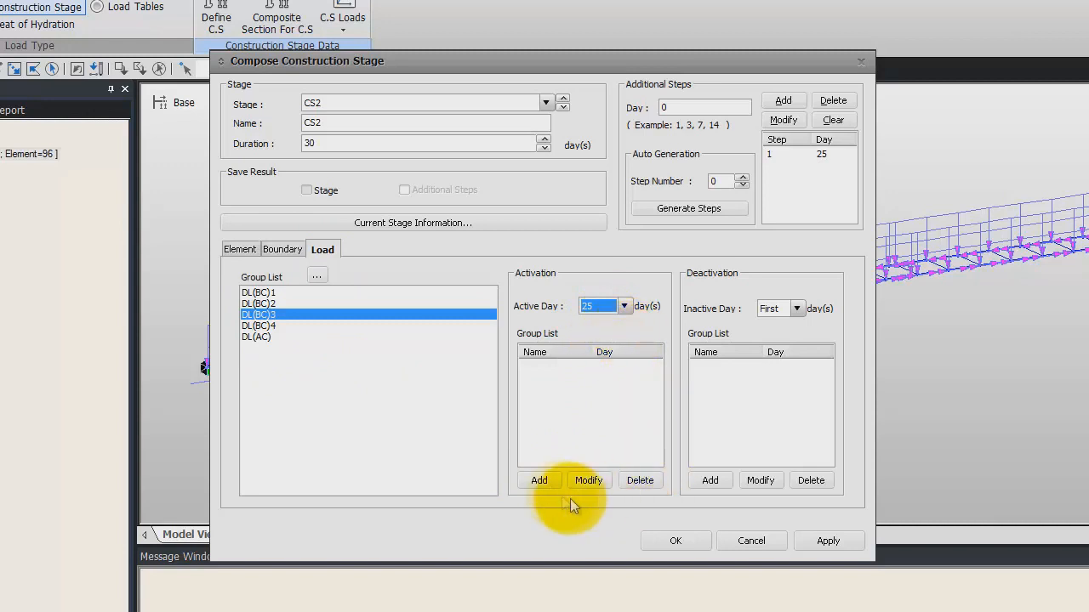
click(676, 540)
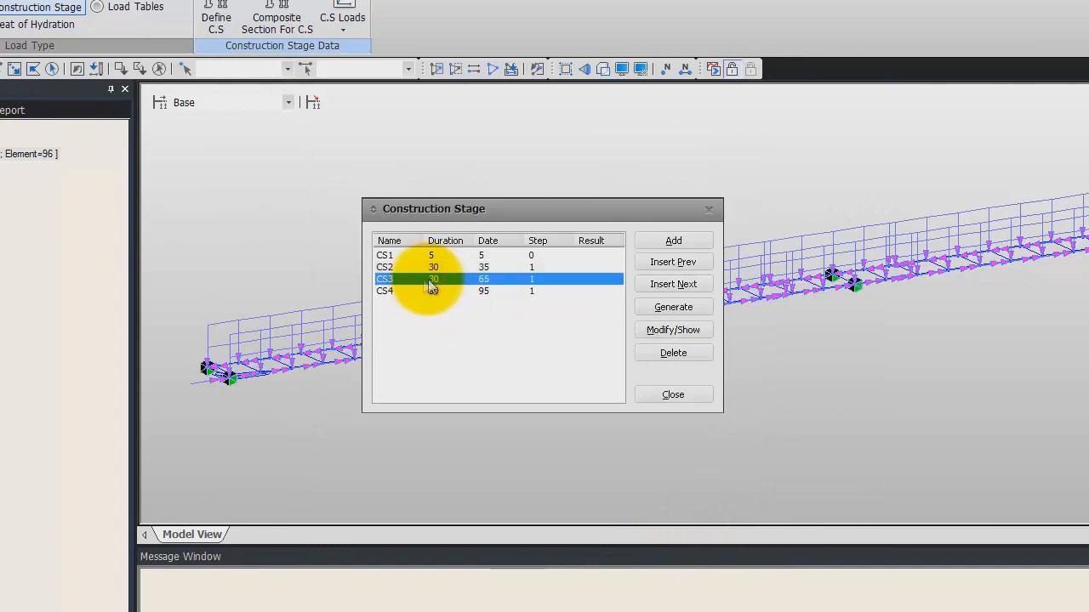
- Activate boundary group E_Width2 at its deformed position in stage CS3
click(673, 330)
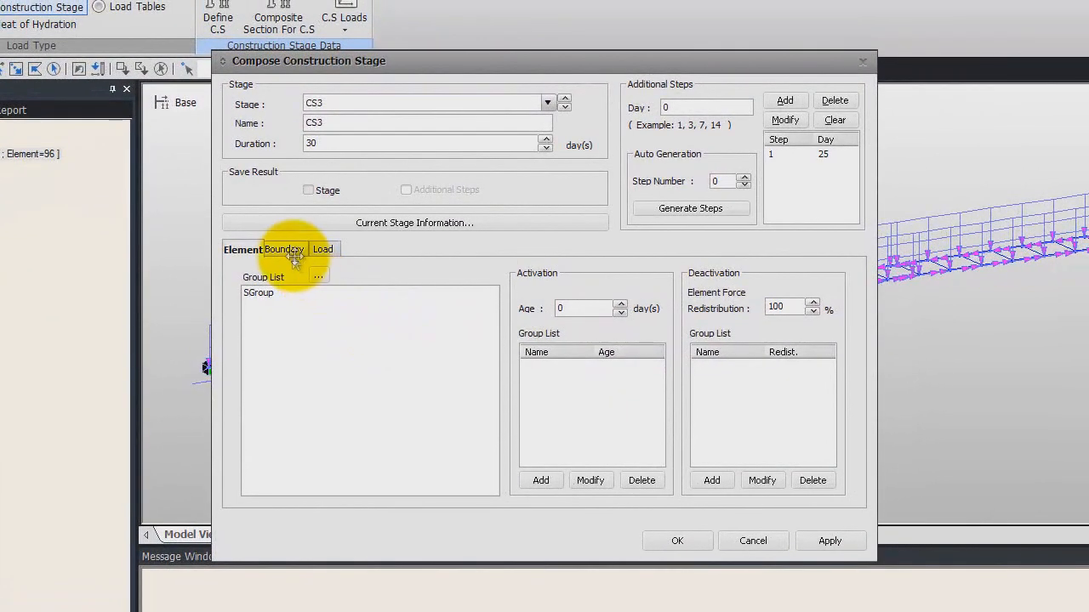
click(285, 249)
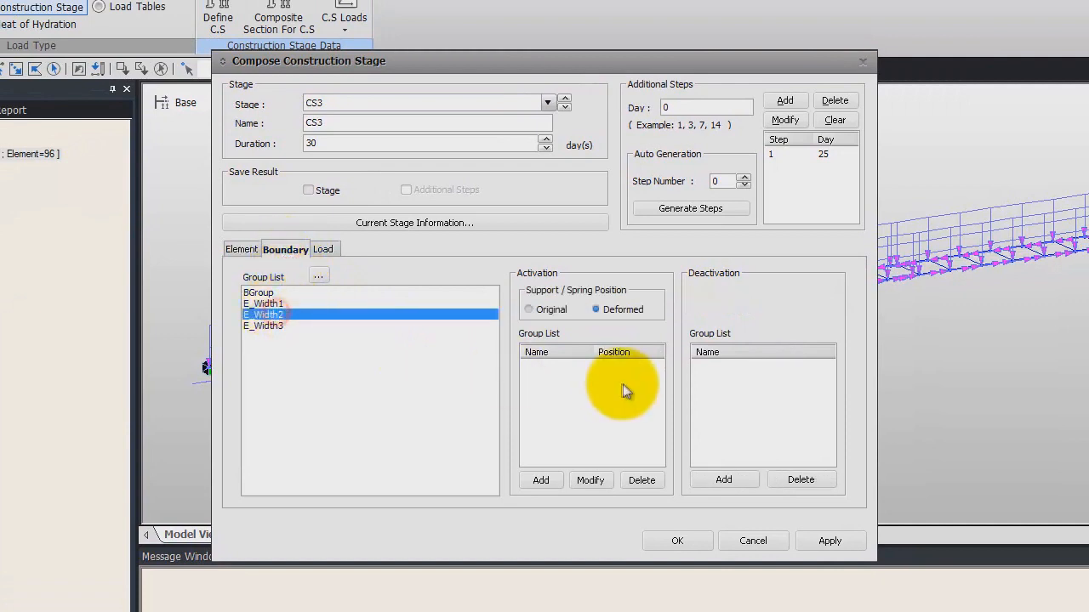
click(541, 480)
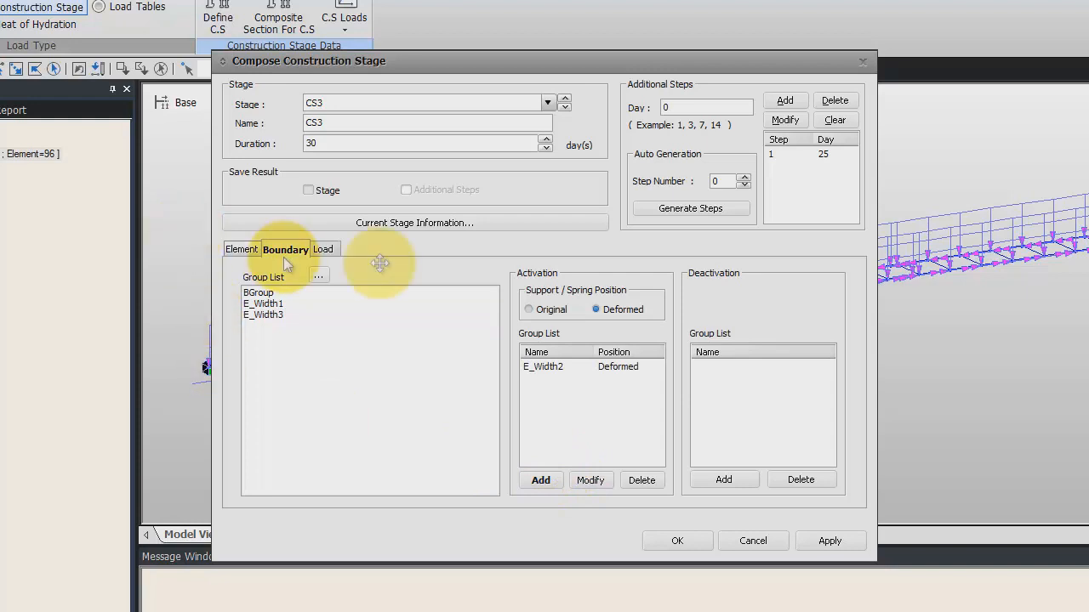
- Re-add load DL(BC)4 with activation on day 25 and save CS3
click(323, 248)
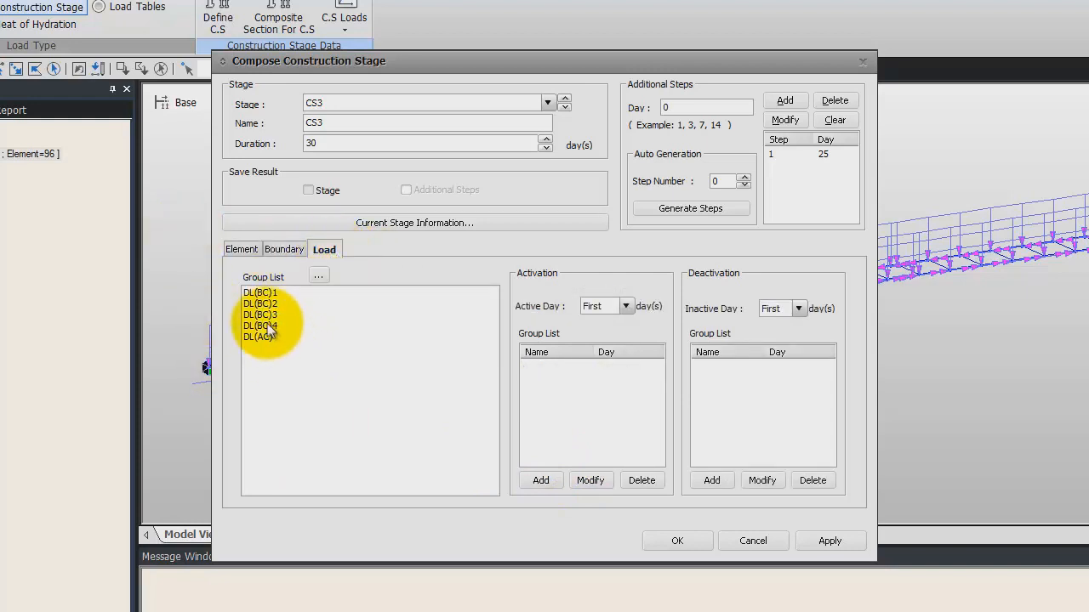
click(541, 480)
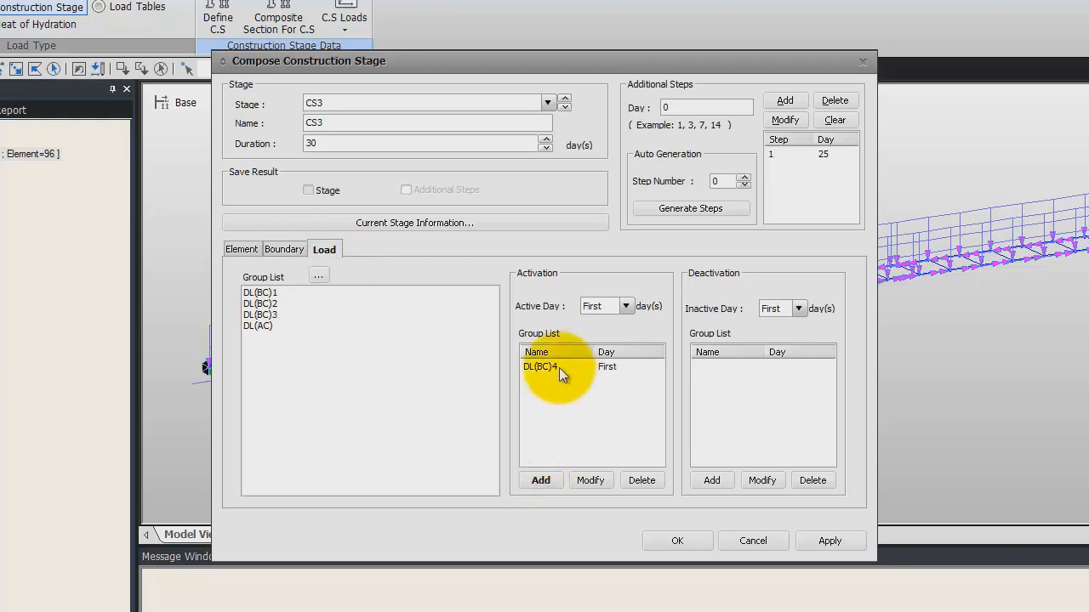
click(641, 479)
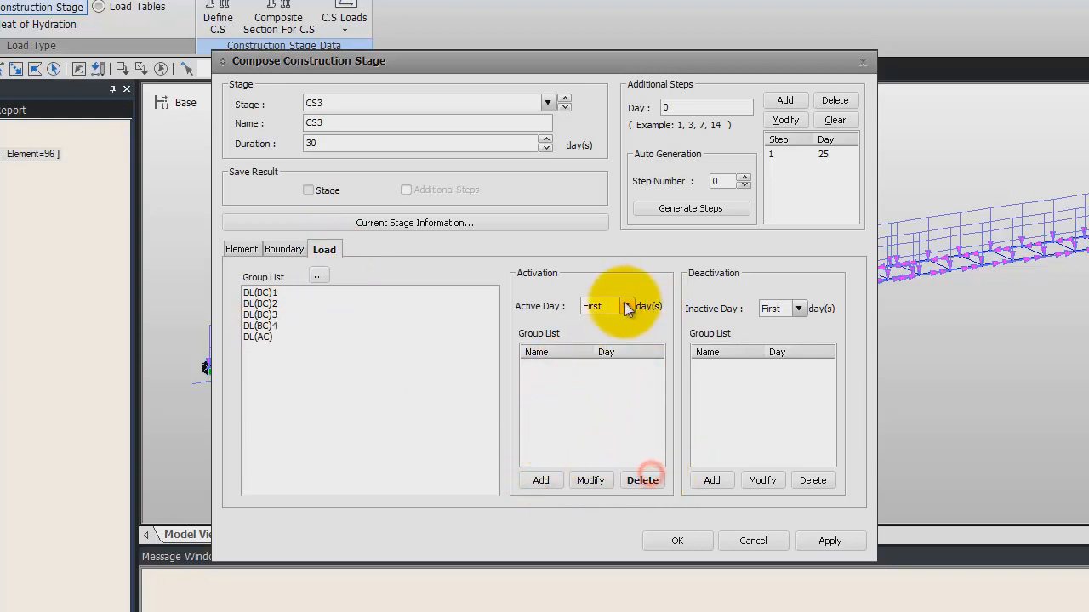
click(260, 326)
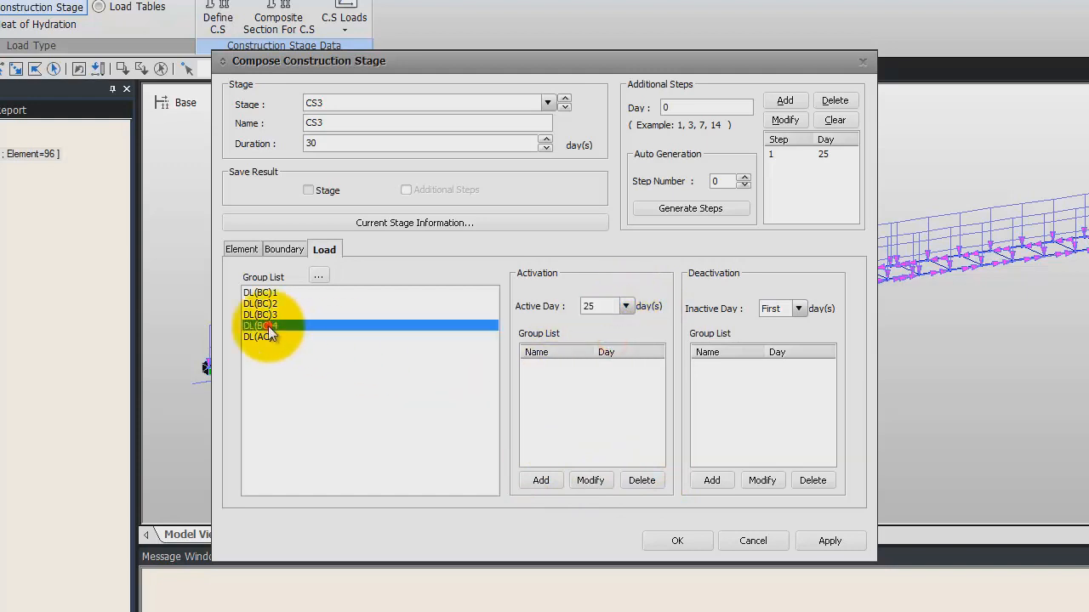
click(541, 480)
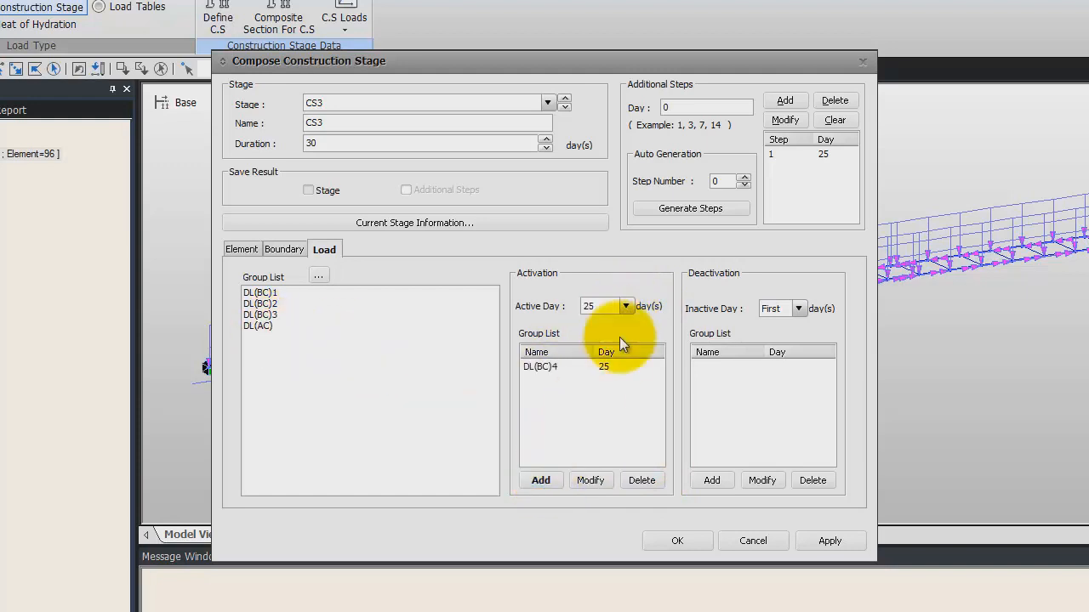
click(677, 541)
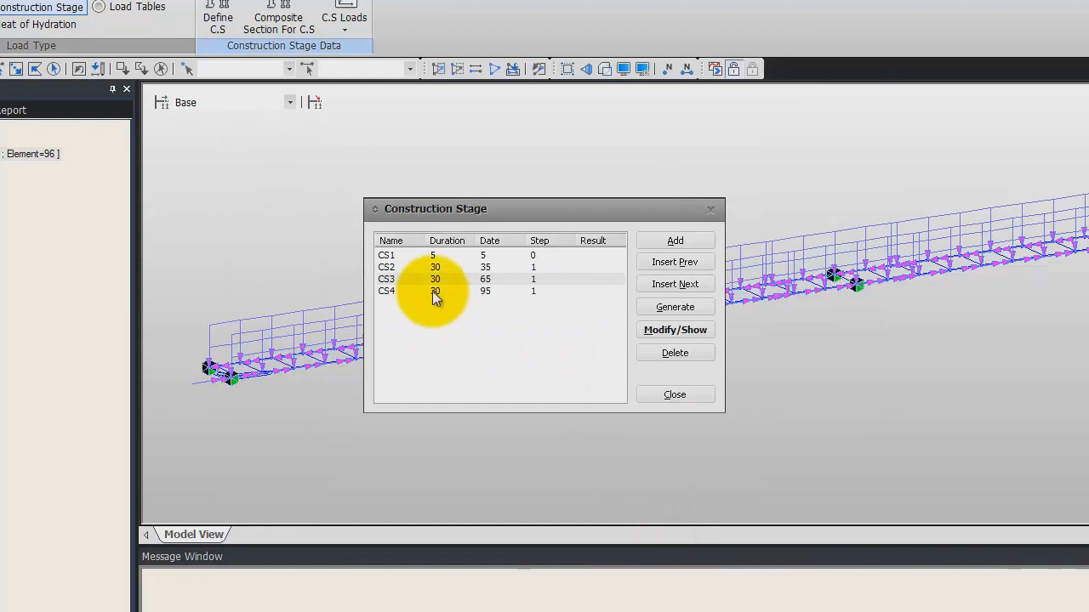
- Clear CS4's additional steps and set its duration to 10000 days
click(675, 330)
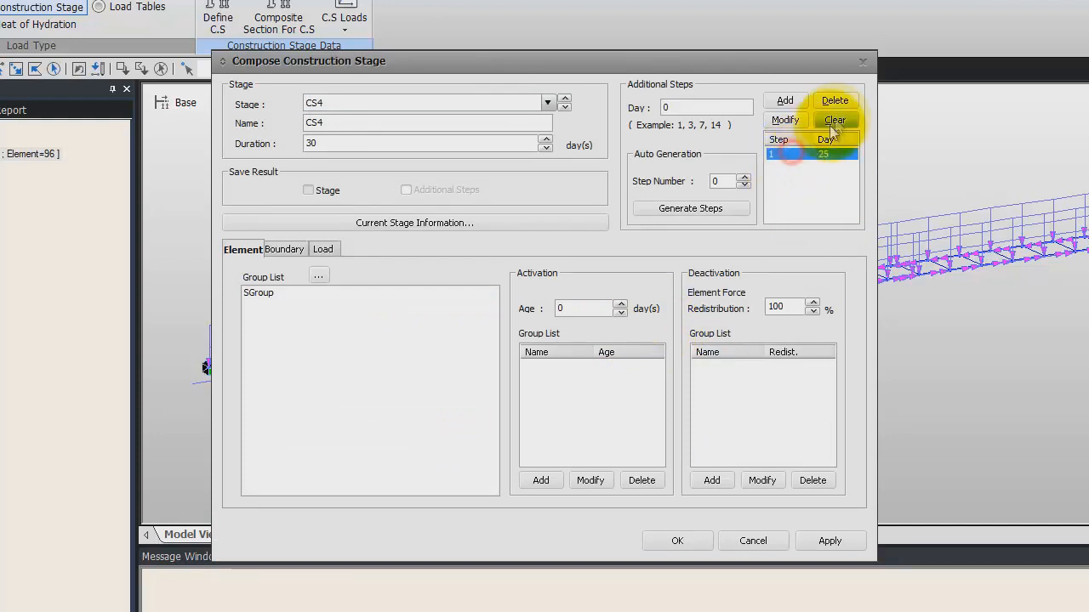
click(835, 120)
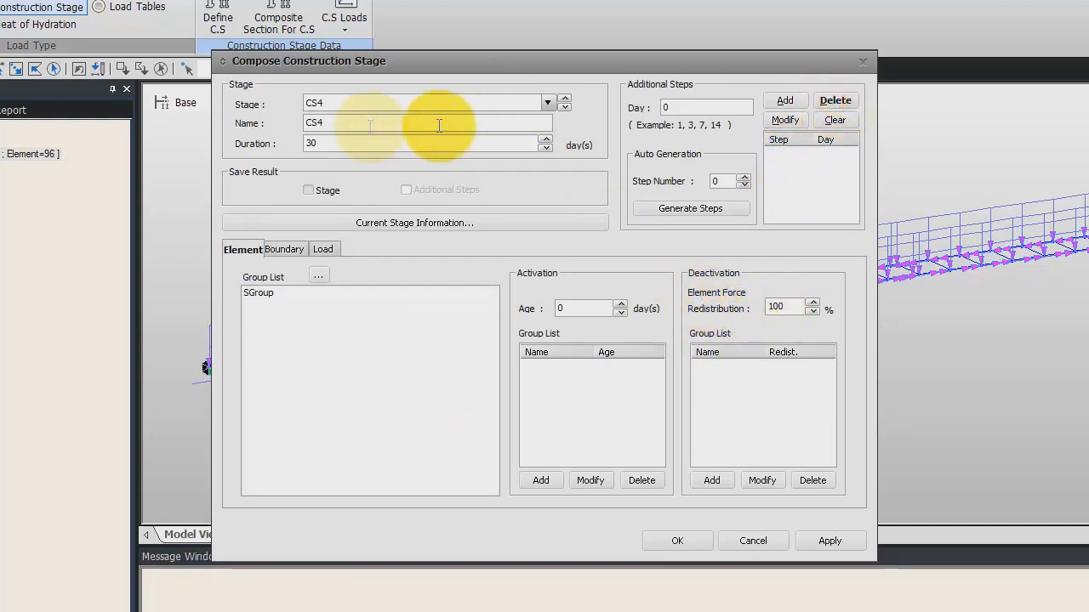
triple_click(425, 142)
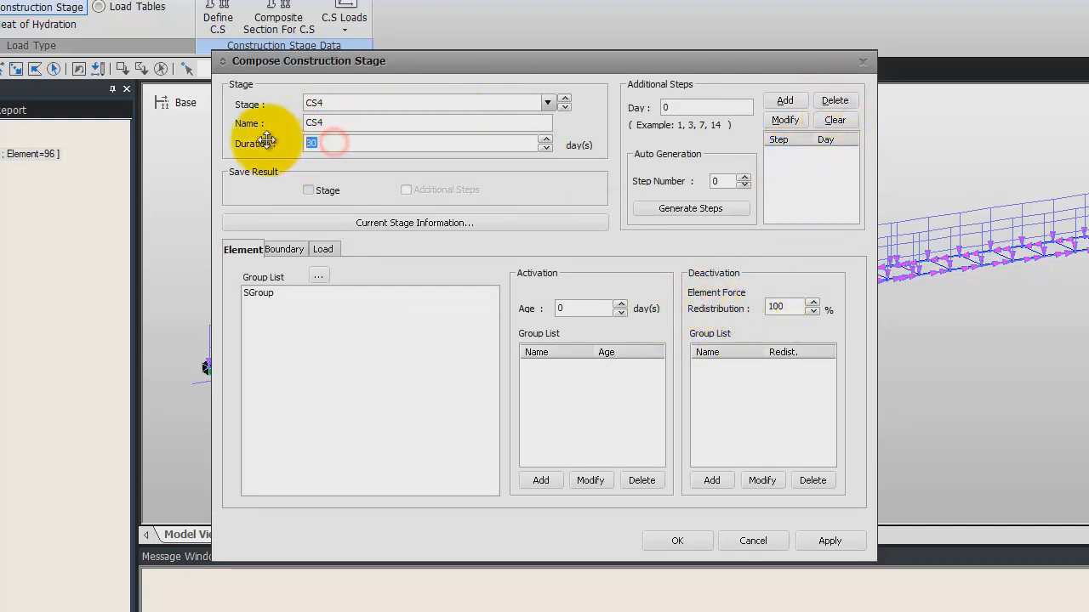
text(10000)
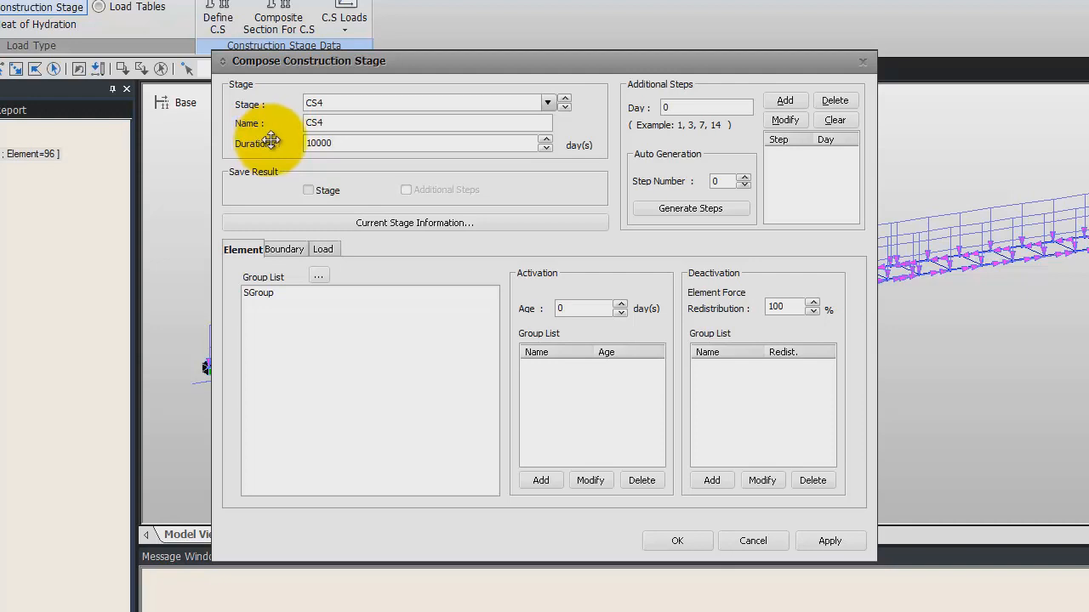
mouse_move(379, 306)
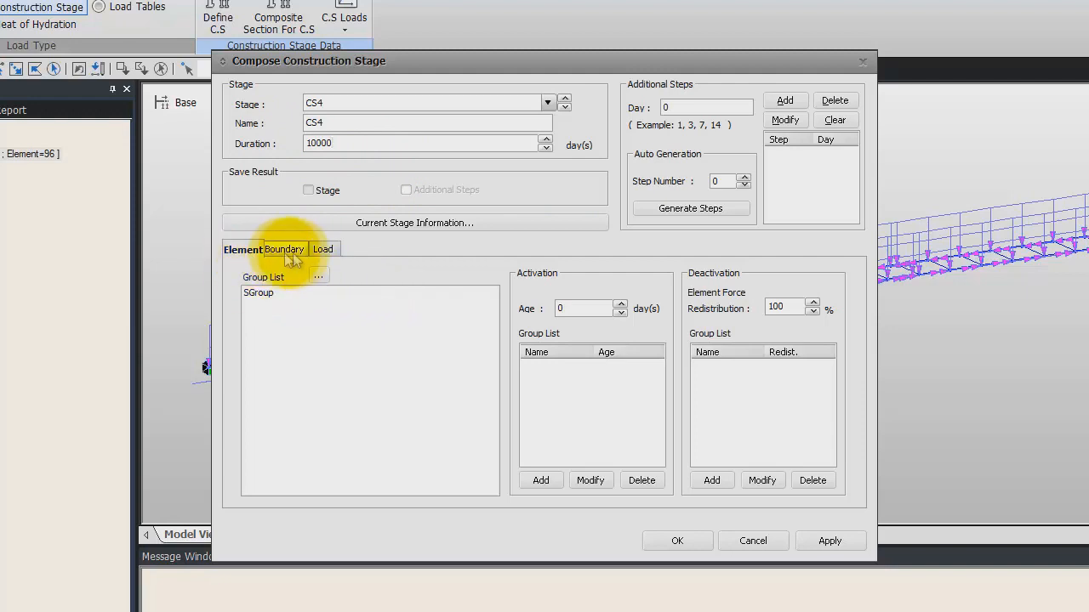
- Activate boundary group E_Width3 and load group DL(AC) in CS4
click(285, 249)
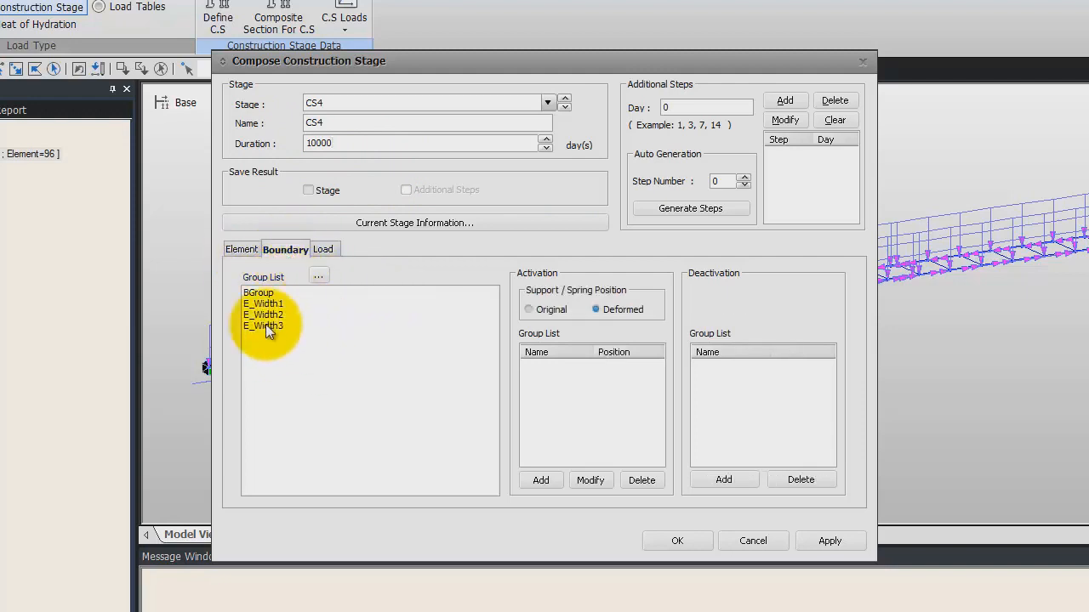
click(541, 479)
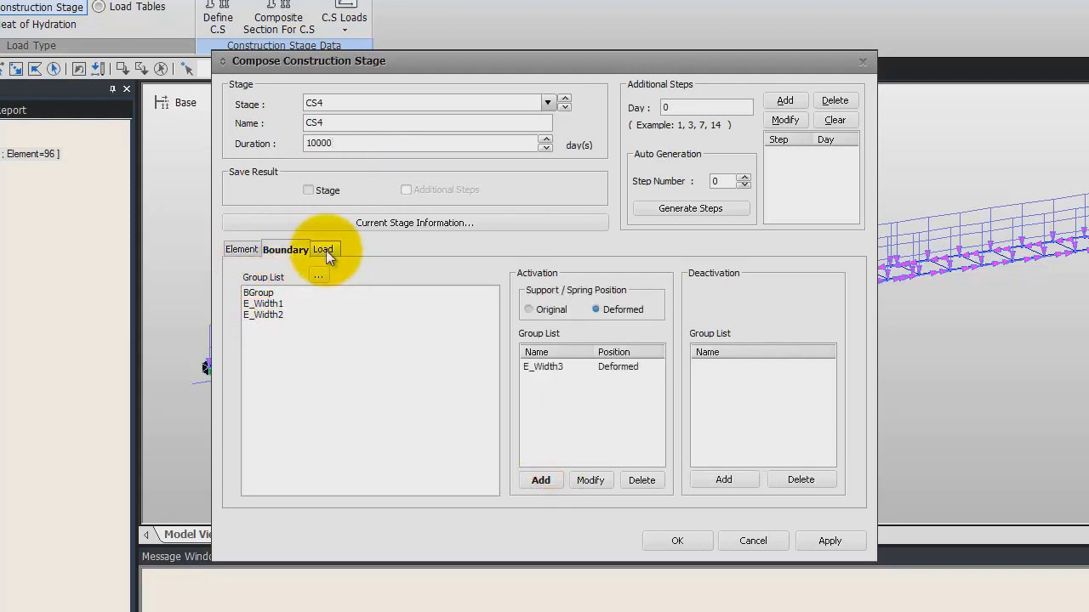
click(323, 248)
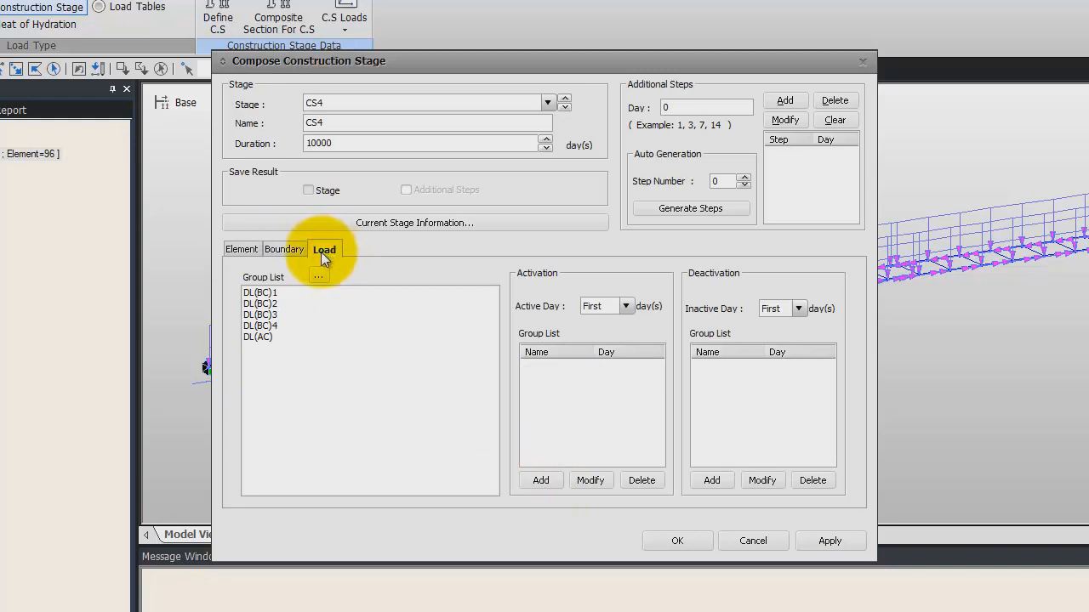
click(258, 337)
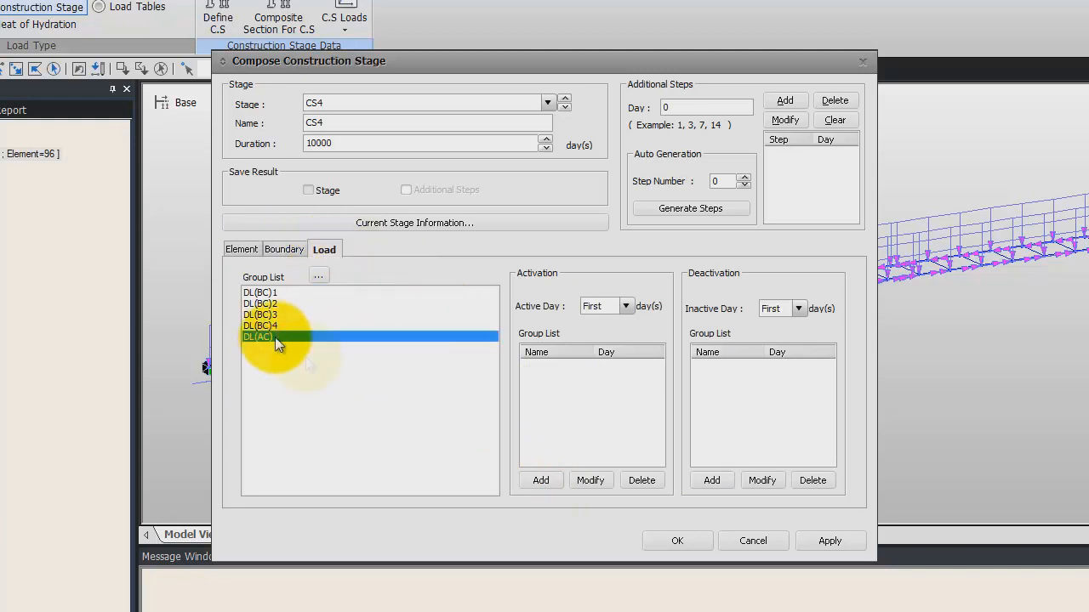
click(541, 479)
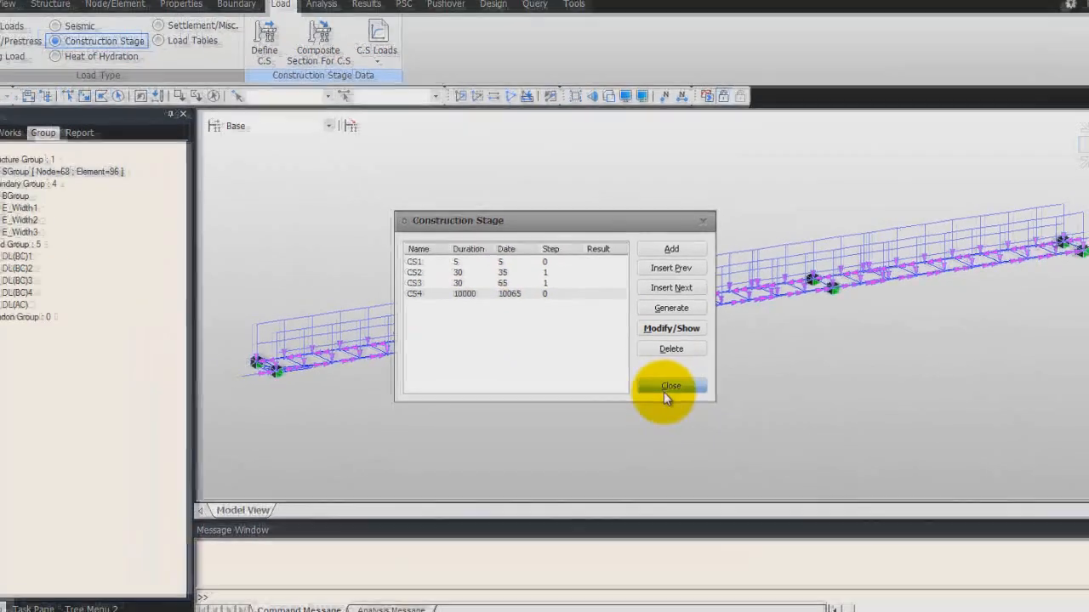
- Close the Construction Stage dialog listing stages CS1–CS4
click(671, 386)
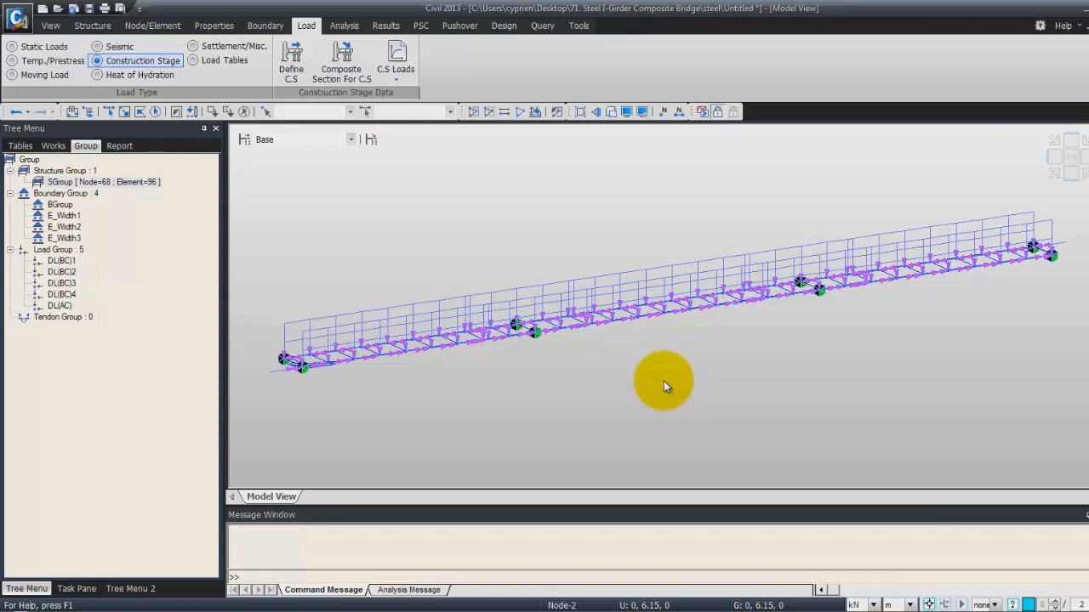
mouse_move(395, 510)
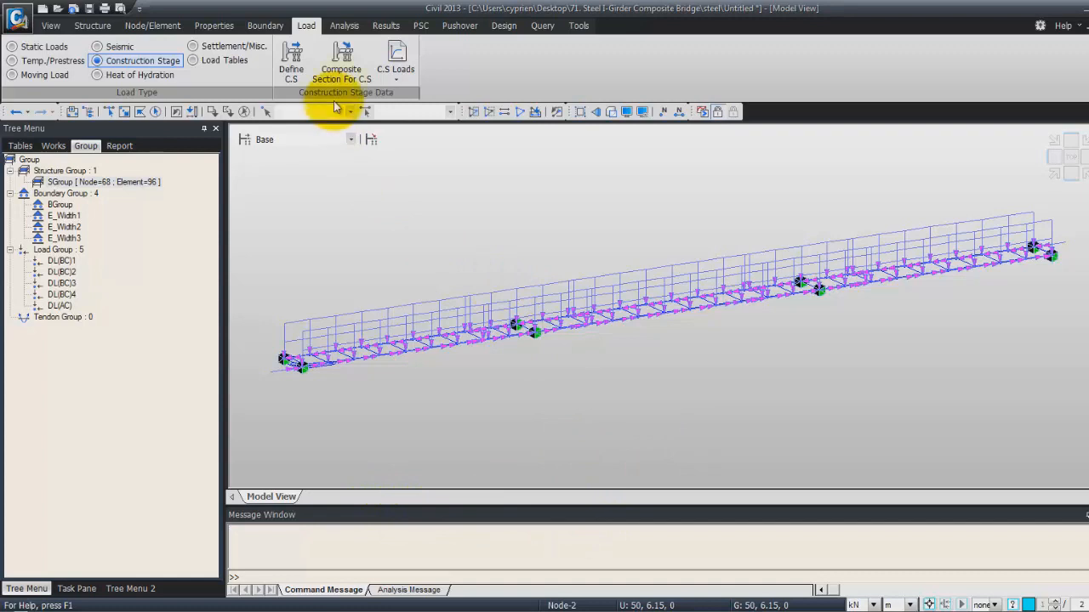
- Add a composite section for Sect 1, elements 1to16, active from stage CS1
click(340, 64)
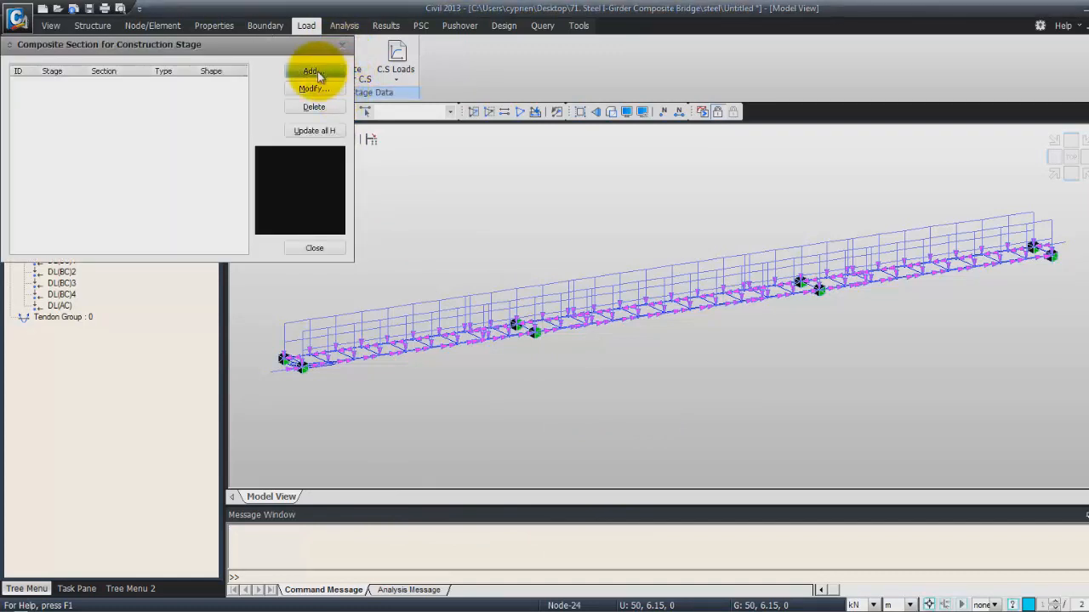
click(313, 71)
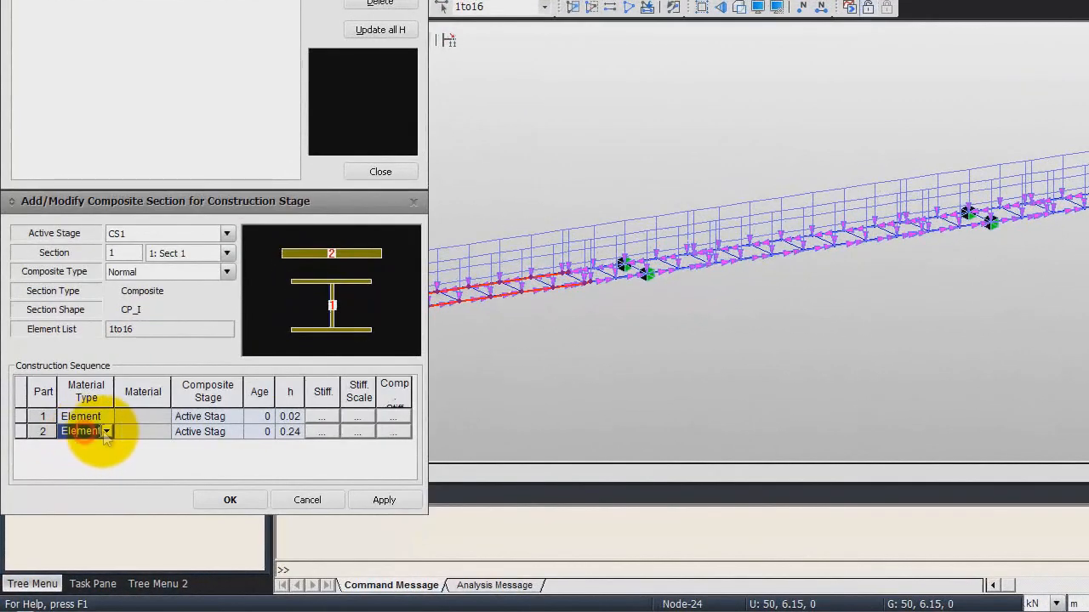
- Make part 2 a material-type part using Grade C6000
click(81, 431)
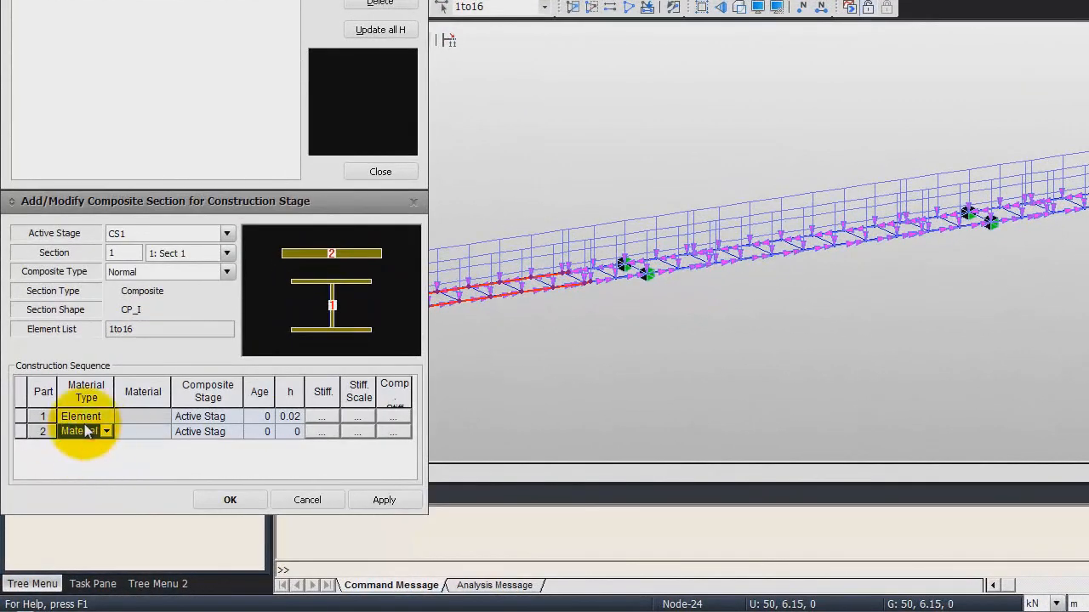
click(234, 431)
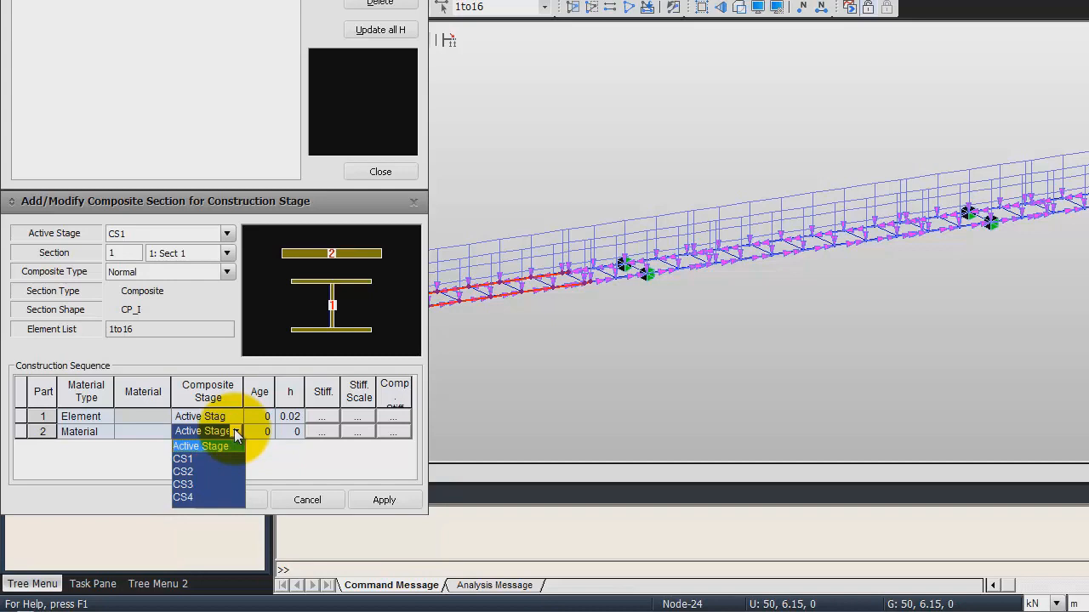
click(202, 446)
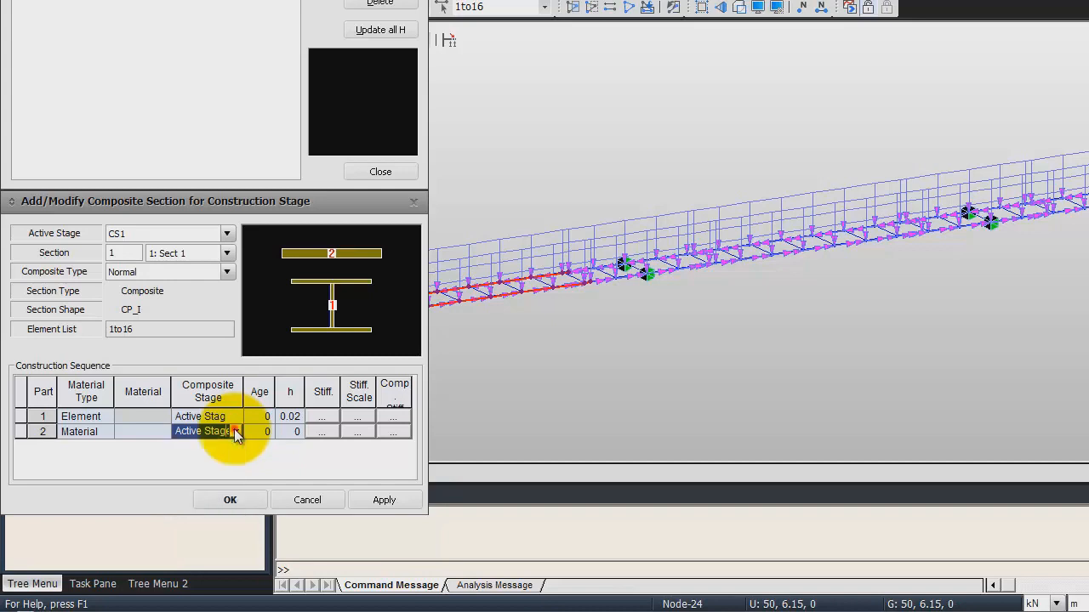
click(162, 432)
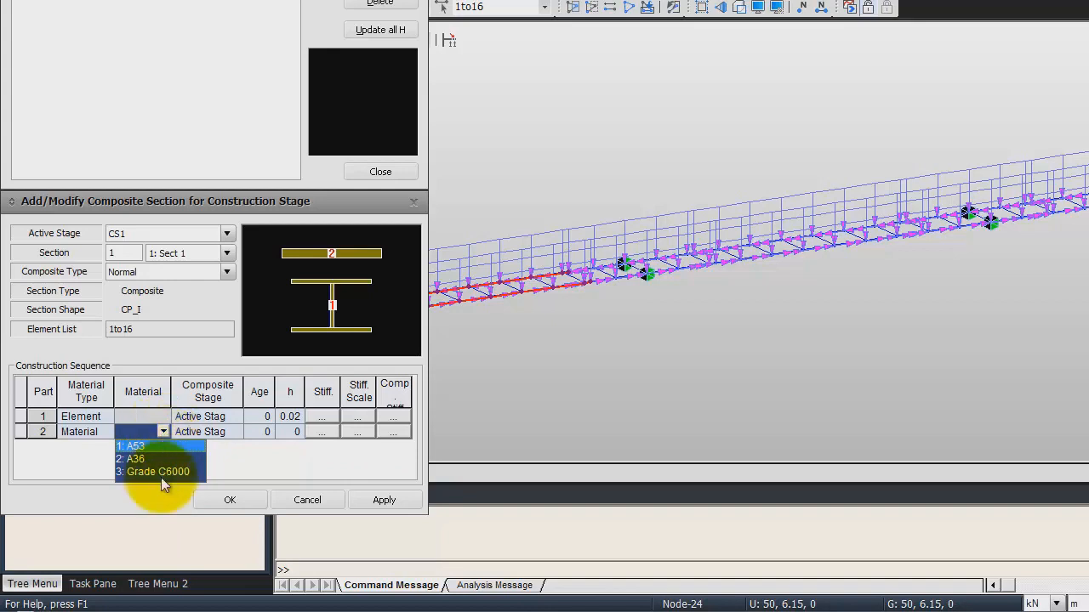
click(156, 471)
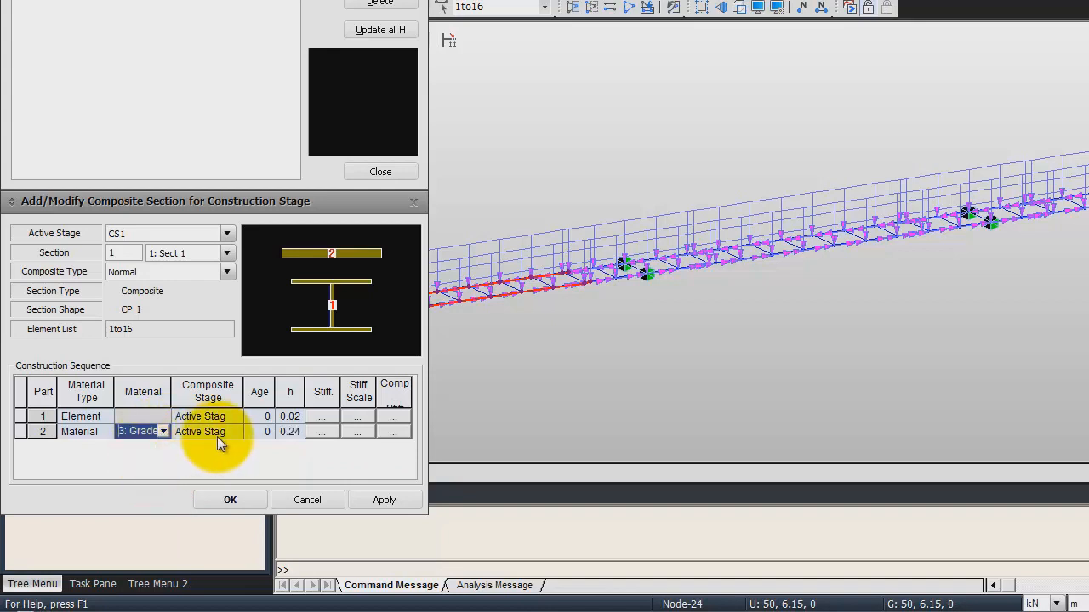
mouse_move(262, 446)
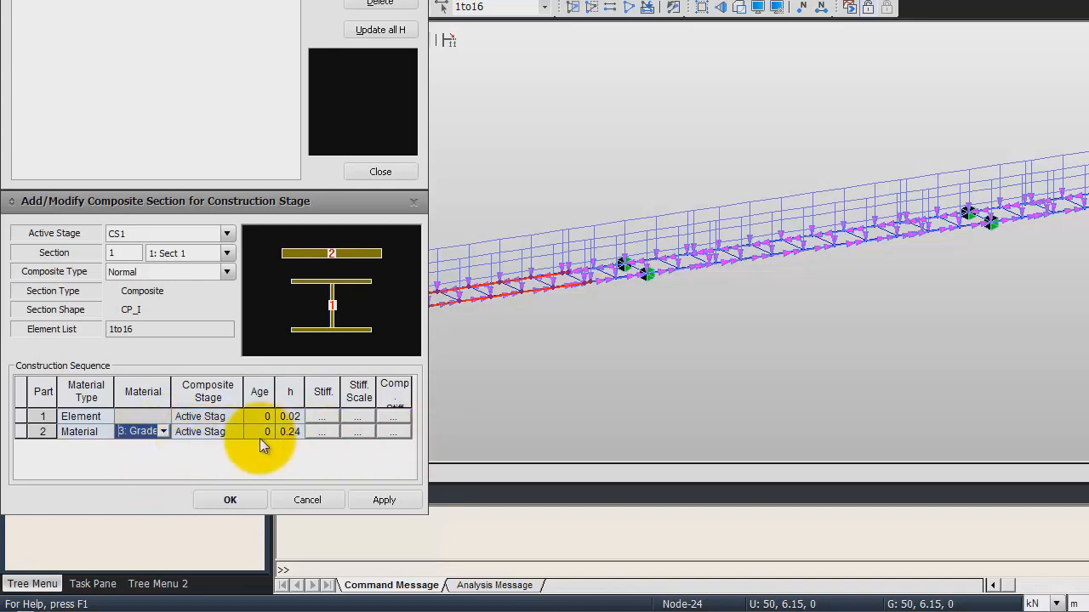
mouse_move(340, 443)
text(5)
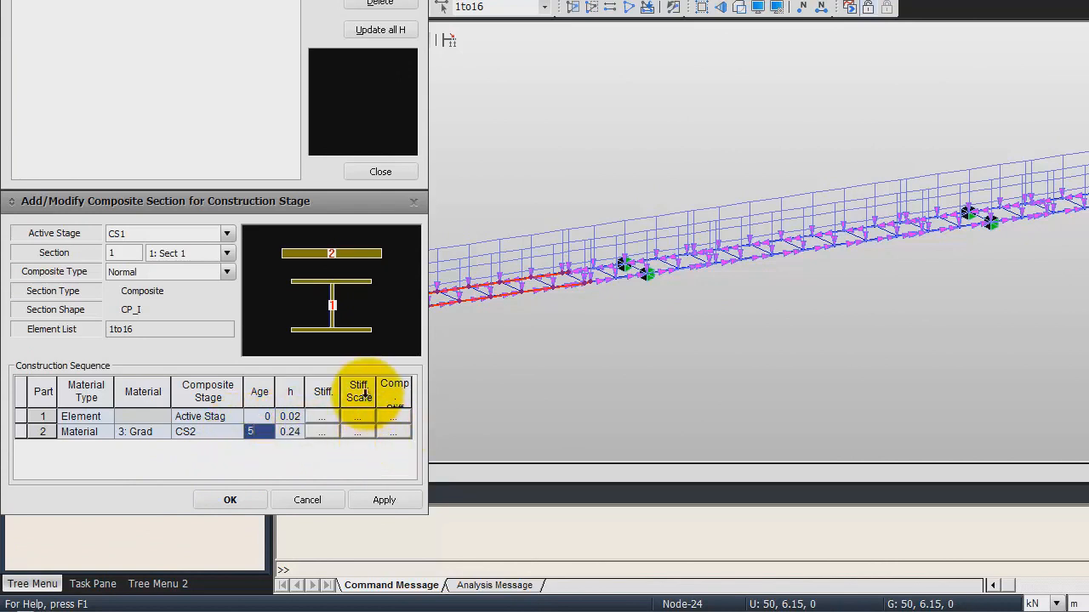
mouse_move(355, 431)
text(0)
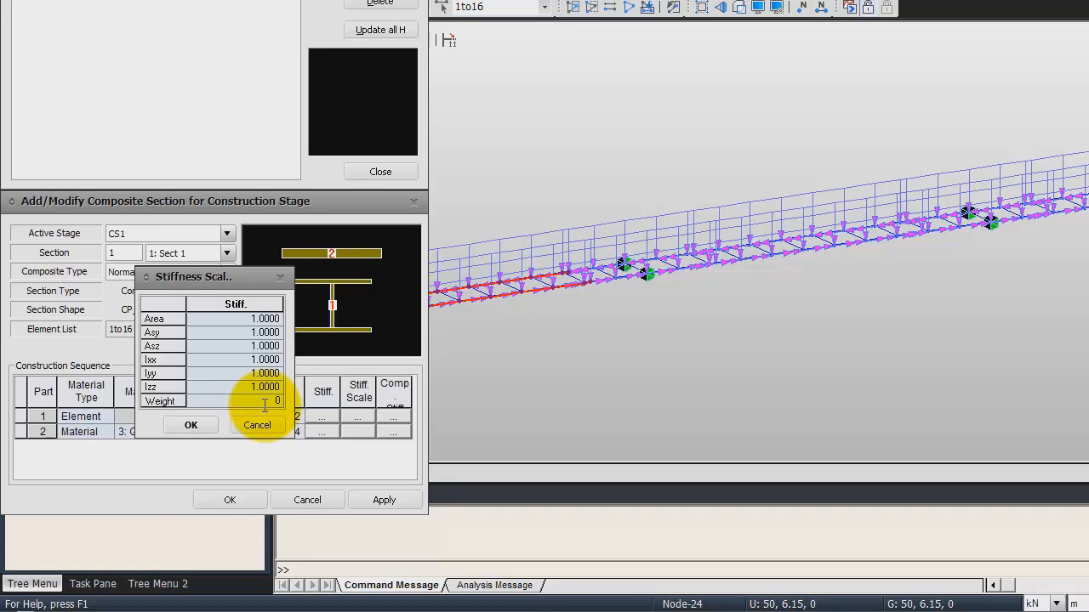
- Accept part 2 stiffness scale factors and assign Grade C6000 material to part 2 of Sect 2
click(190, 424)
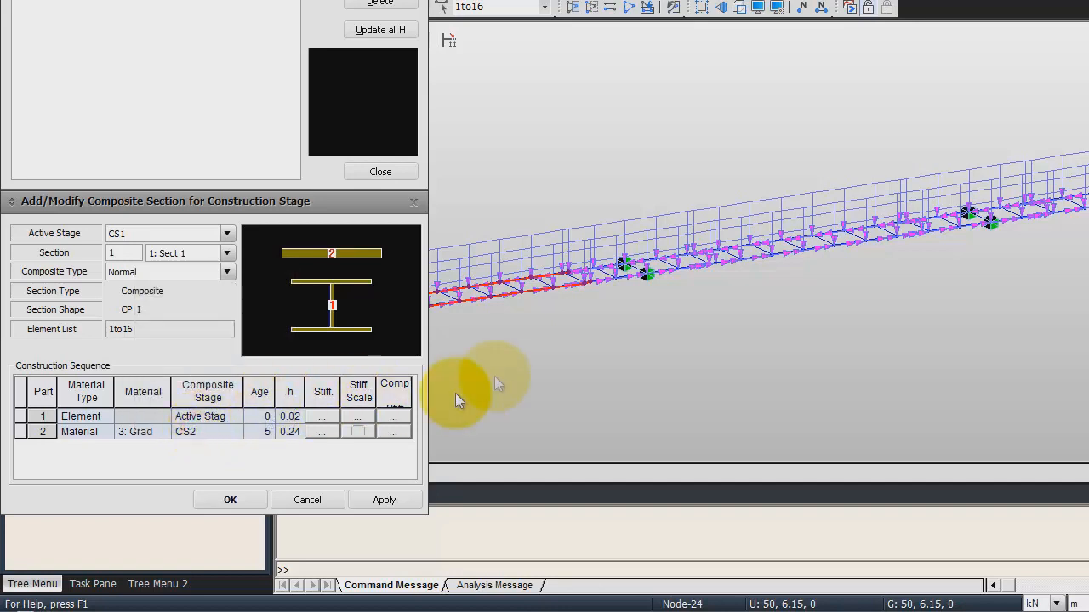
click(383, 499)
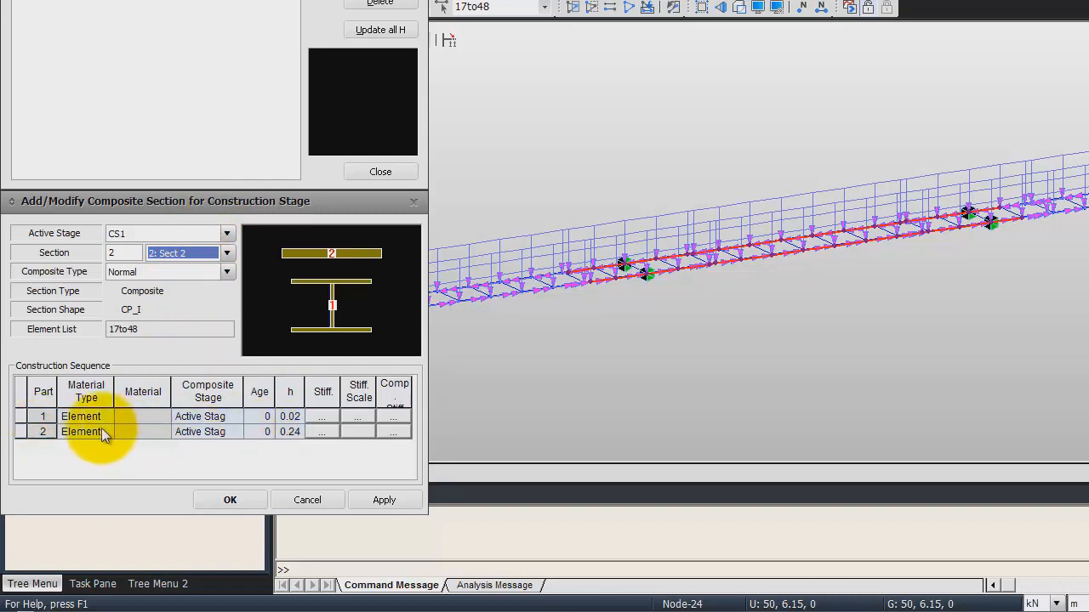
click(81, 431)
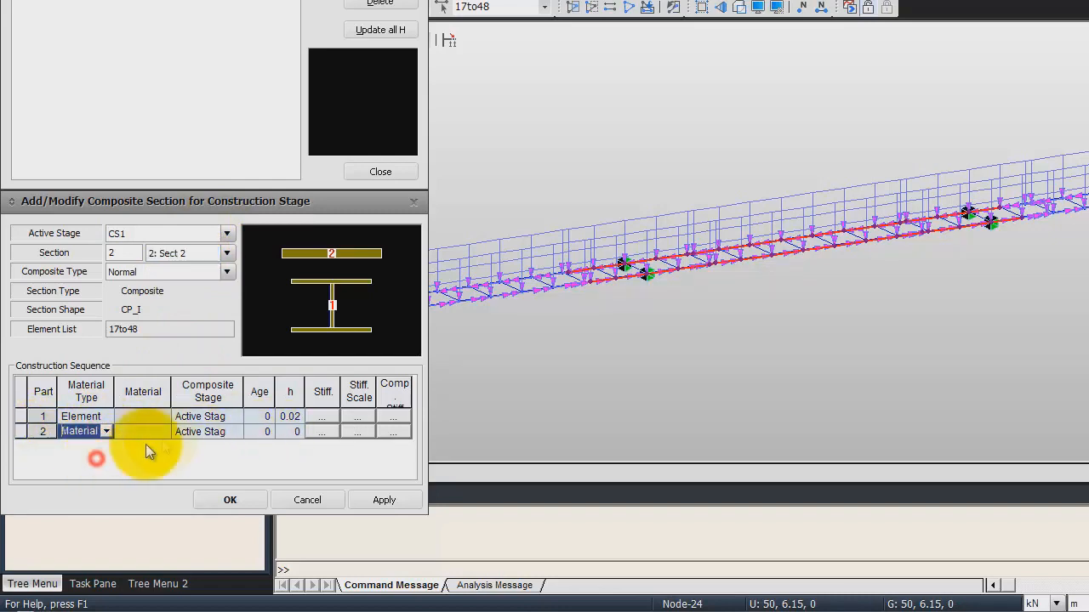
click(136, 431)
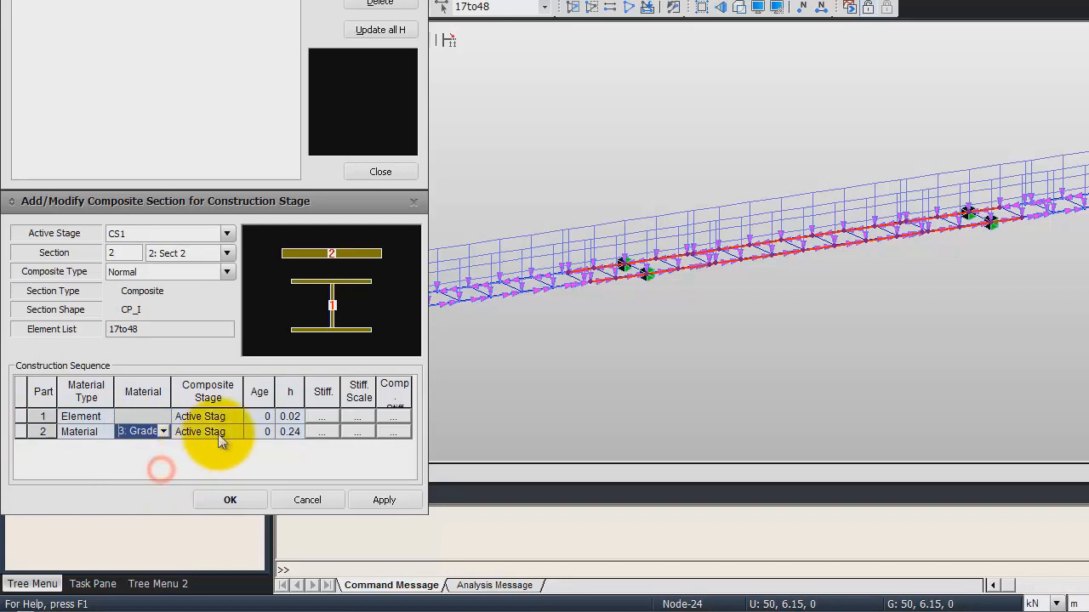
click(236, 431)
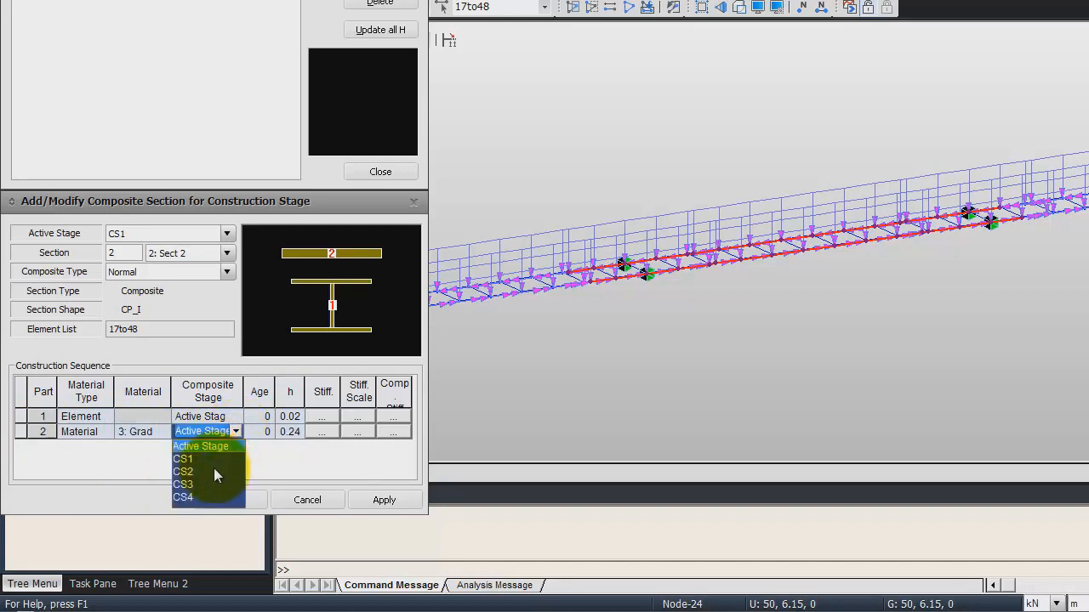
- Set the slab part's composite stage to CS3, accept default stiffness scales, and apply
click(183, 485)
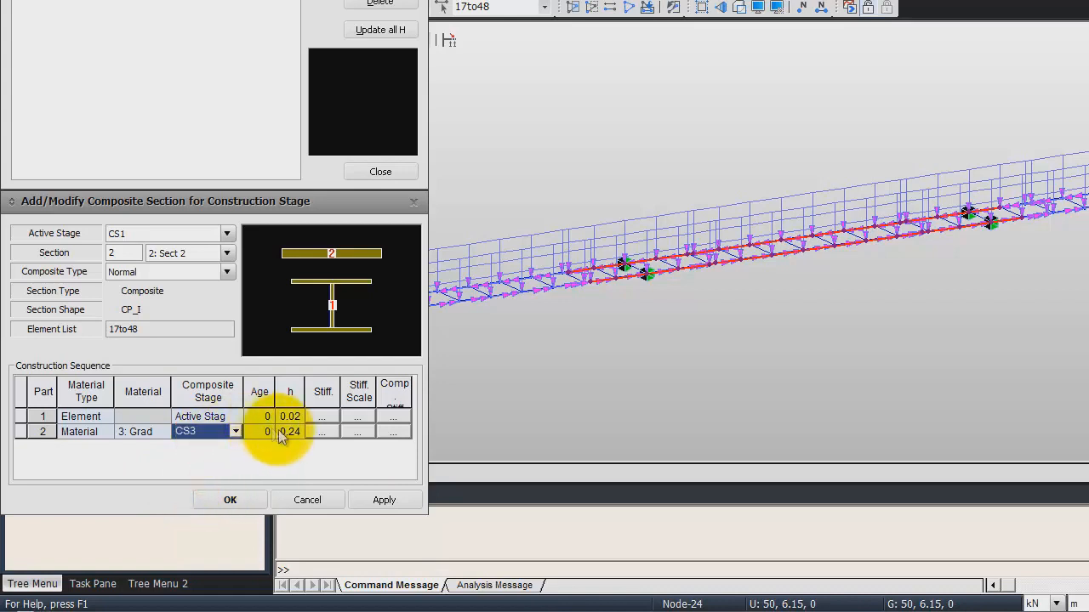
click(266, 431)
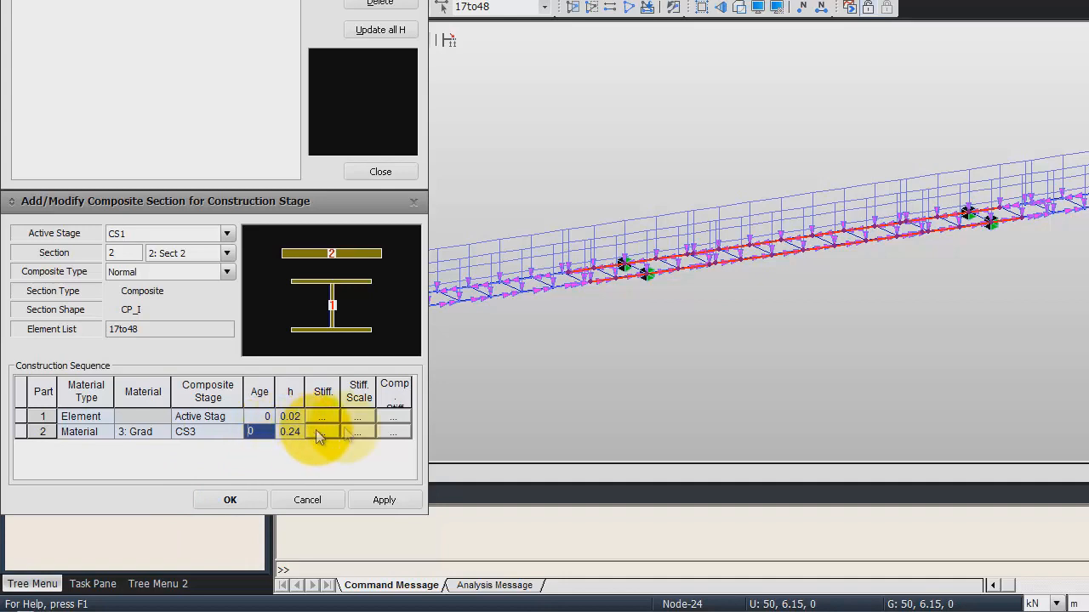
click(358, 431)
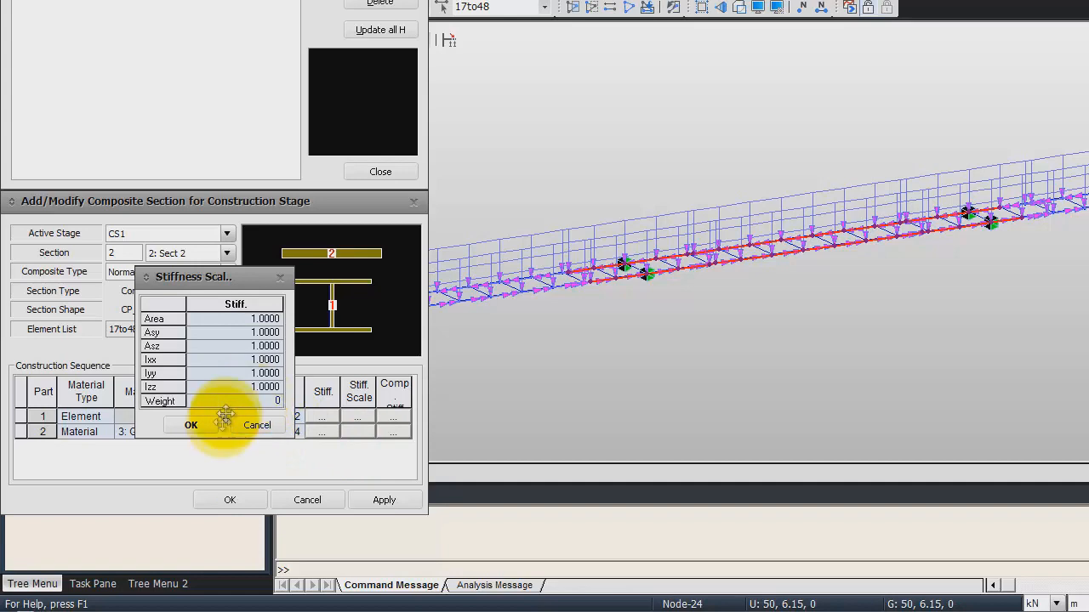
click(191, 424)
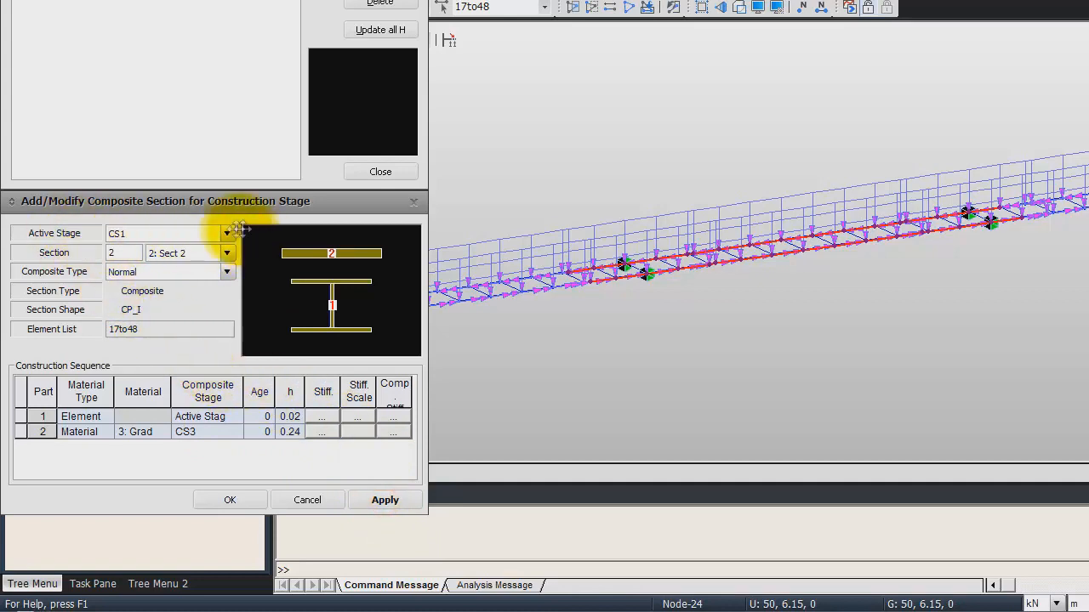
click(226, 252)
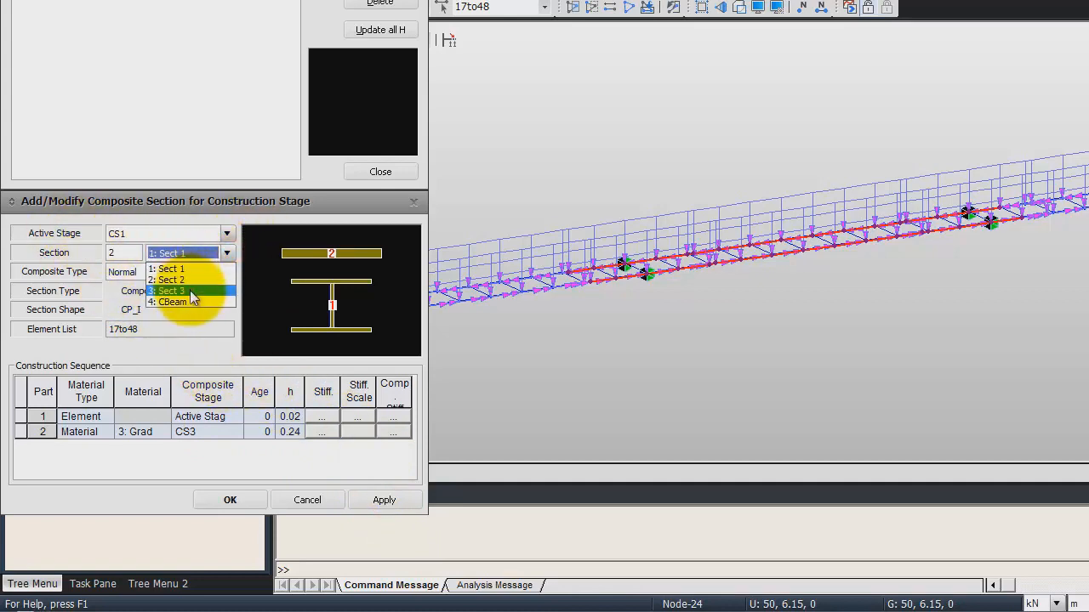
- Select Sect 3, make part 2 a material part composited at CS4, and confirm
click(168, 291)
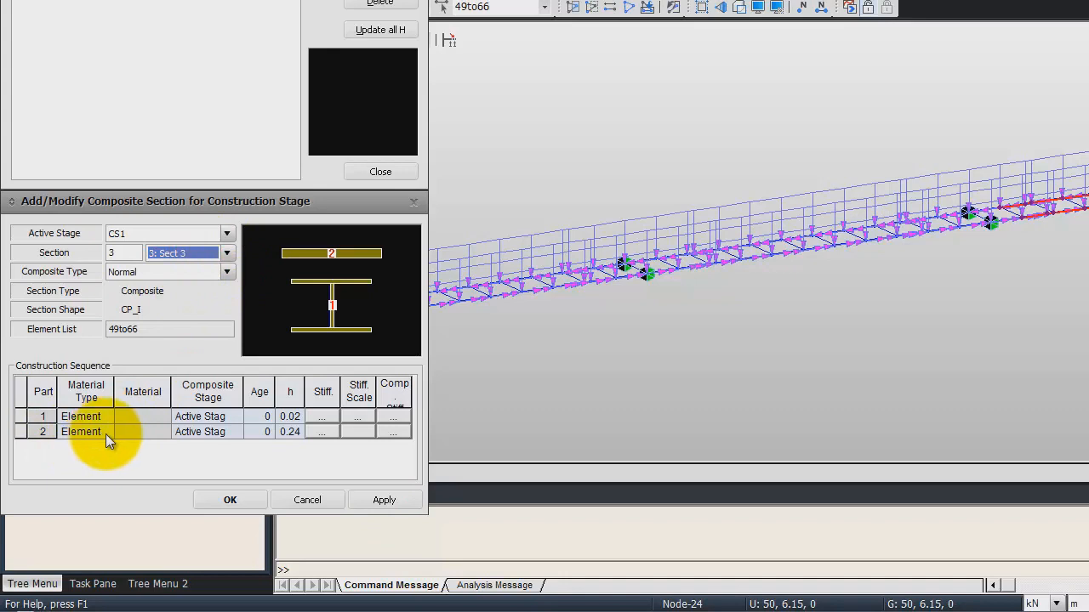
click(142, 432)
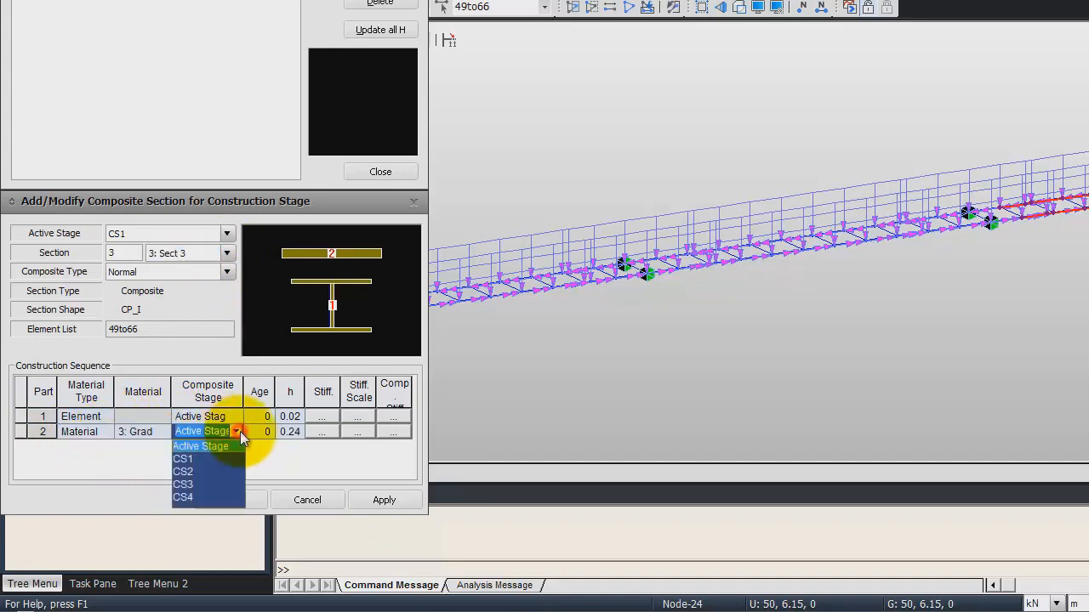
click(183, 497)
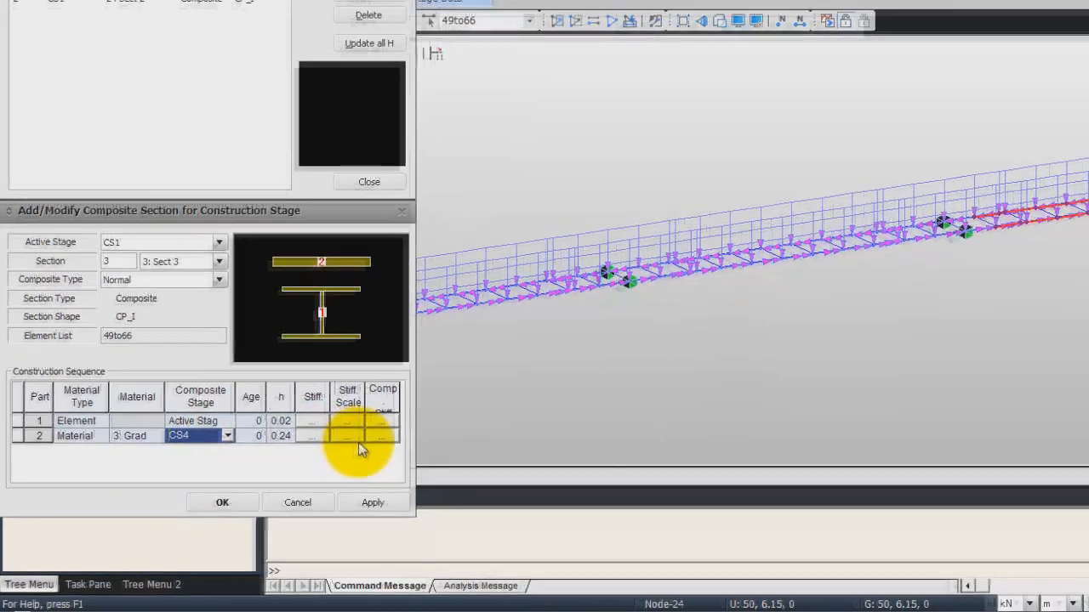
click(347, 420)
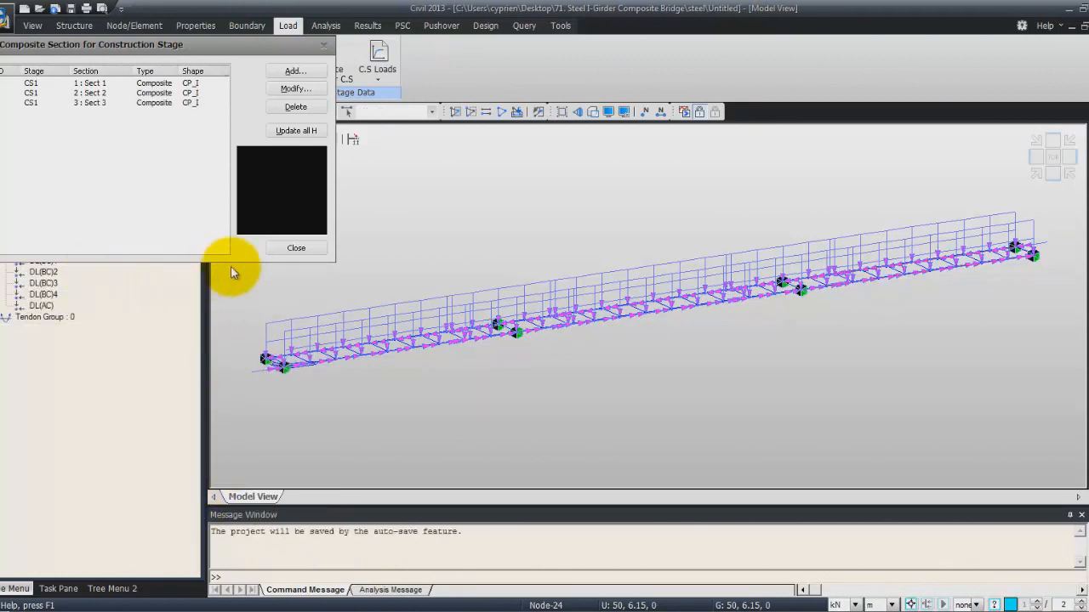
- Close the composite section list and open Construction Stage analysis control settings
click(295, 247)
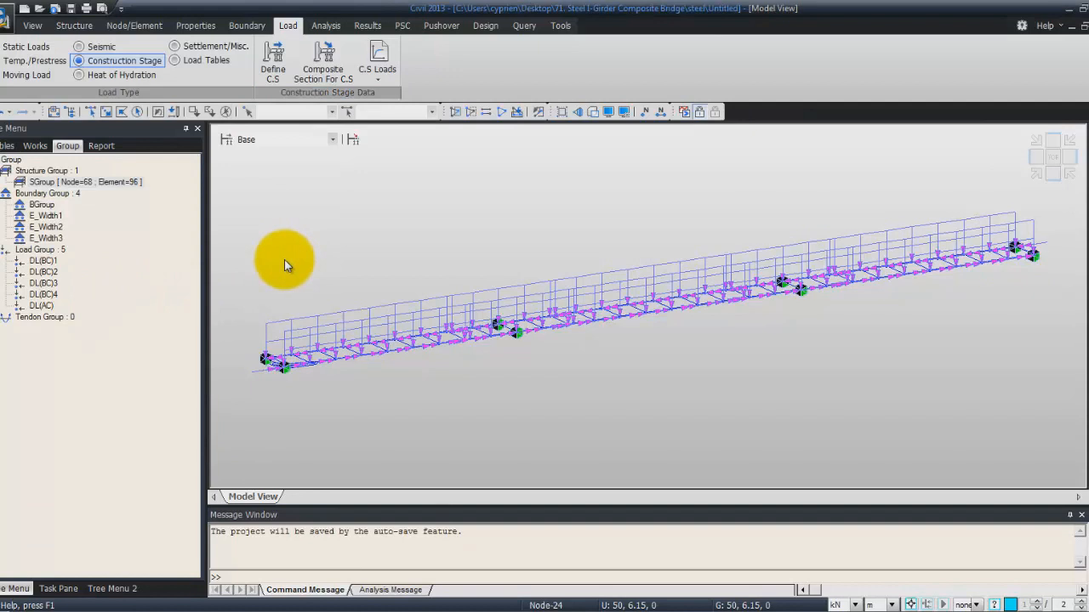
click(325, 25)
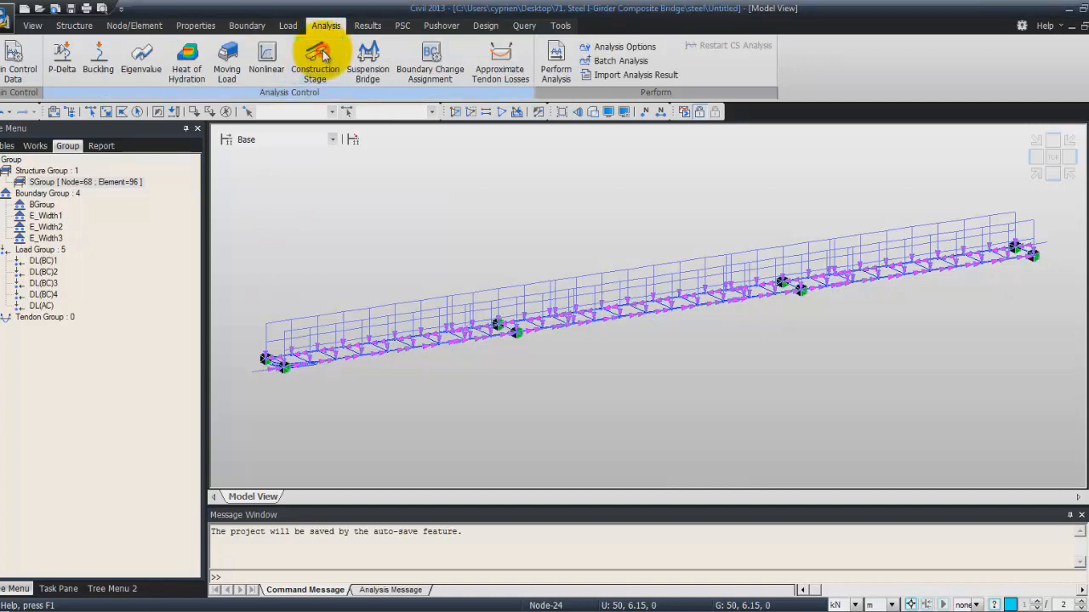
click(315, 60)
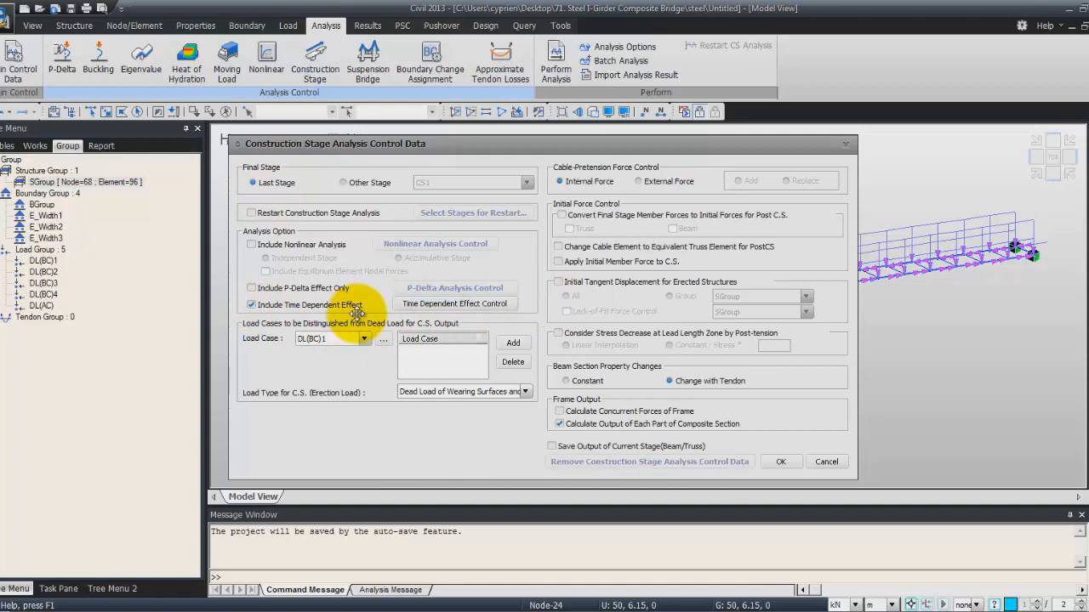
- Turn on Internal Time Step for Creep in the time dependent effect settings and confirm
click(454, 304)
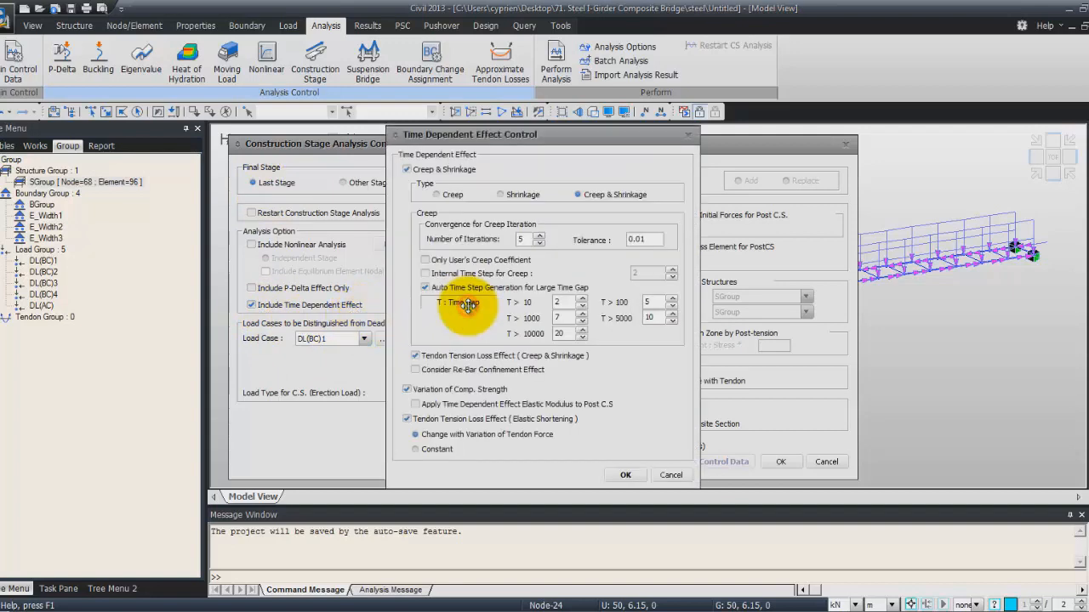
mouse_move(668, 204)
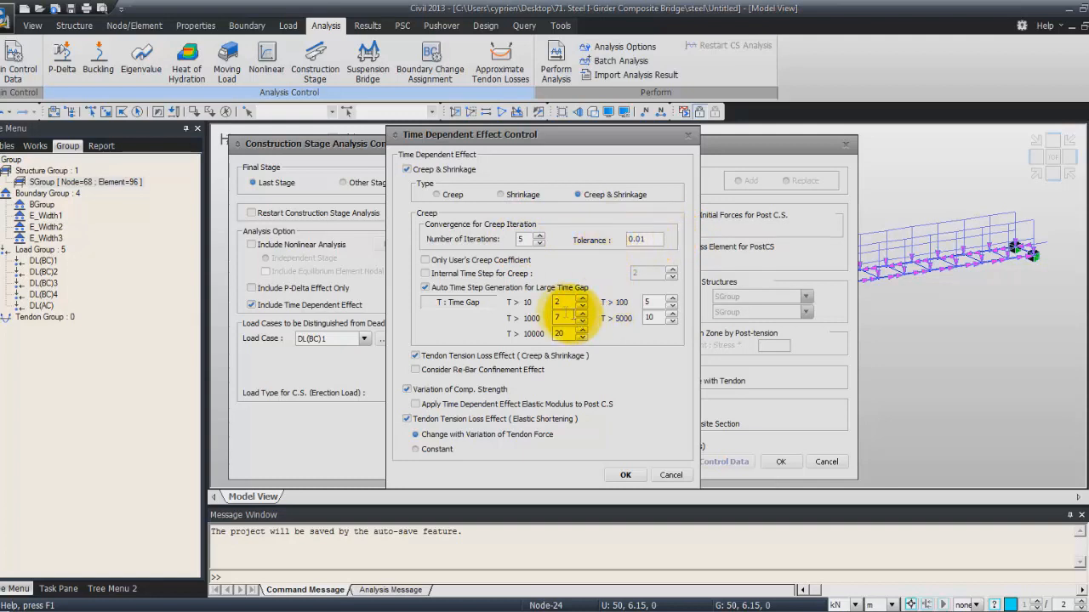
click(425, 273)
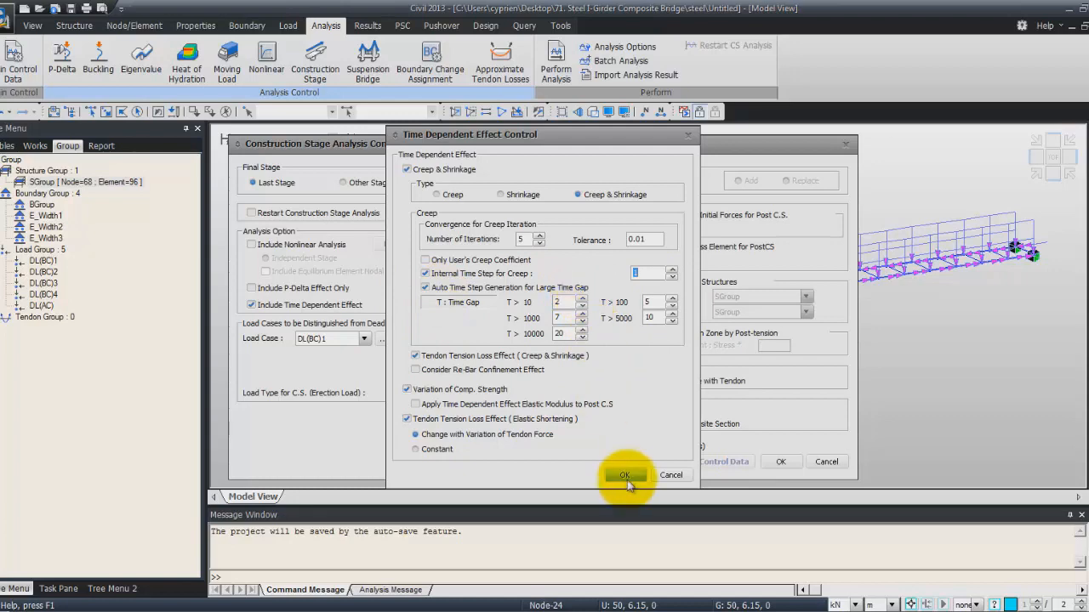
click(625, 474)
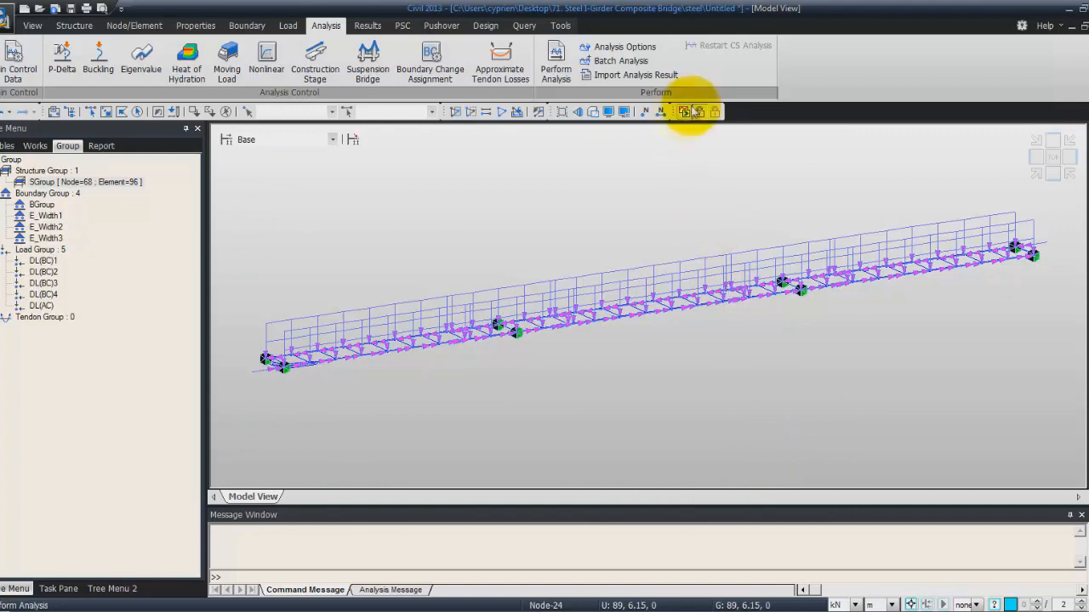
- After a failed run, set stages CS1–CS4 to save results, including CS3 additional steps
click(295, 25)
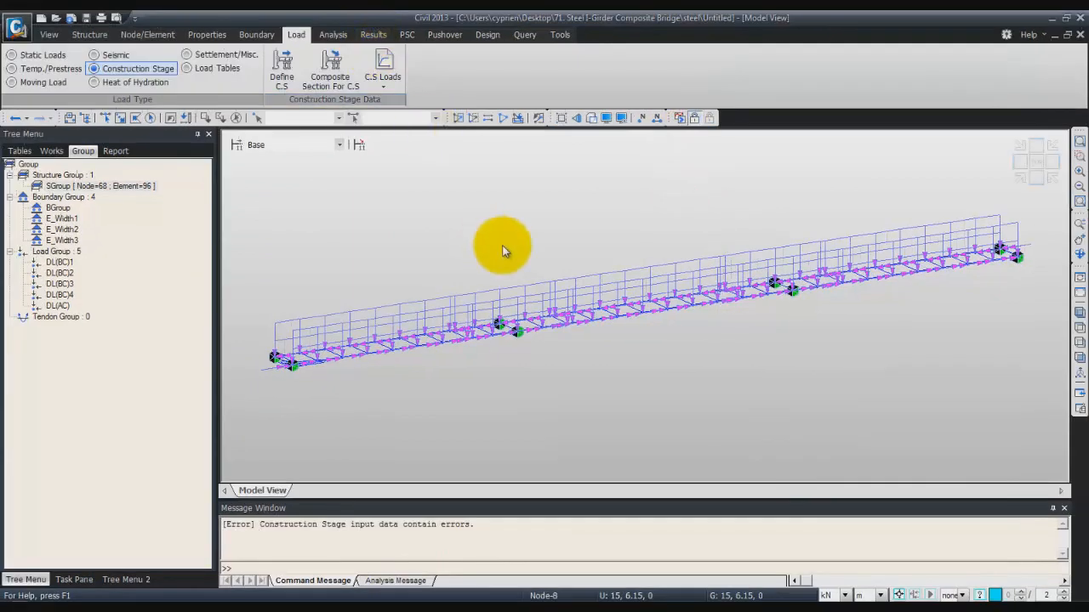
mouse_move(443, 251)
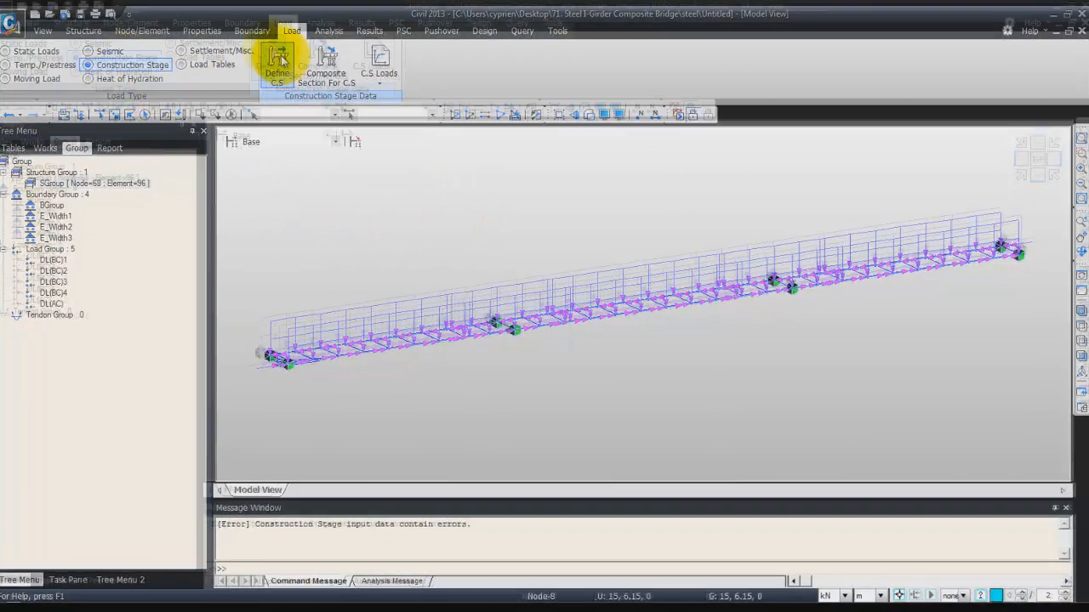
click(277, 60)
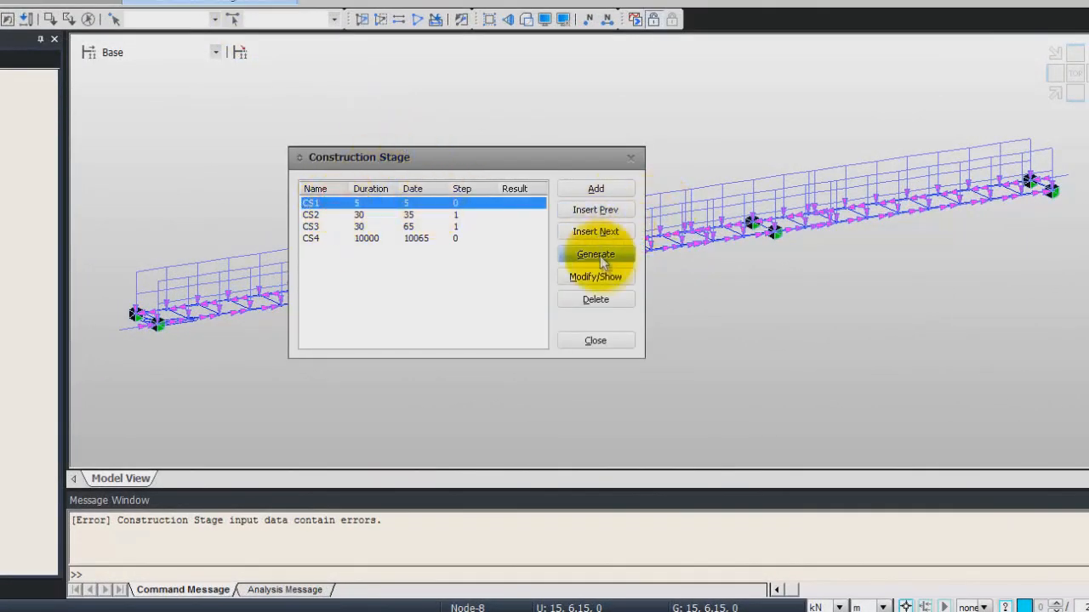
click(595, 277)
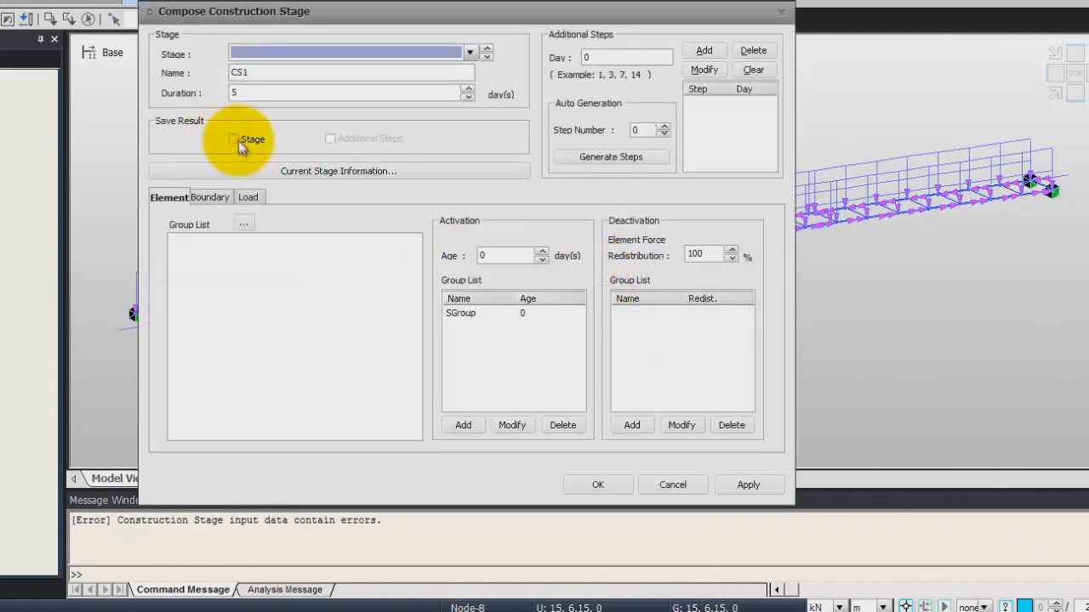
click(234, 138)
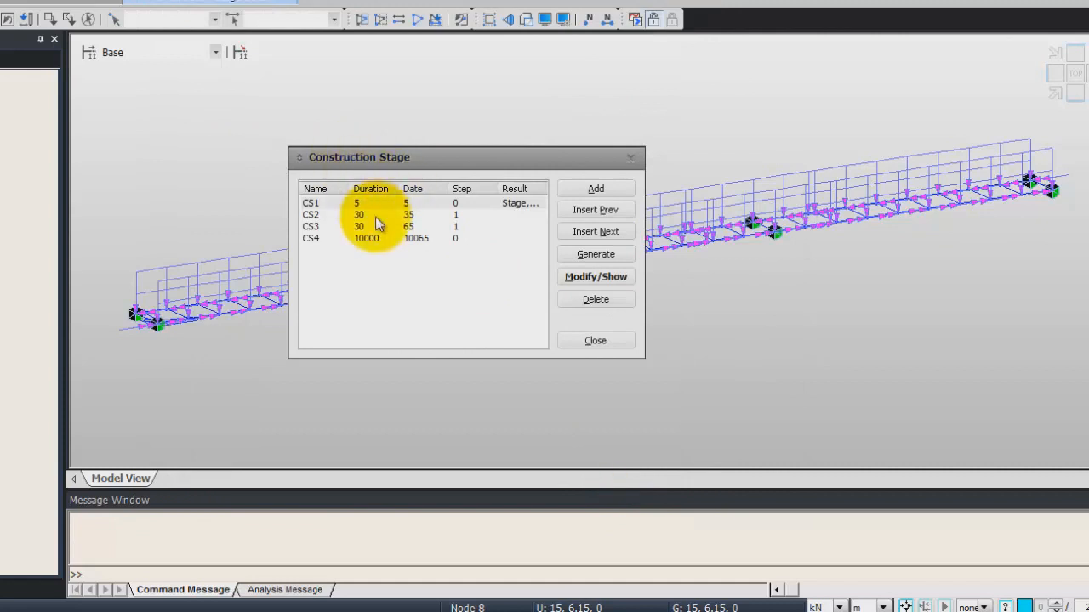
click(595, 276)
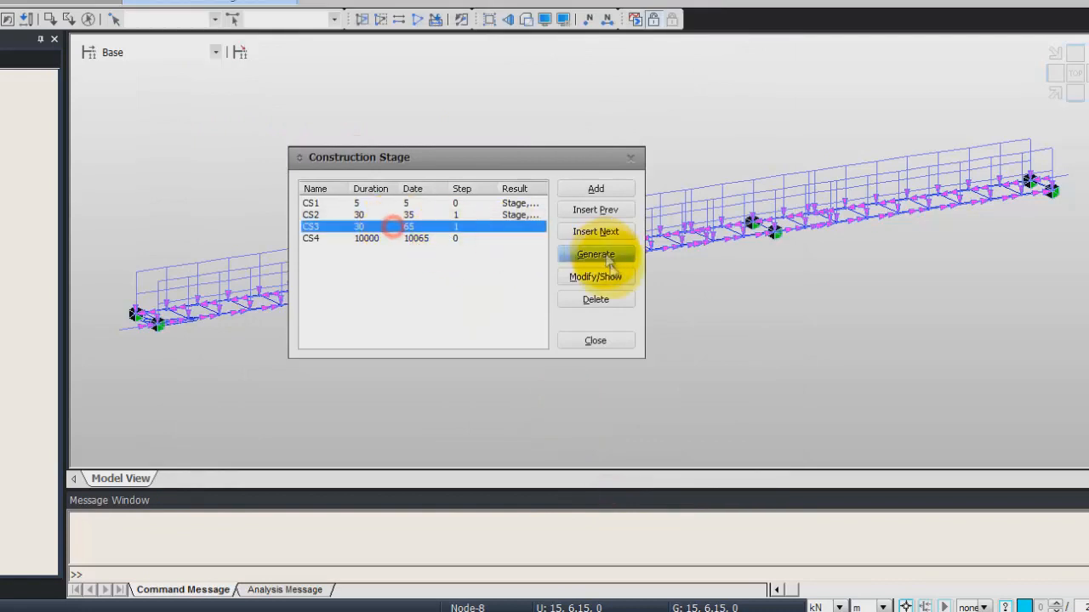
click(595, 276)
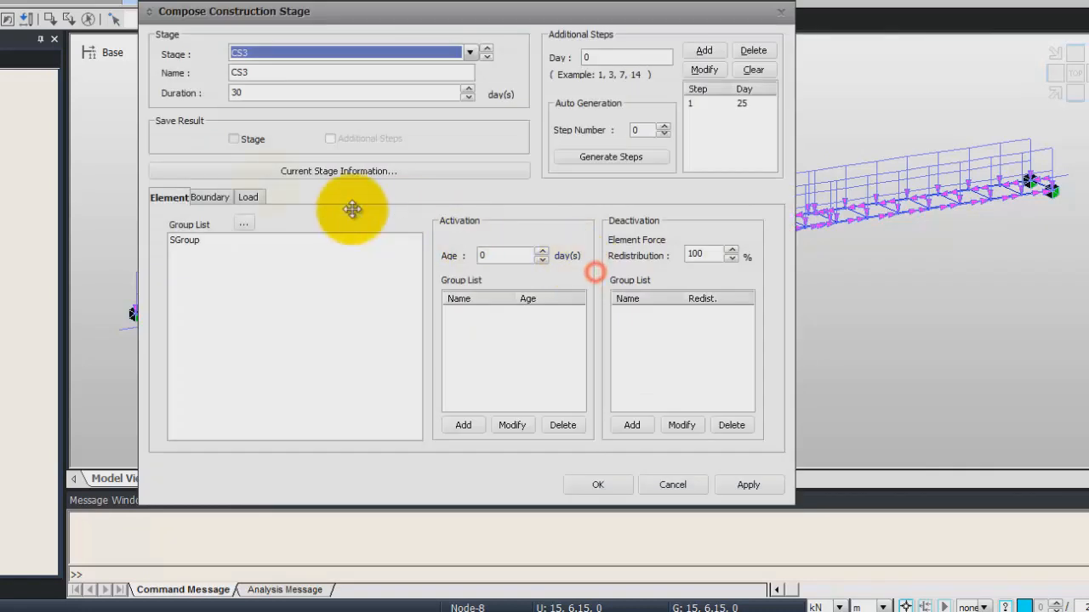
click(234, 139)
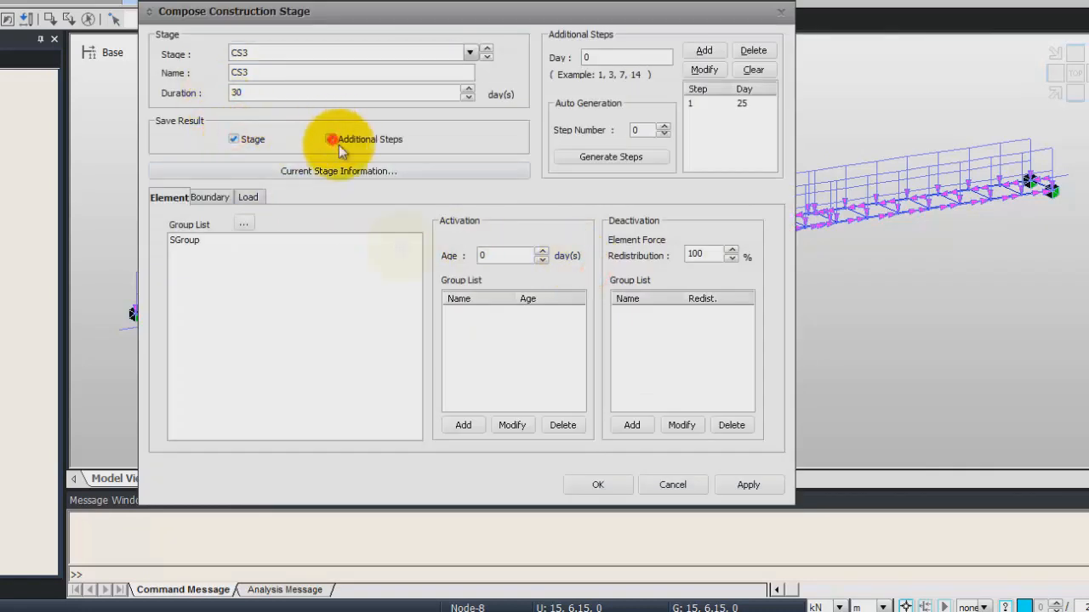
click(597, 485)
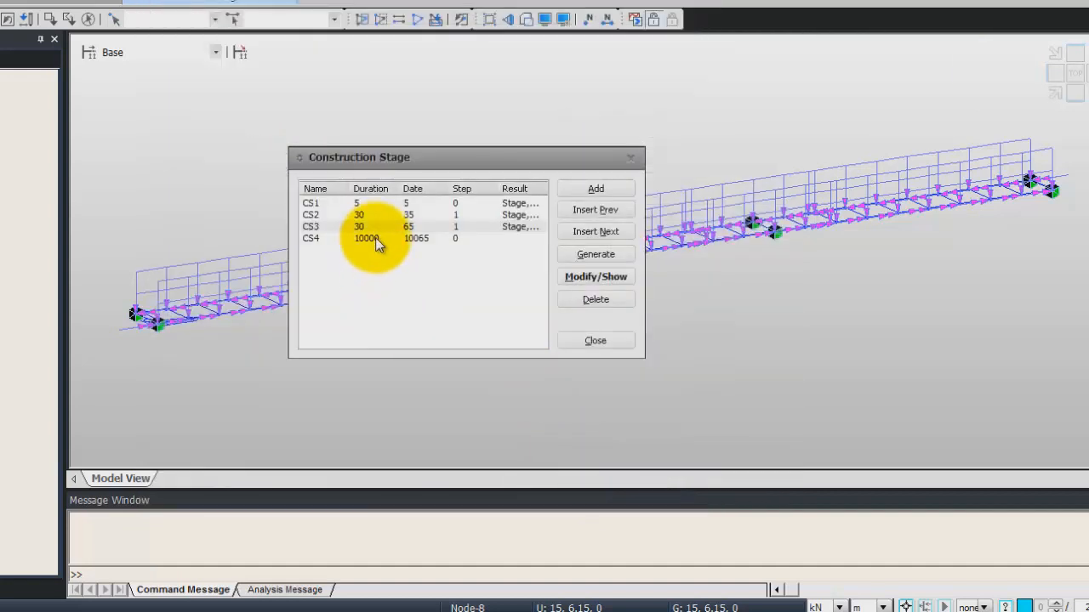
click(595, 276)
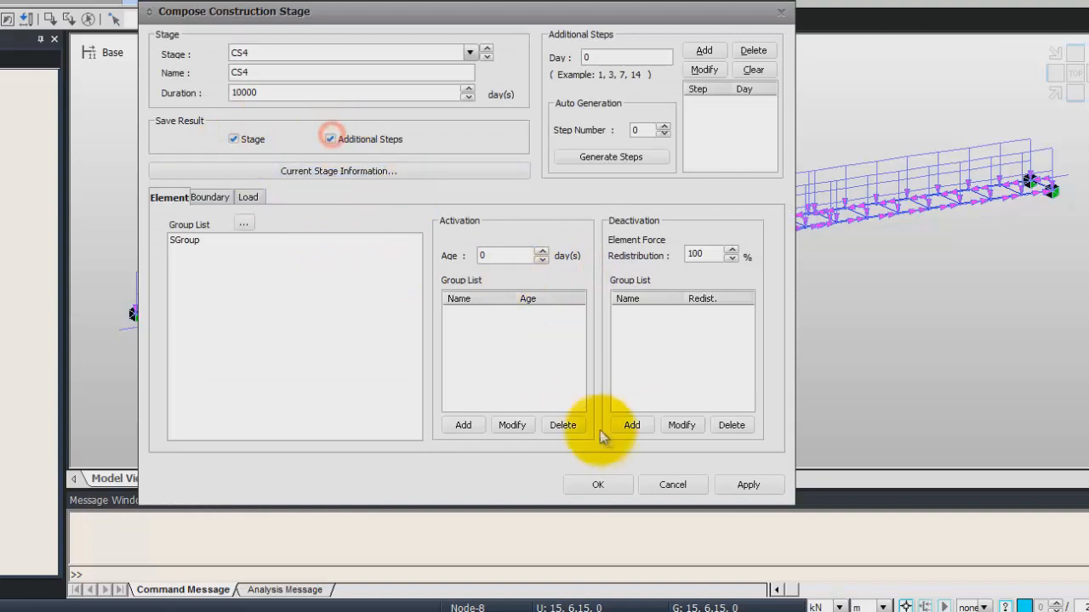
click(597, 484)
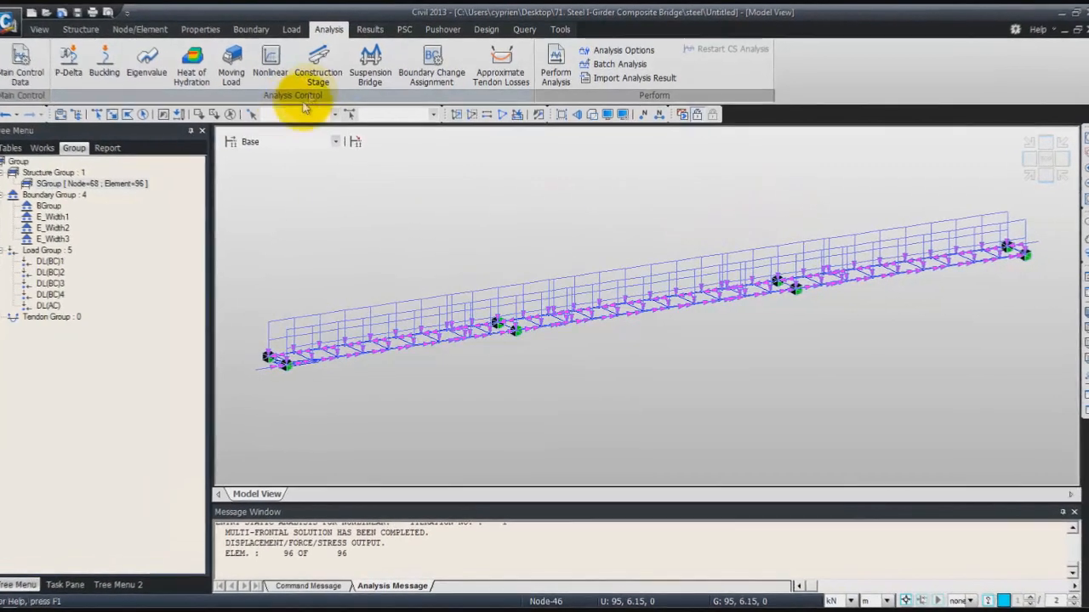
- End the analysis at the last stage, confirm control data, and run Perform Analysis
click(317, 64)
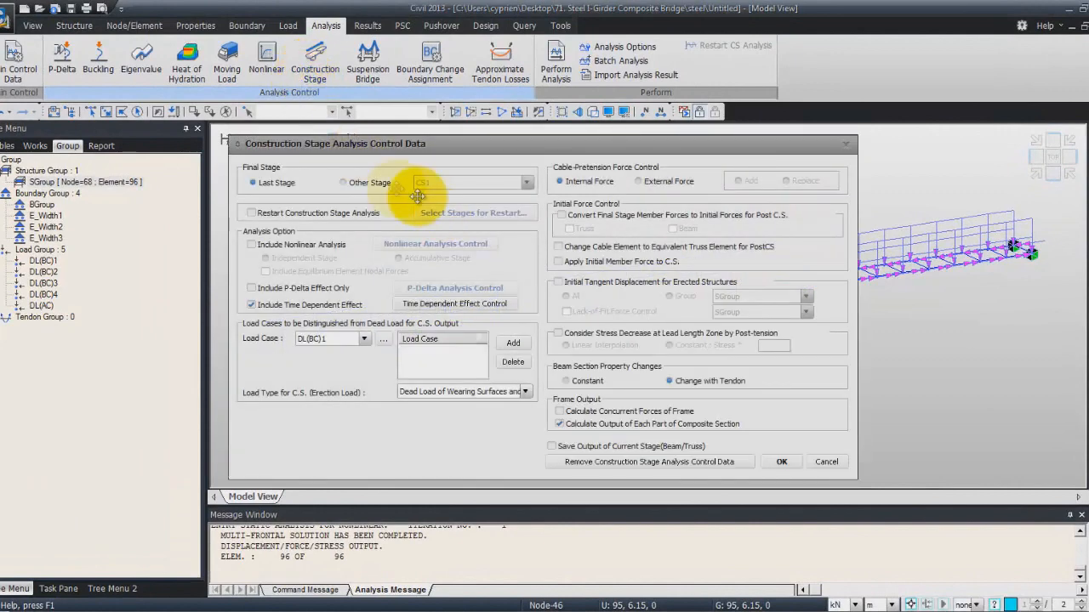
click(780, 461)
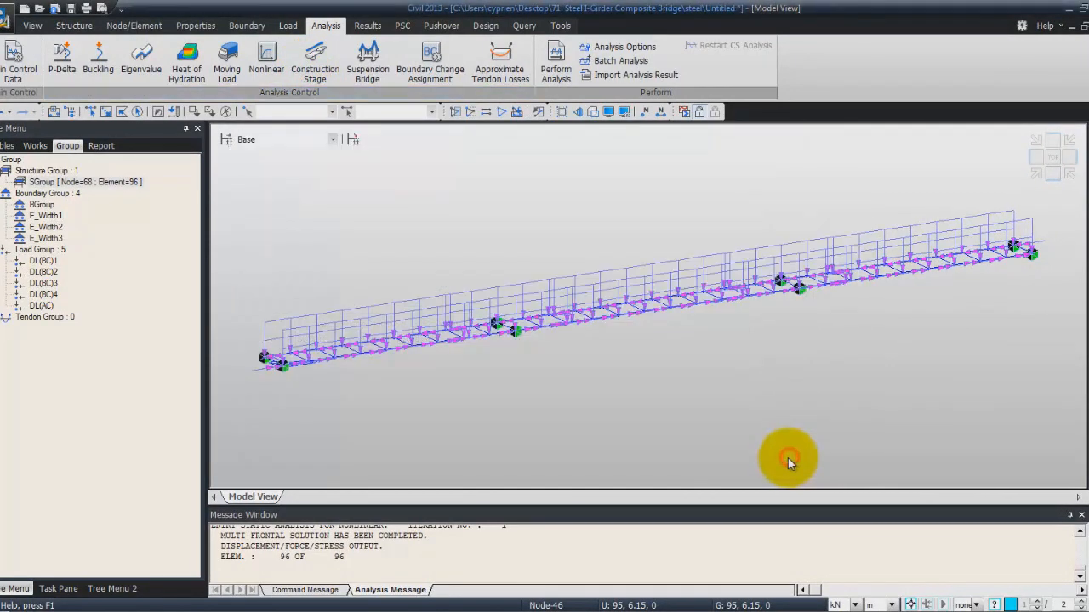
click(555, 62)
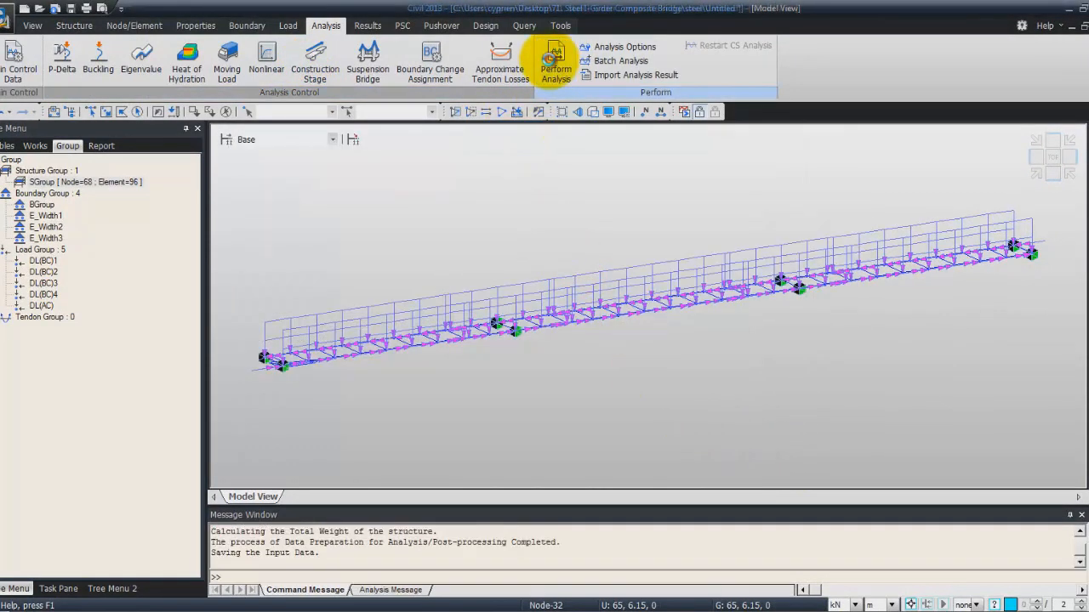
click(555, 64)
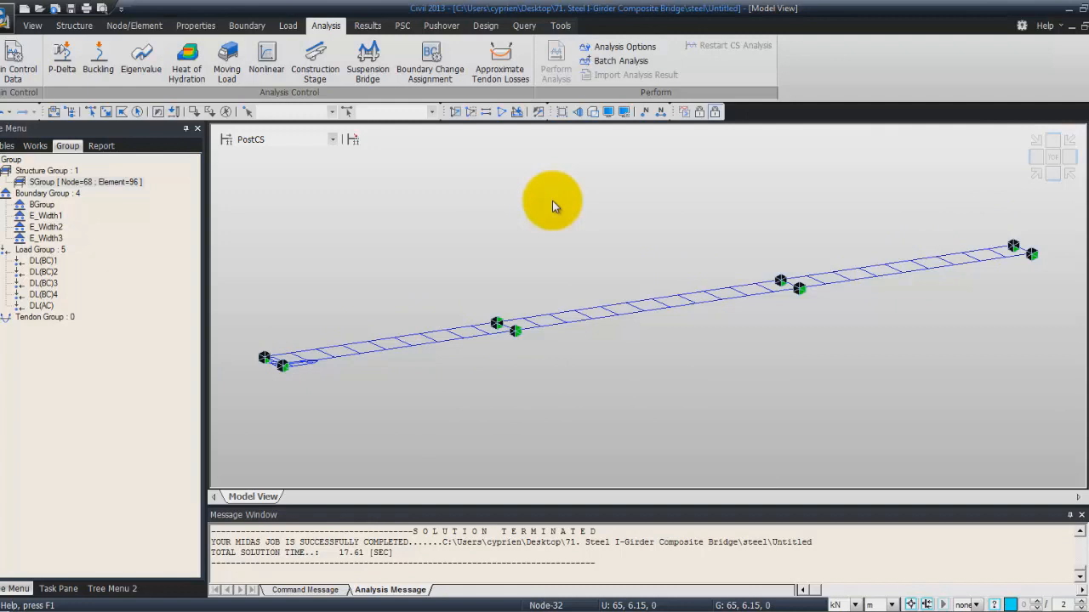
mouse_move(391, 241)
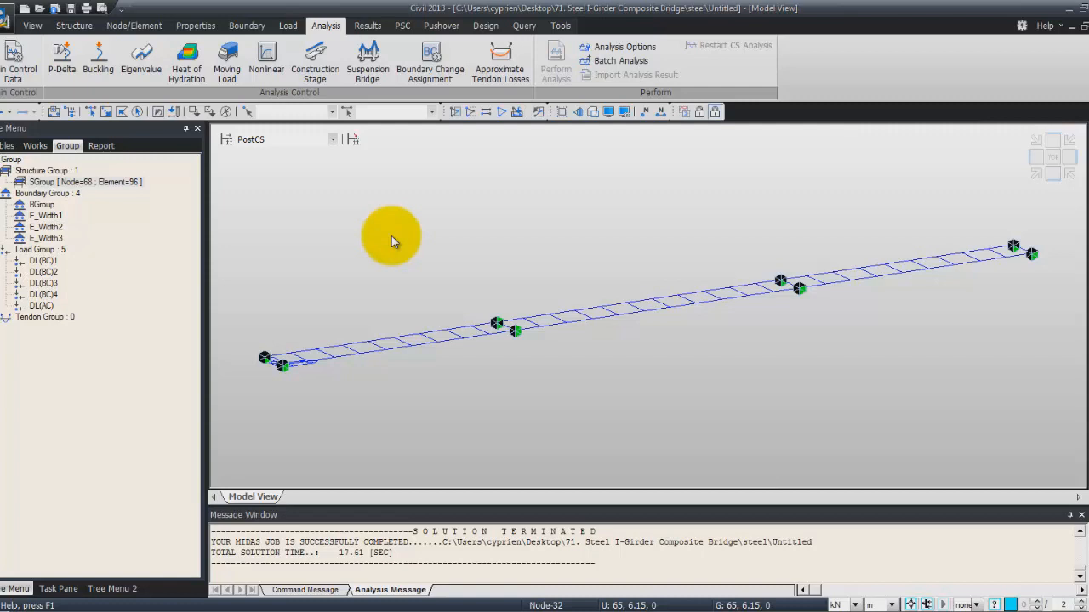
mouse_move(183, 304)
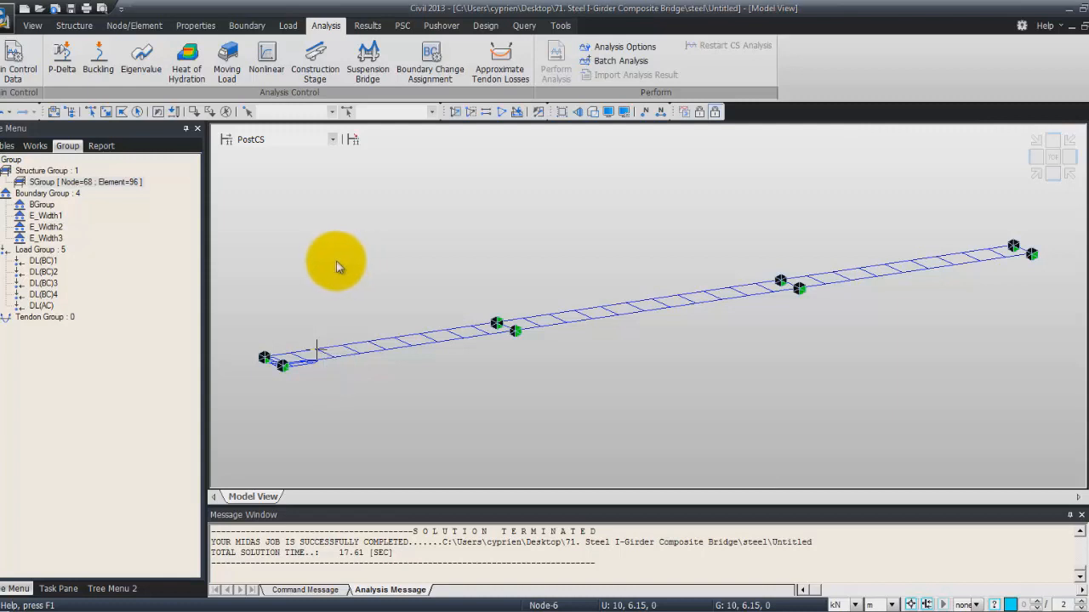
mouse_move(321, 155)
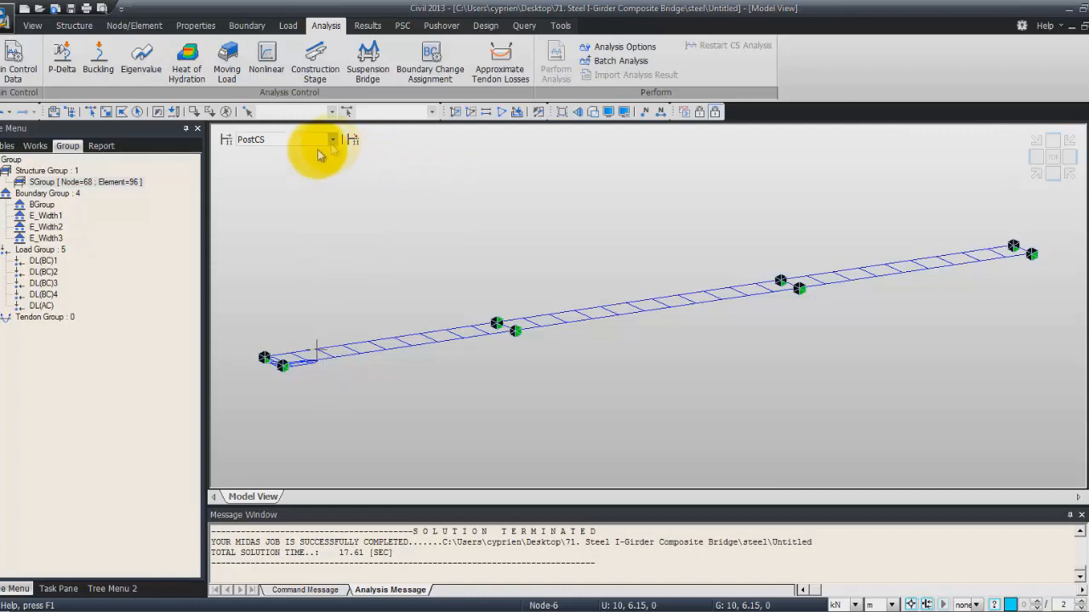
- Display construction stage CS4 in the Model View and switch to the Results tab
click(332, 139)
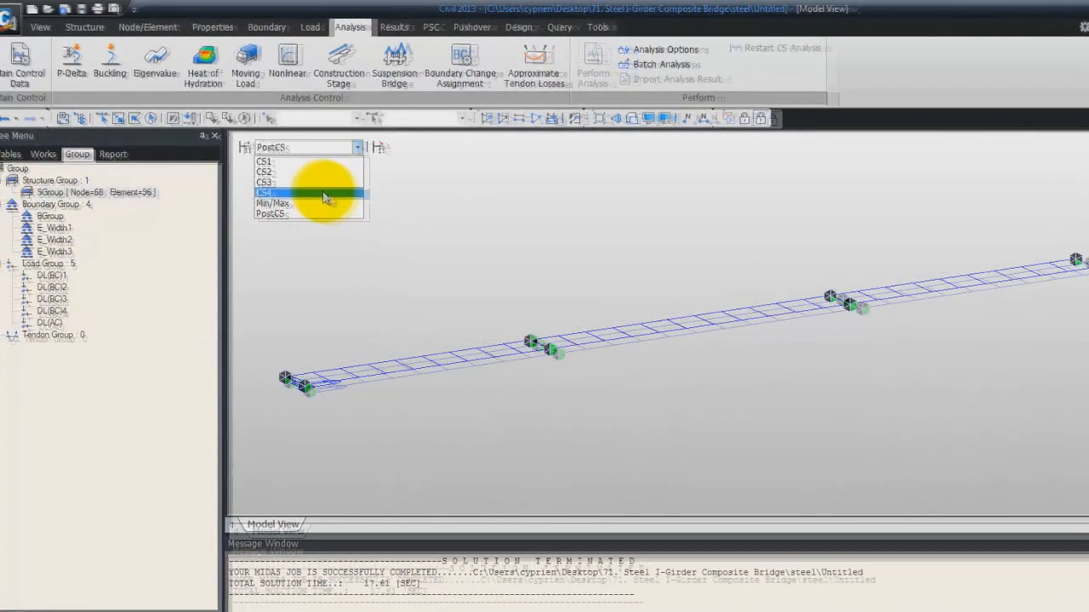
click(266, 192)
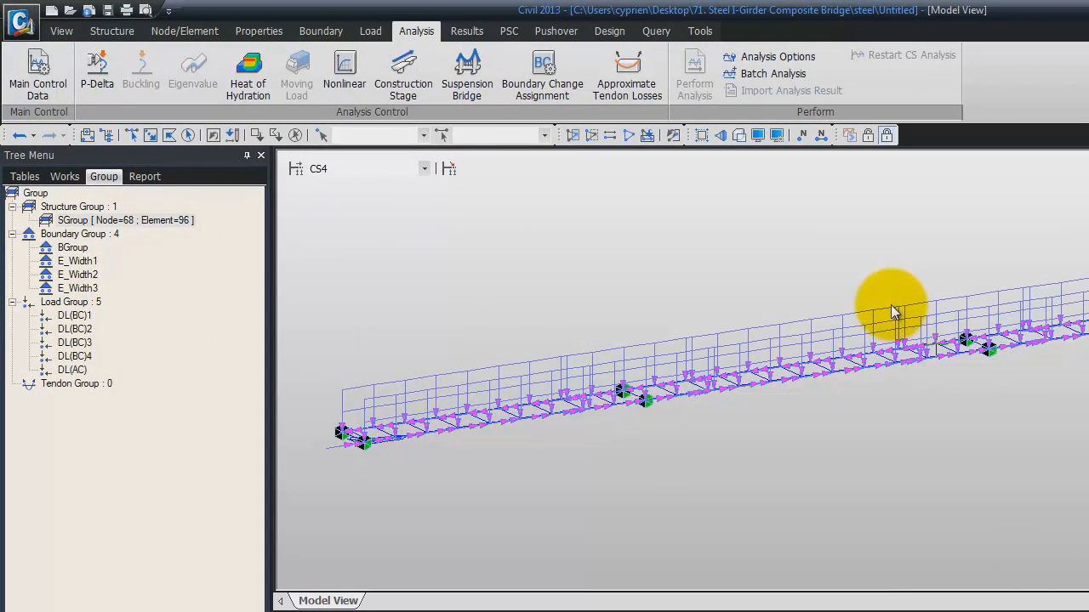
click(423, 169)
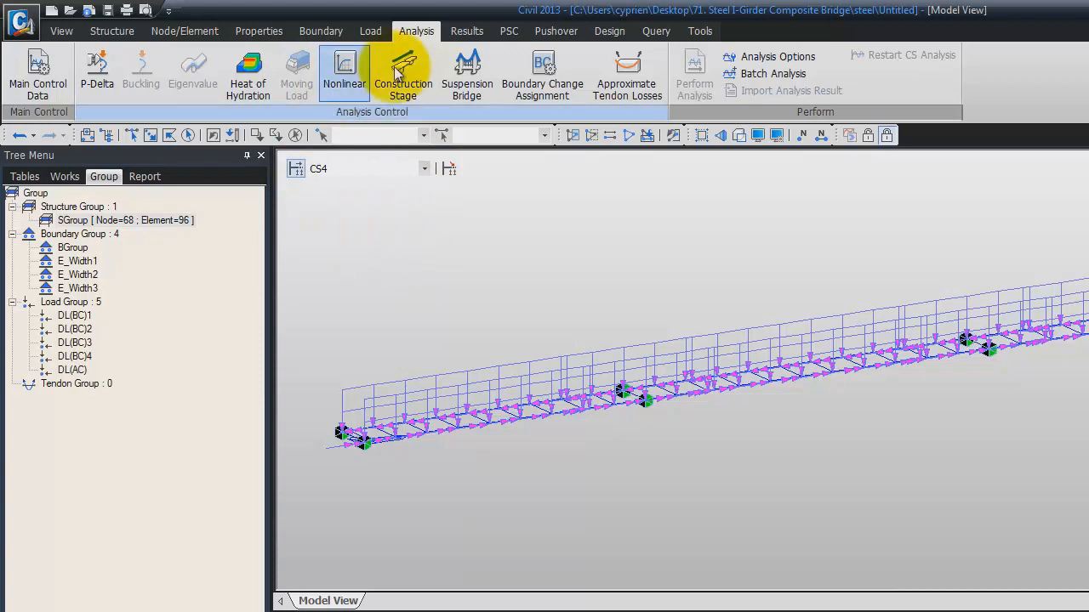
click(466, 31)
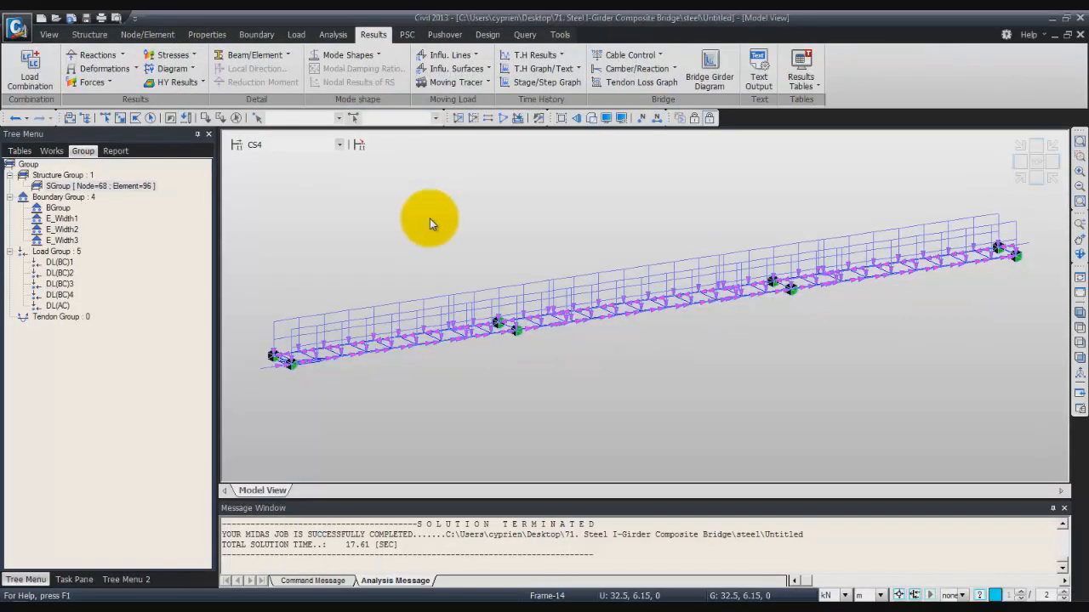
mouse_move(382, 181)
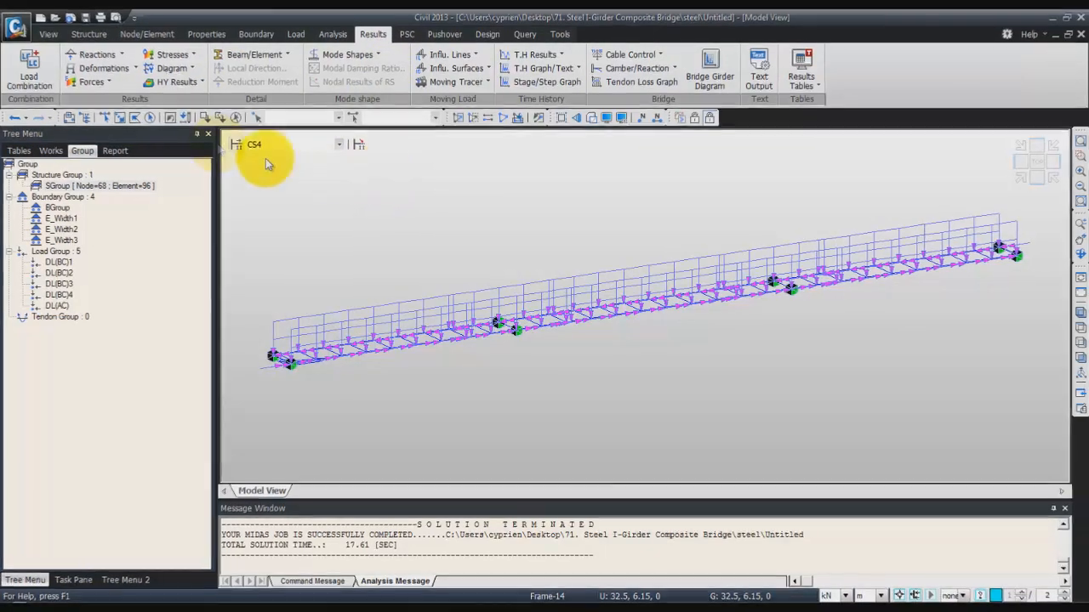
- Draw the My beam moment diagram at CS4's last step with summed stage loads
click(92, 81)
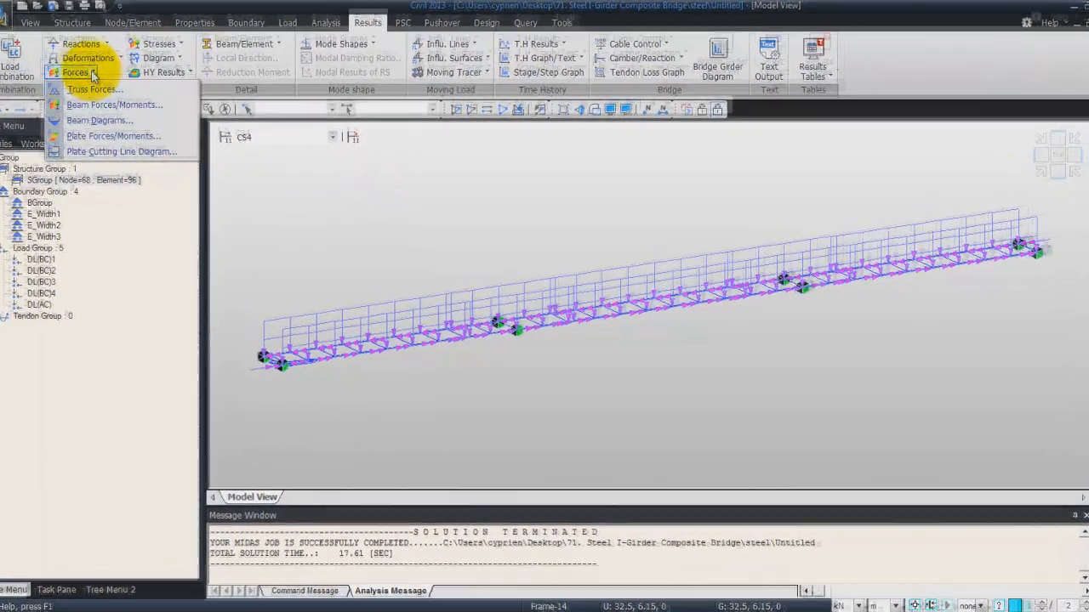
click(113, 104)
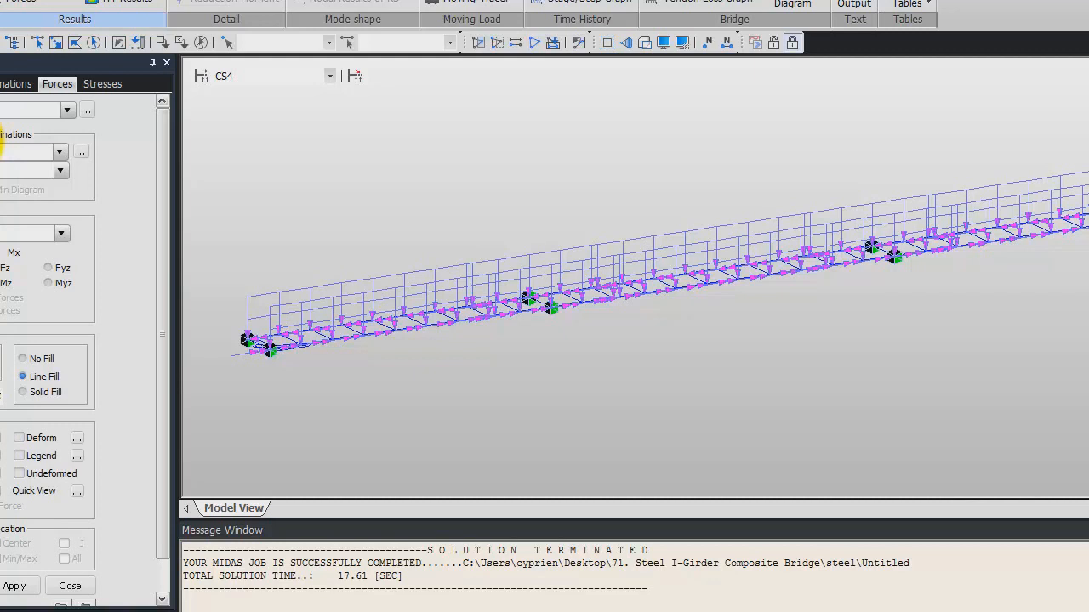
click(60, 151)
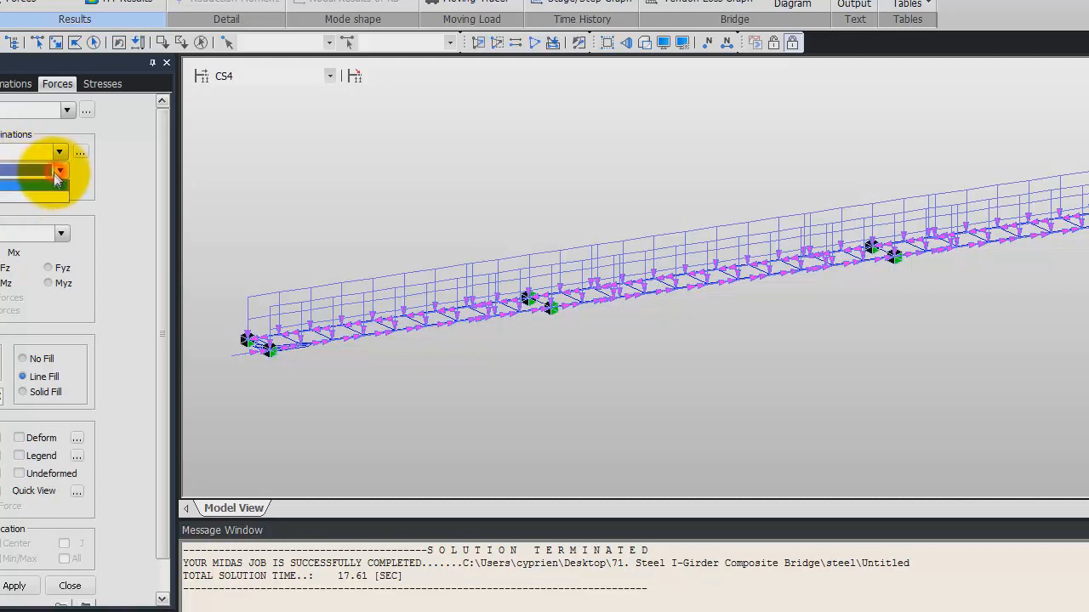
click(59, 170)
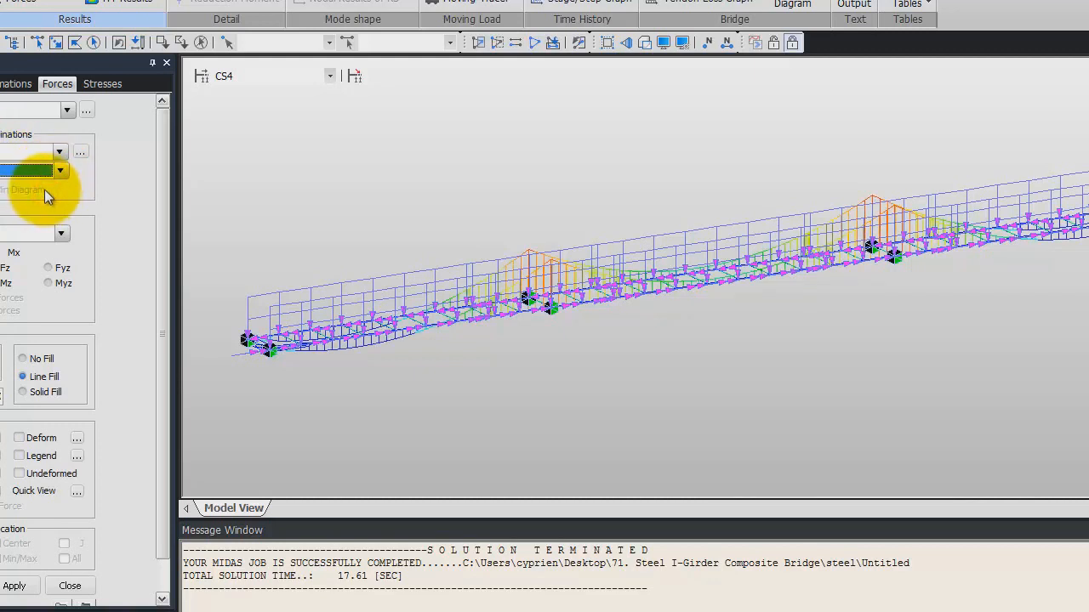
mouse_move(957, 225)
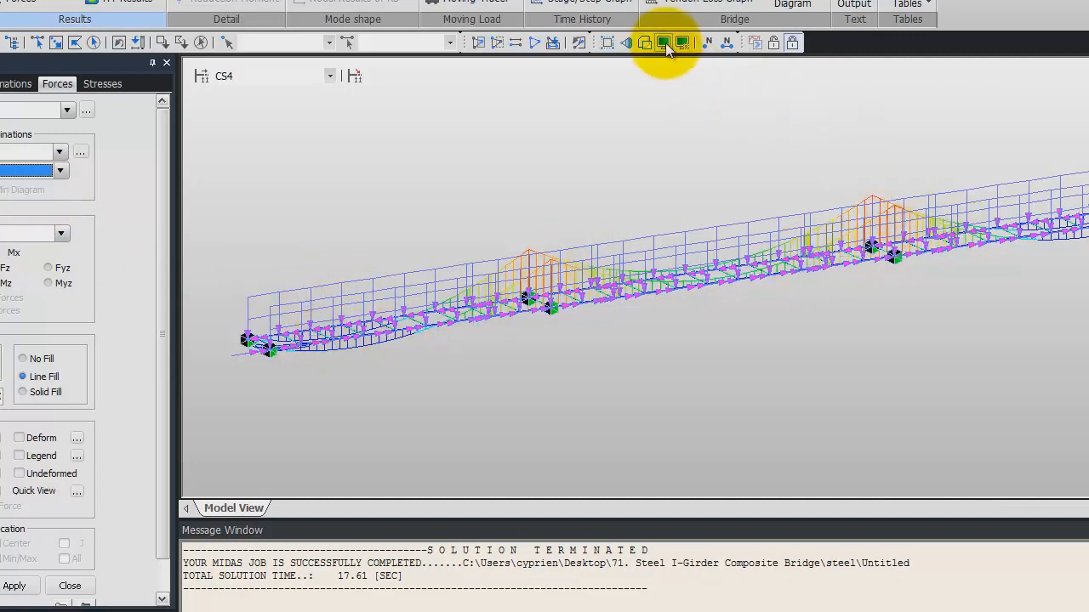
- Uncheck Beam Load and Support in the Display settings
click(663, 42)
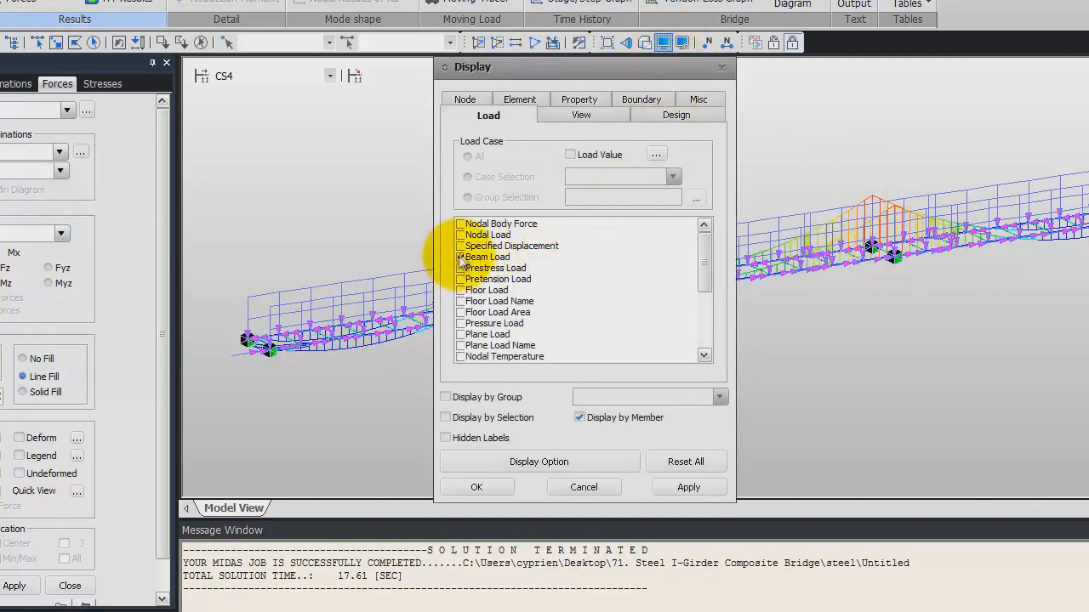
click(487, 257)
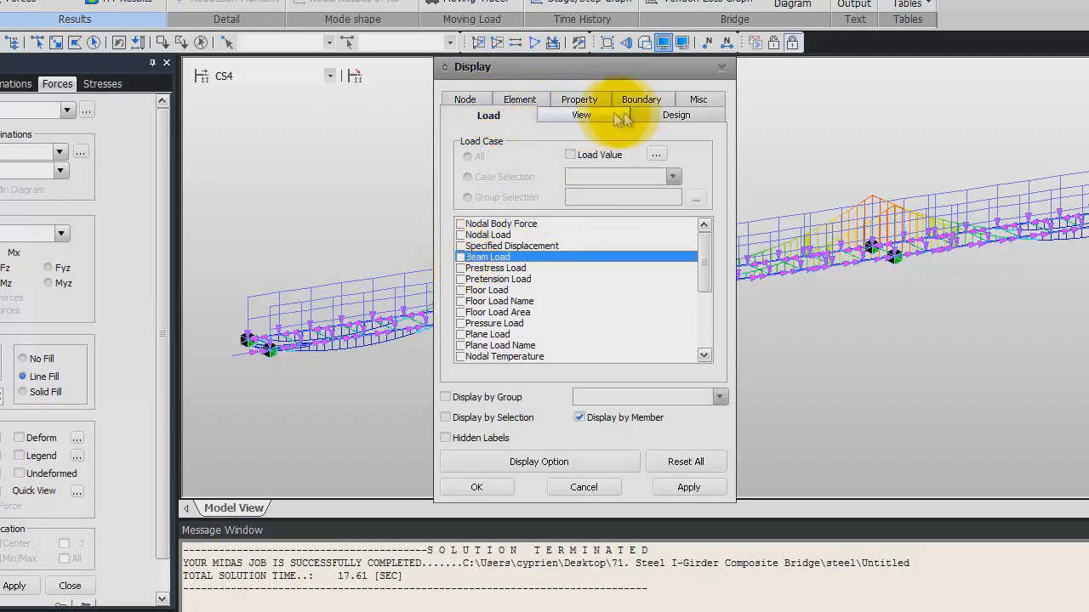
click(641, 99)
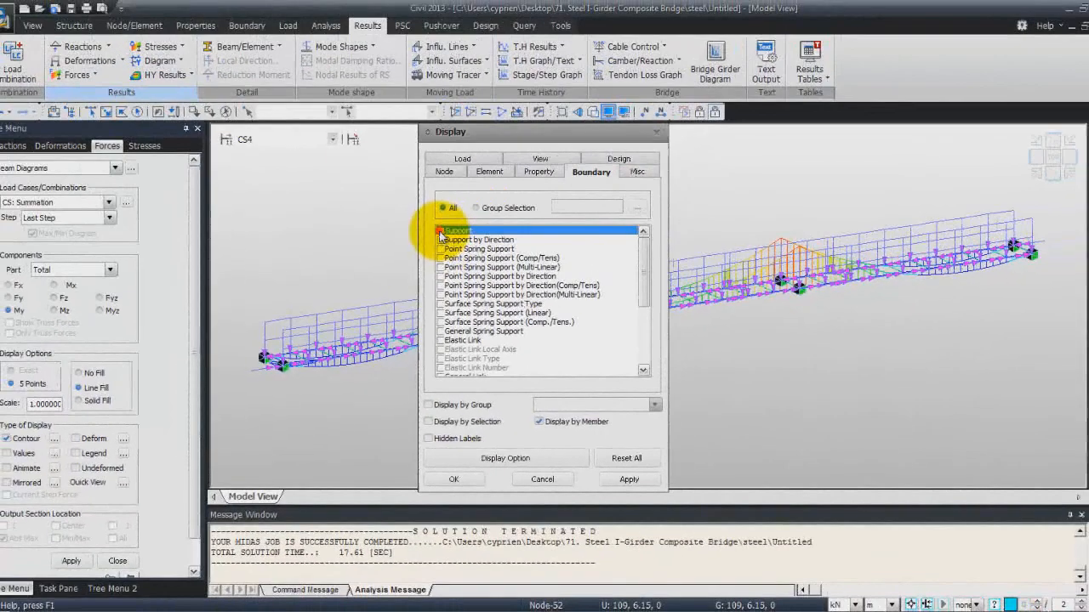
click(453, 479)
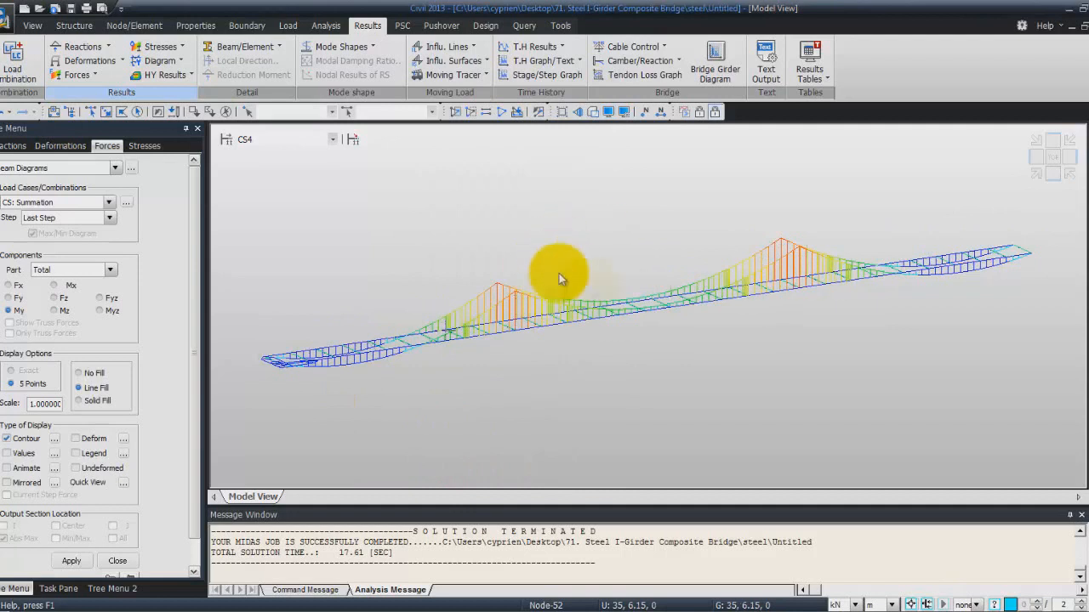
mouse_move(901, 279)
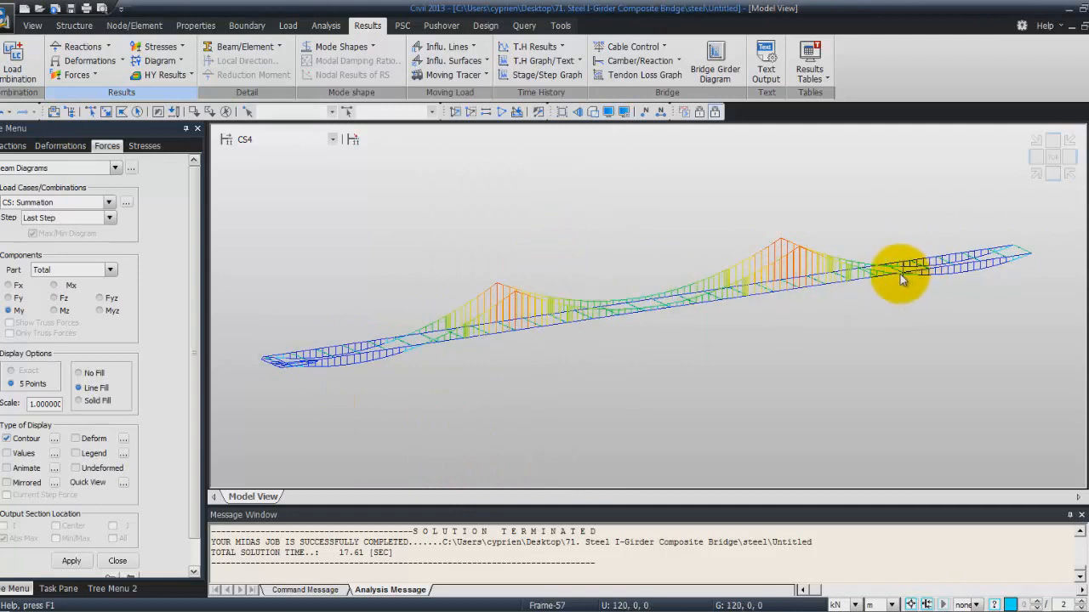
mouse_move(902, 279)
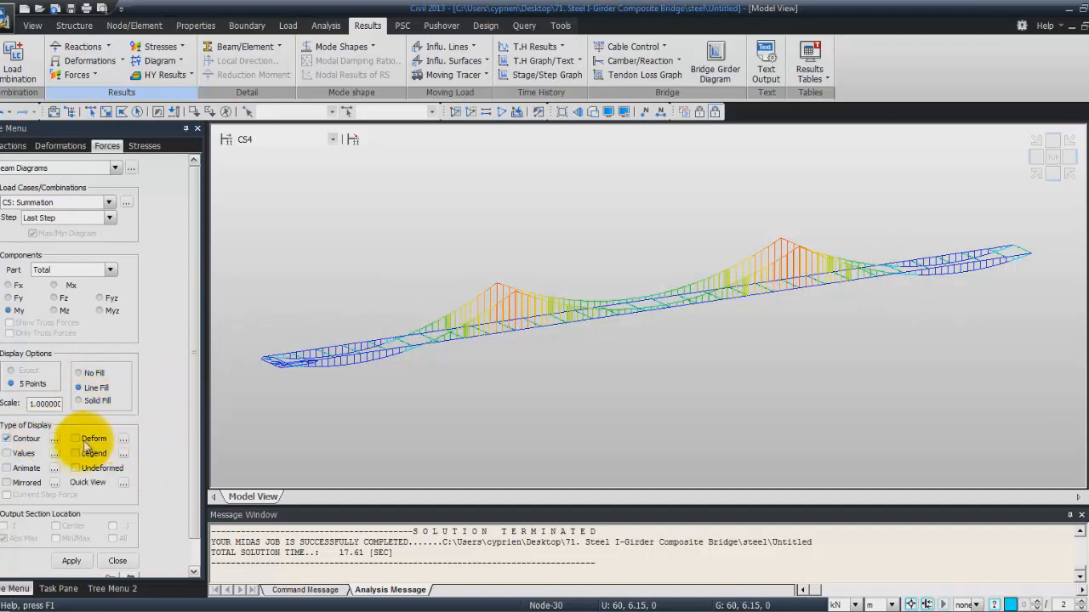
- Turn on the moment legend and switch the displayed stage to CS1
click(71, 560)
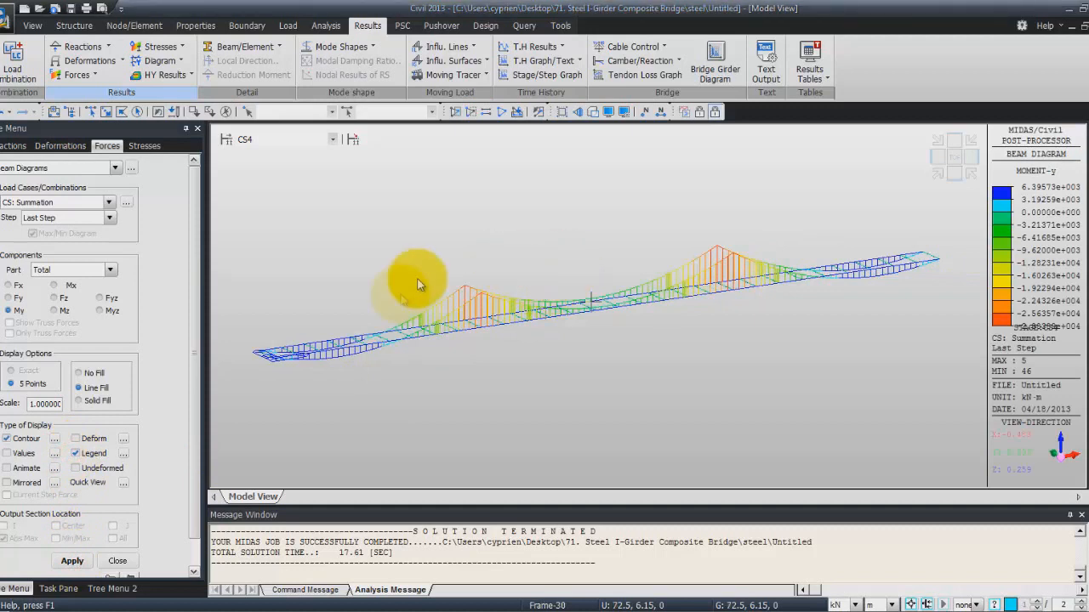
click(333, 139)
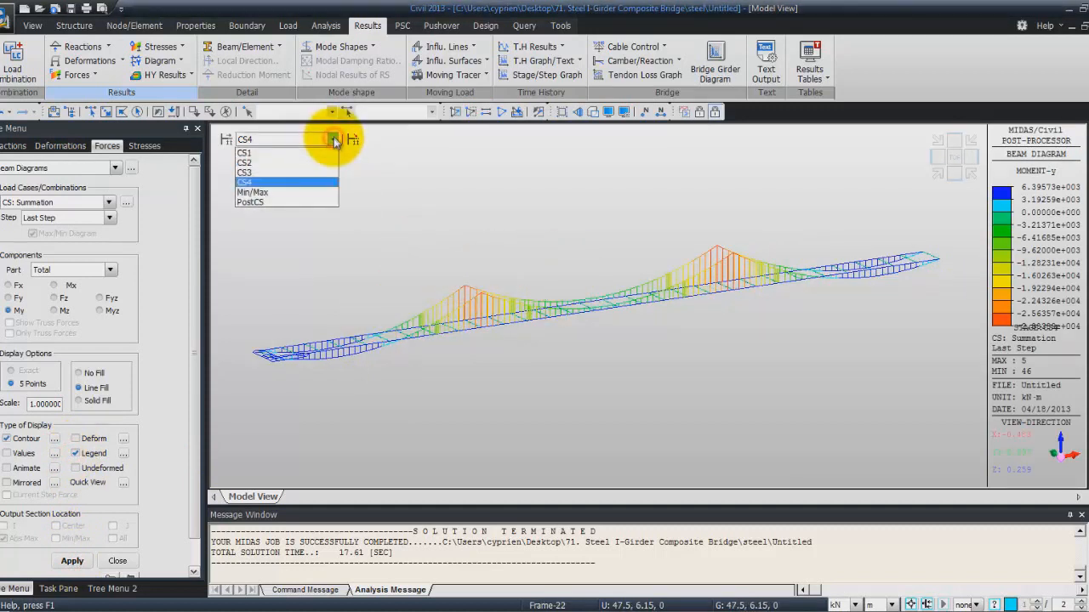
click(244, 153)
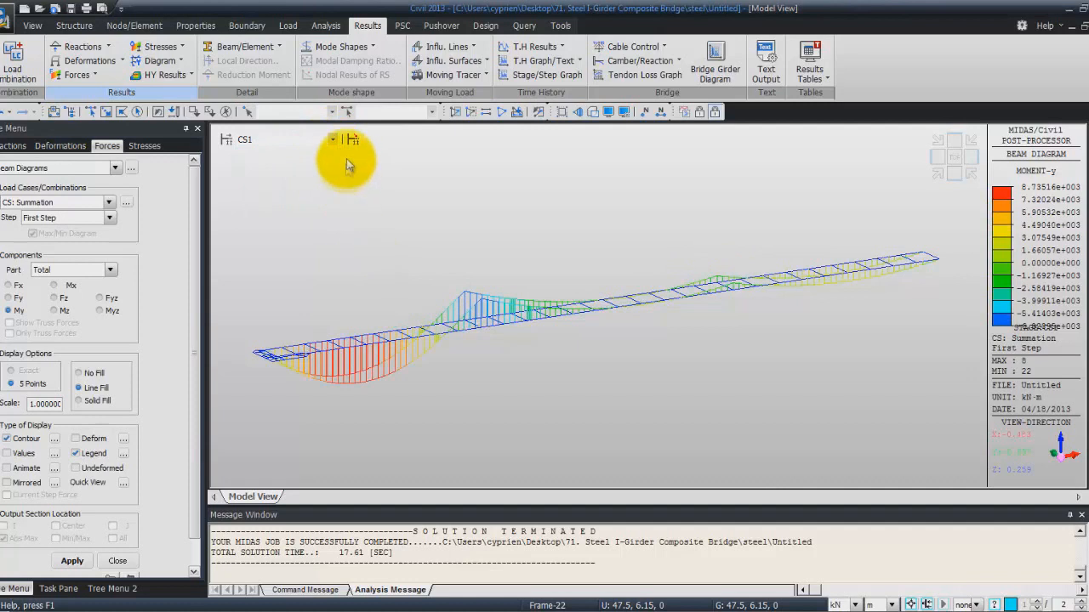
click(332, 139)
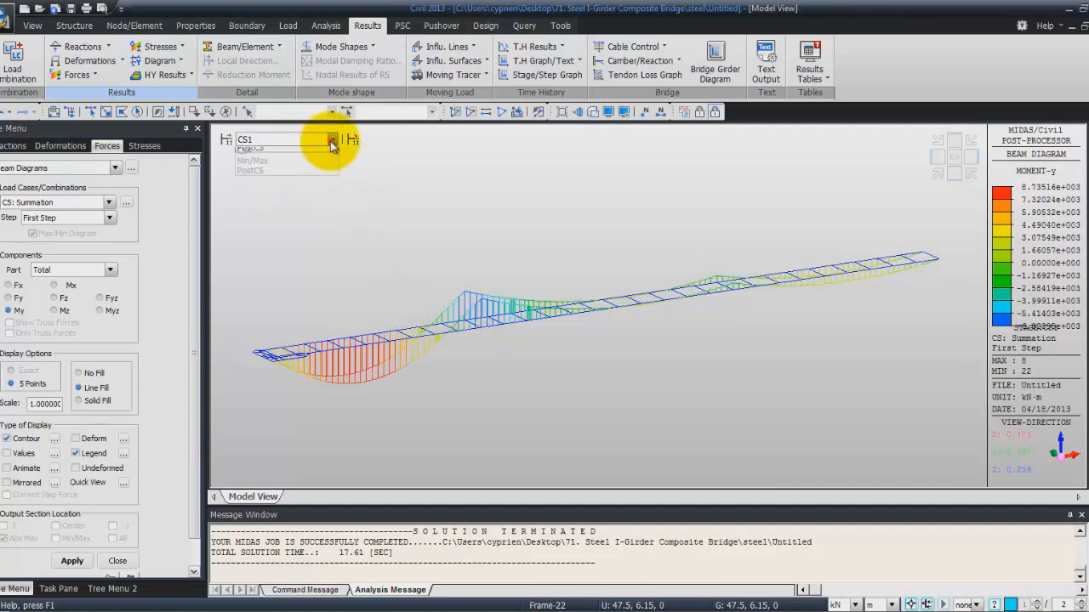
click(251, 148)
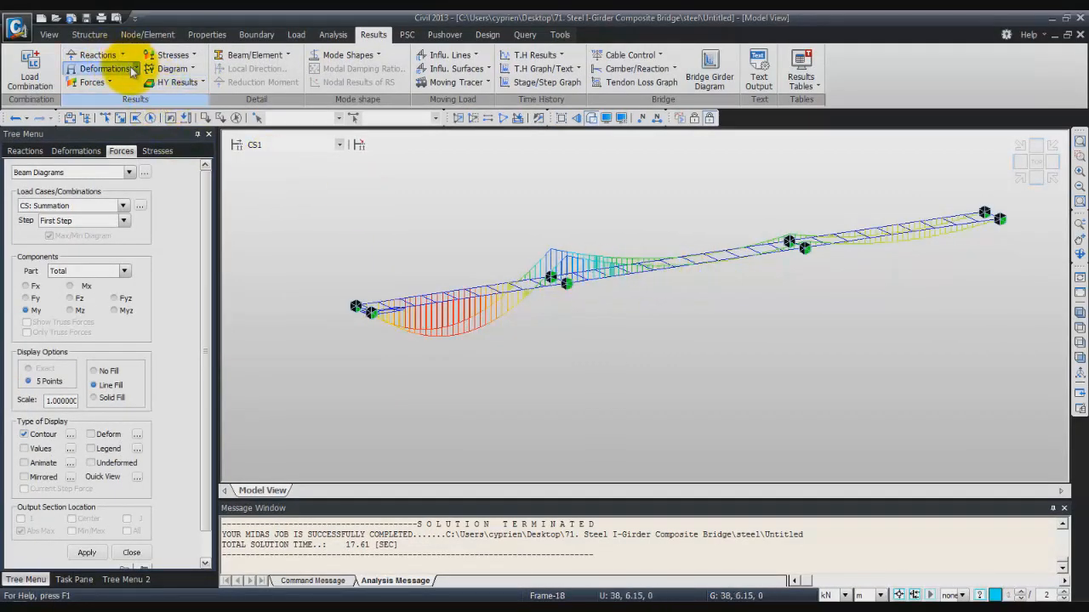
- Show the displacement contour on the deformed girder with deformation scale factor 0.3
click(105, 69)
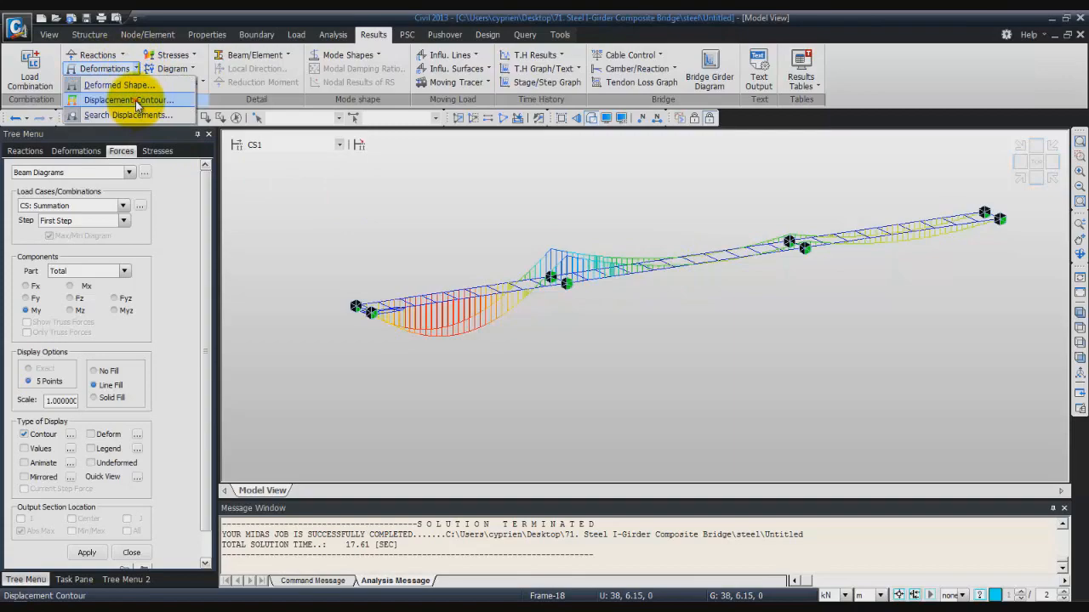
click(128, 99)
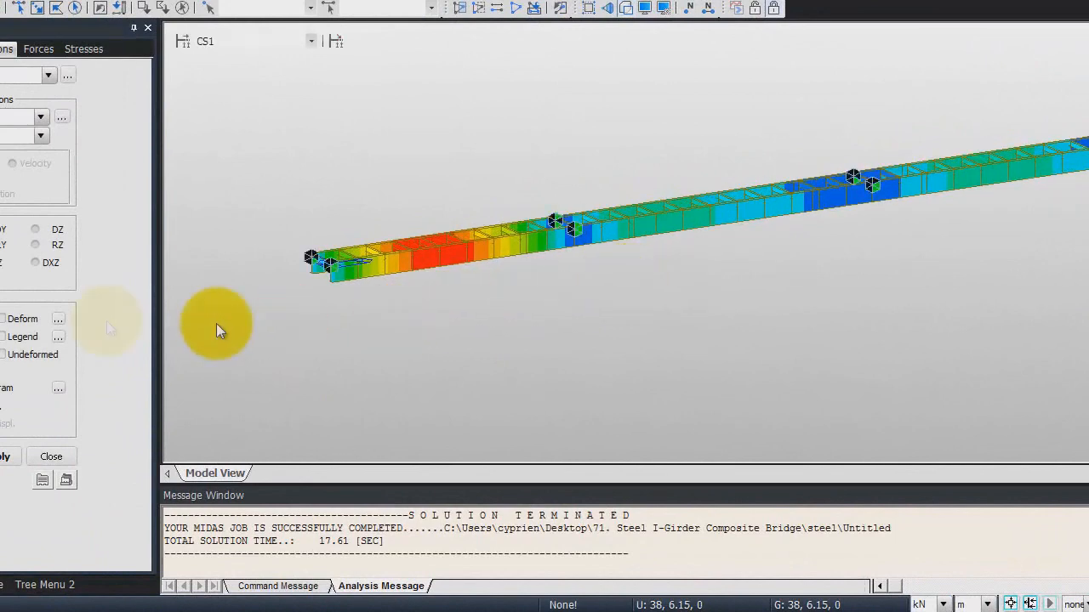
click(5, 318)
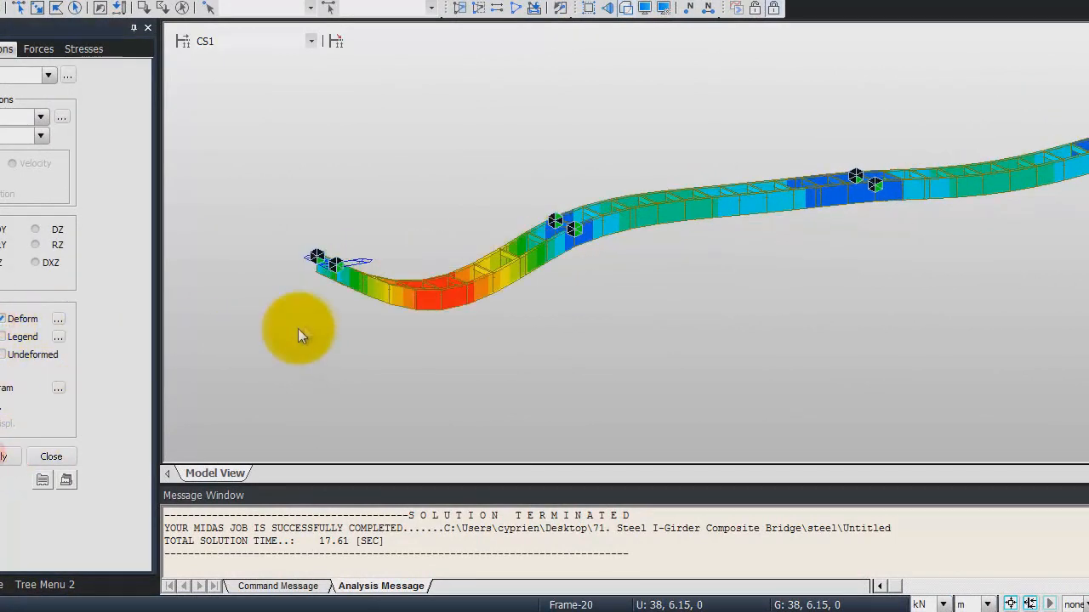
click(58, 319)
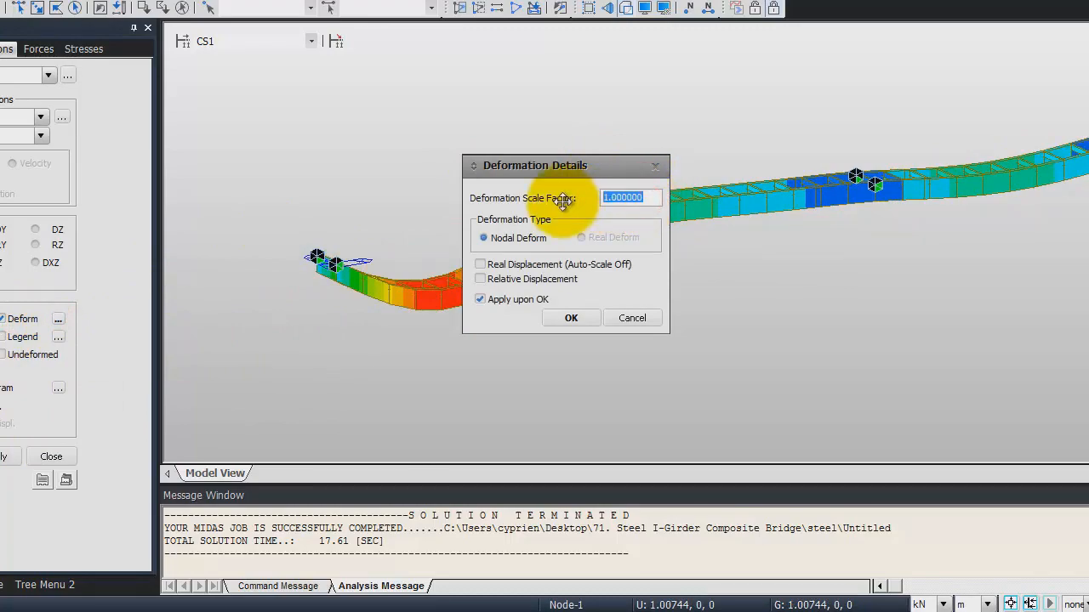
text(0.3)
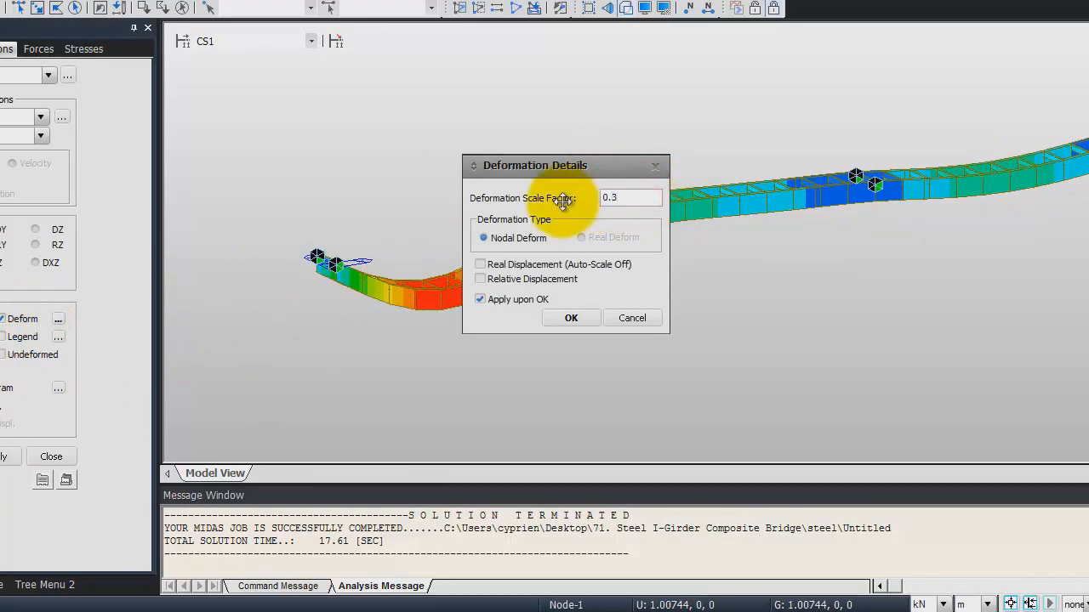
click(571, 318)
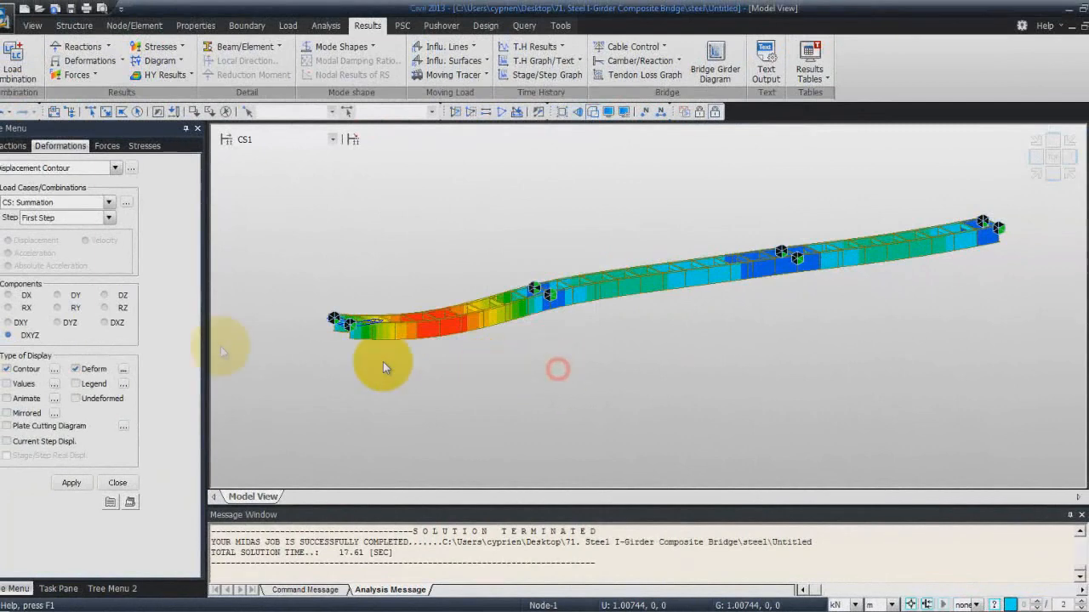
- Switch the contour to a later construction stage, then to the Min/Max envelope
click(331, 138)
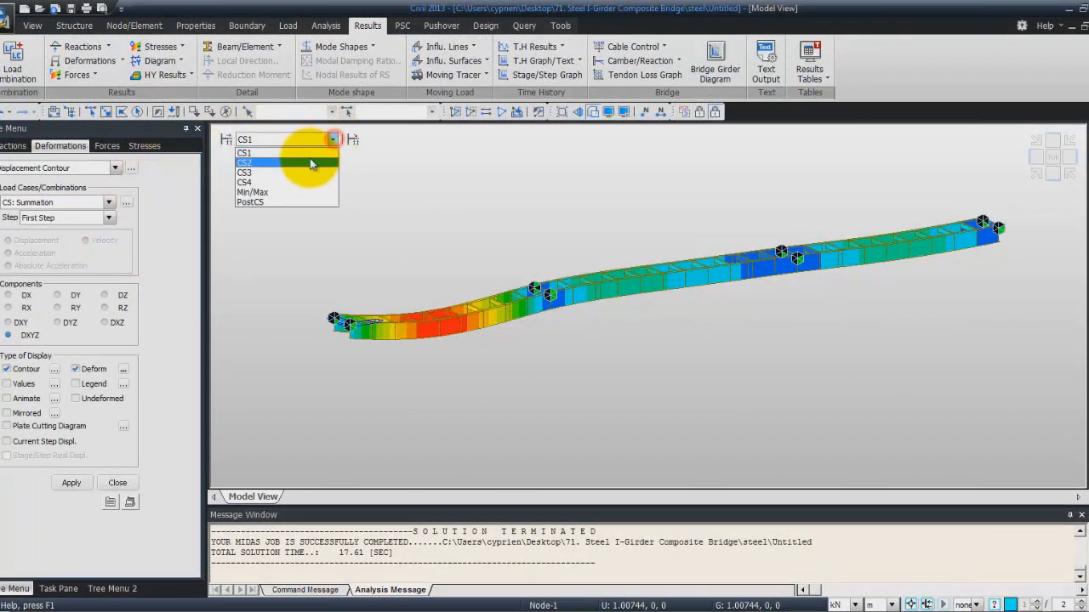
click(245, 182)
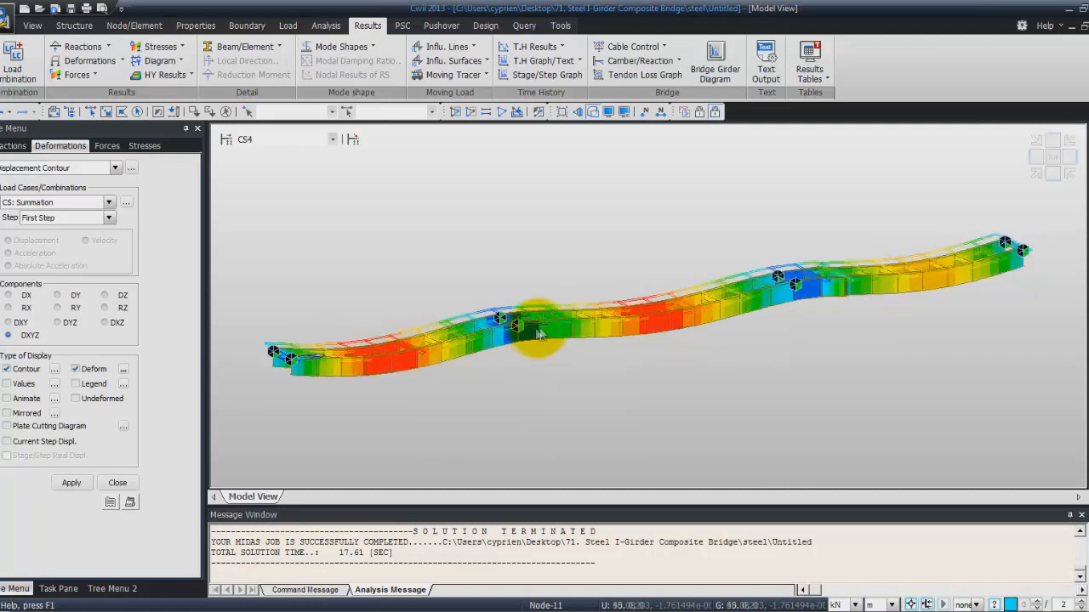
mouse_move(975, 270)
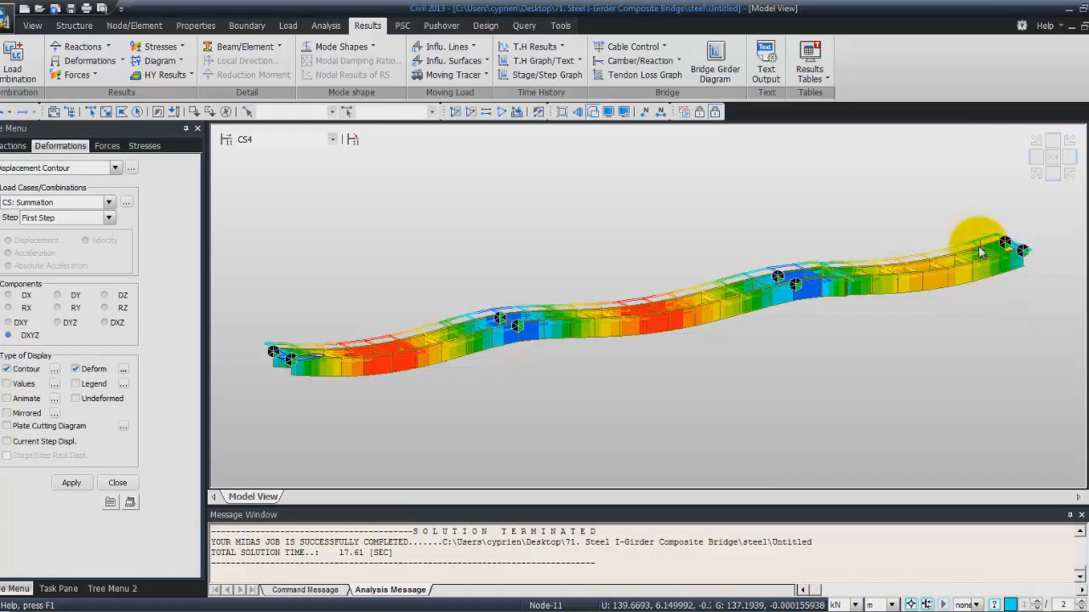
click(108, 202)
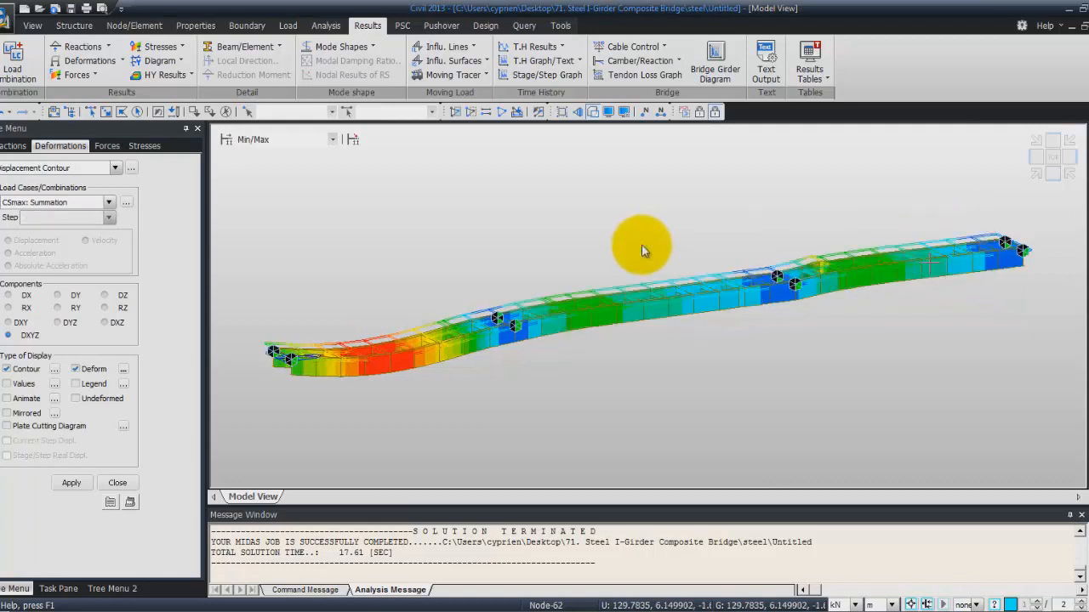
mouse_move(634, 214)
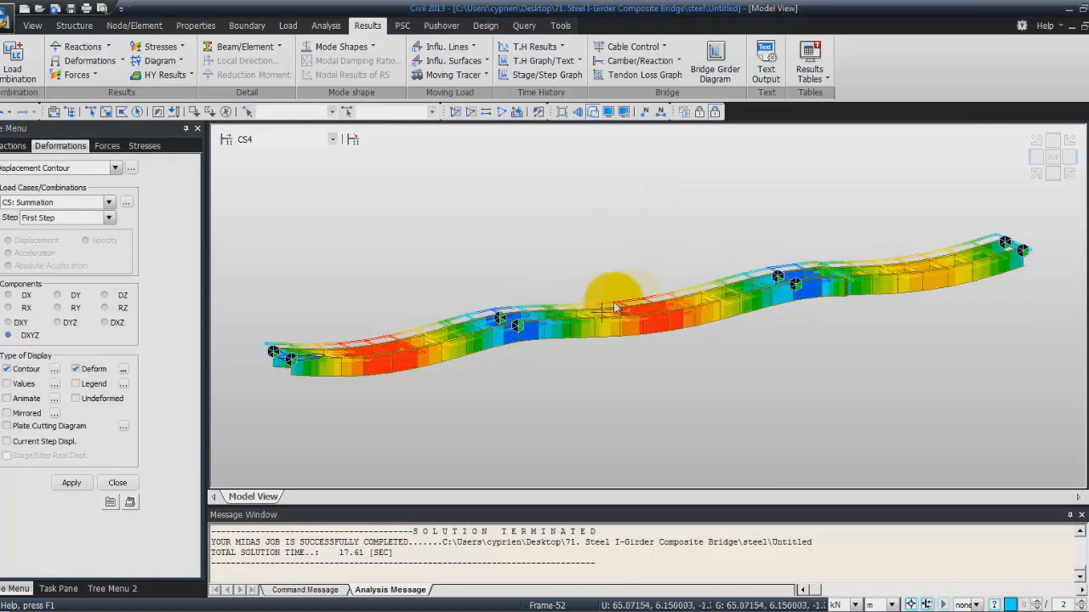
mouse_move(821, 264)
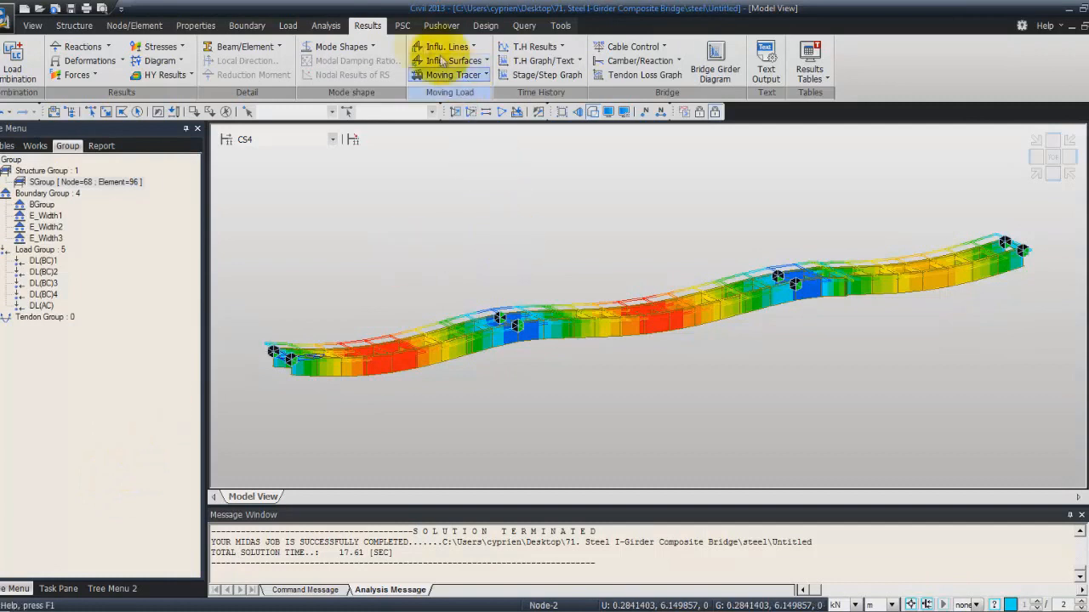
mouse_move(809, 61)
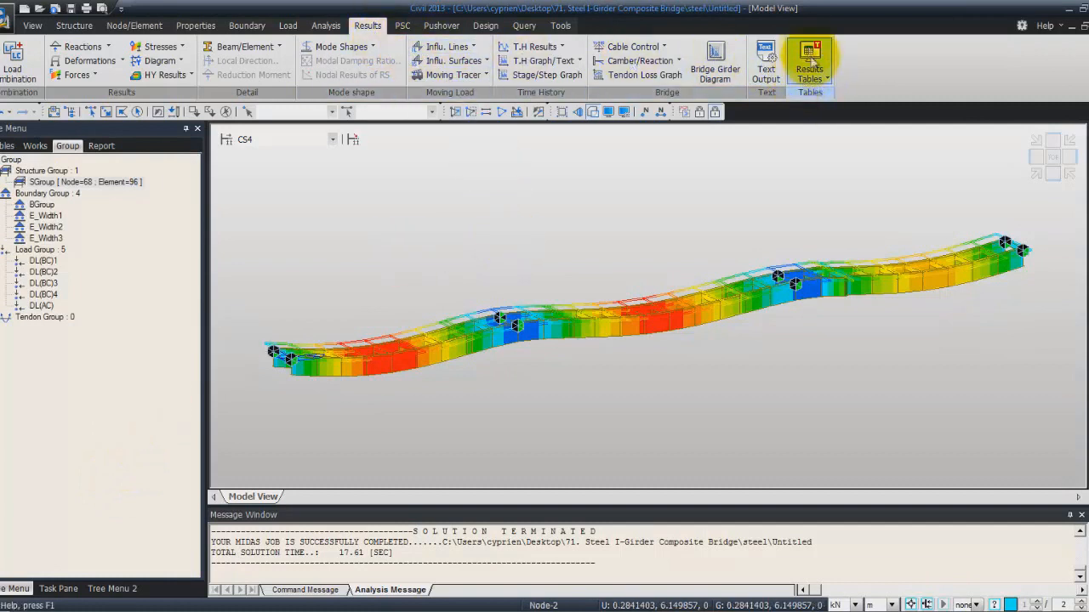
- Open the Composite Section for C.S. Beam Stress results table
click(809, 61)
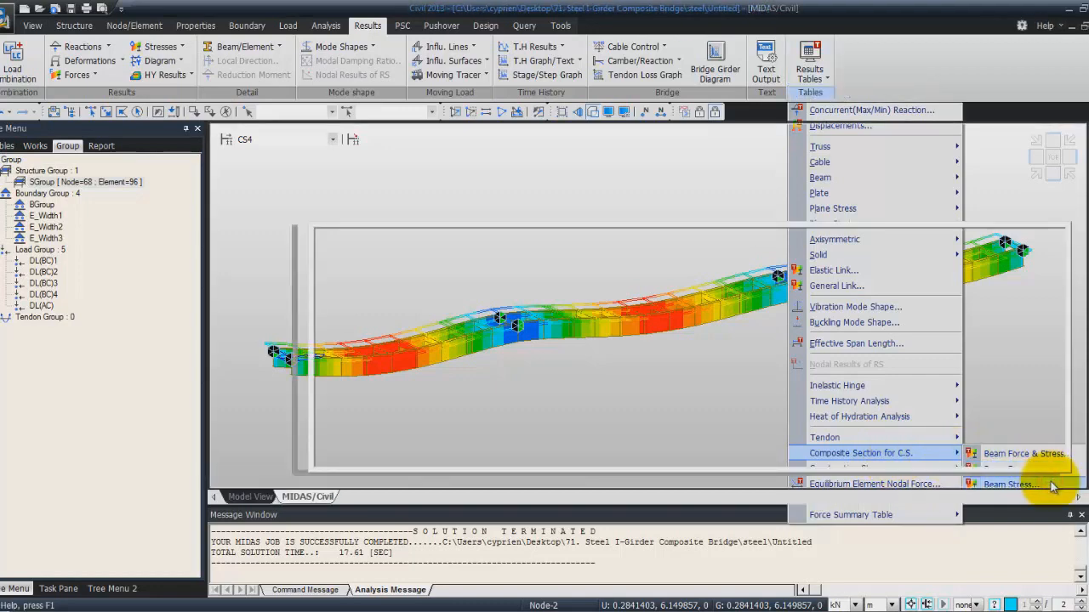
click(1010, 484)
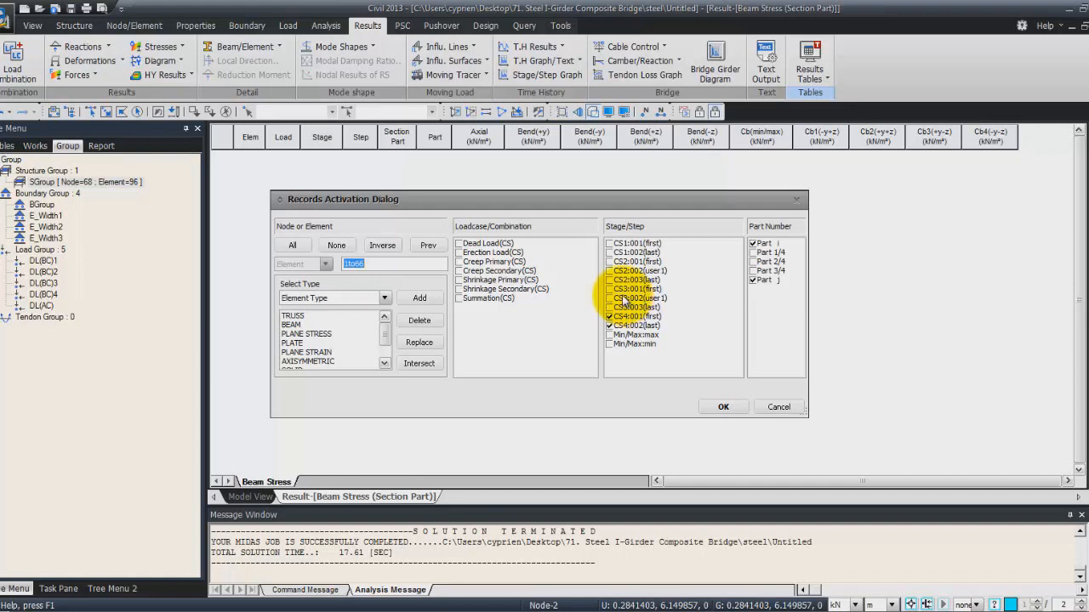
- Limit records to element 19, Summation(CS), all stage steps, part j only
click(336, 245)
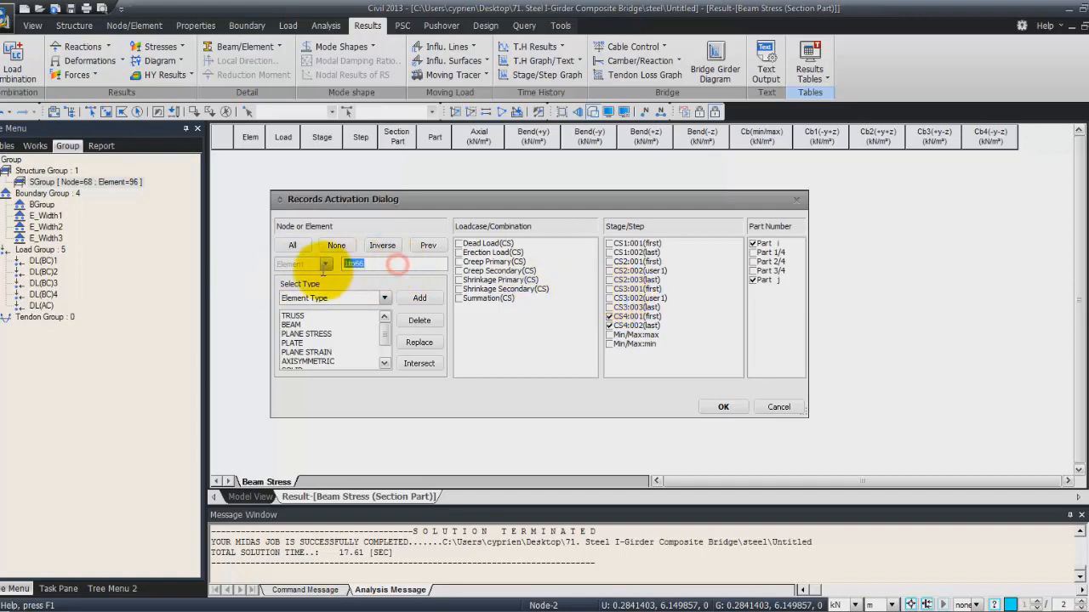
text(19)
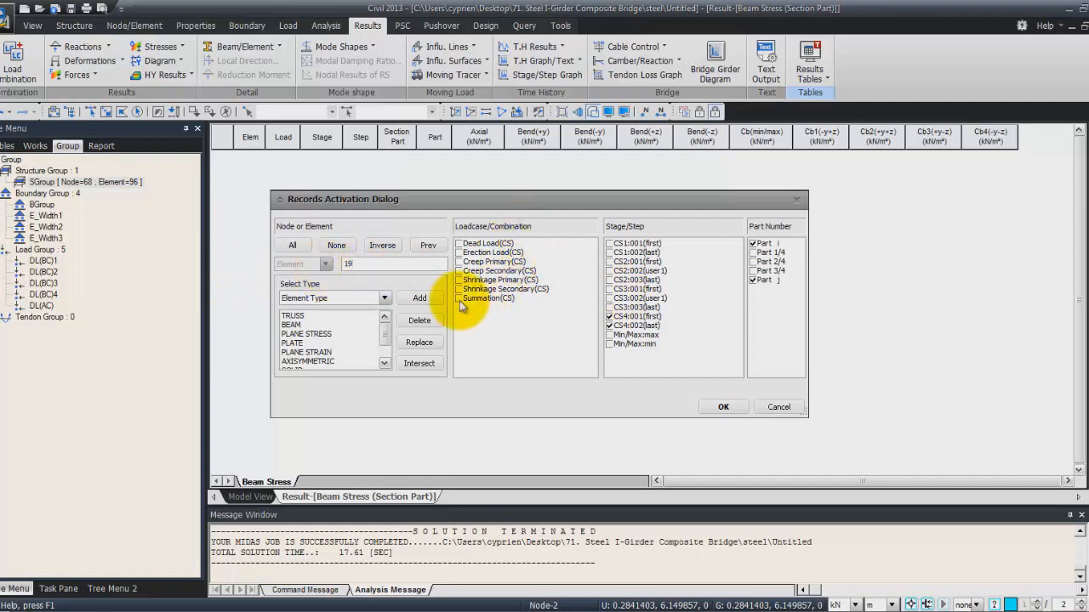
click(488, 297)
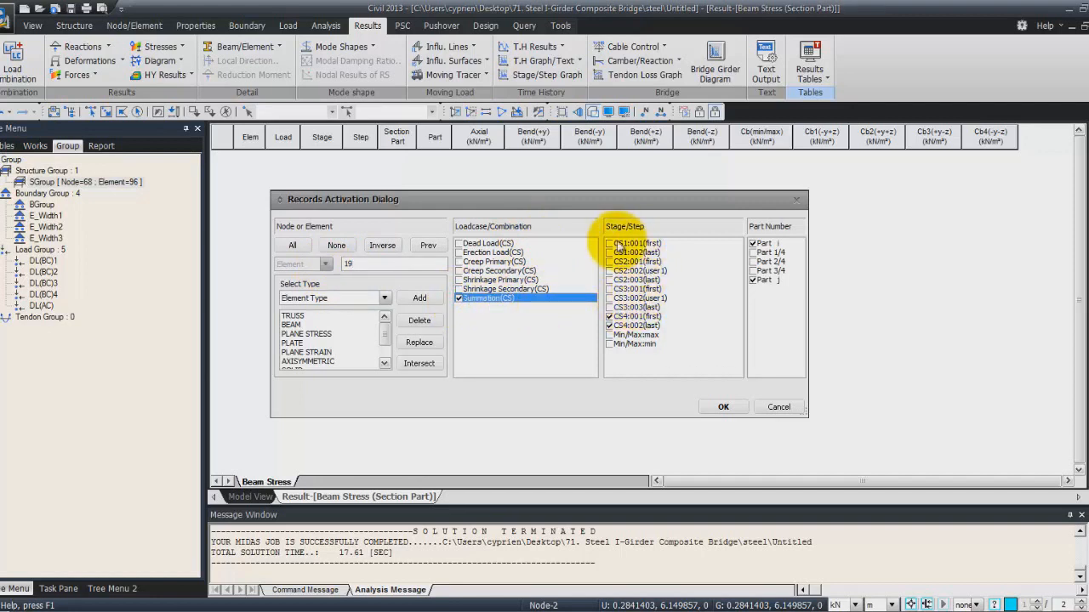
click(638, 270)
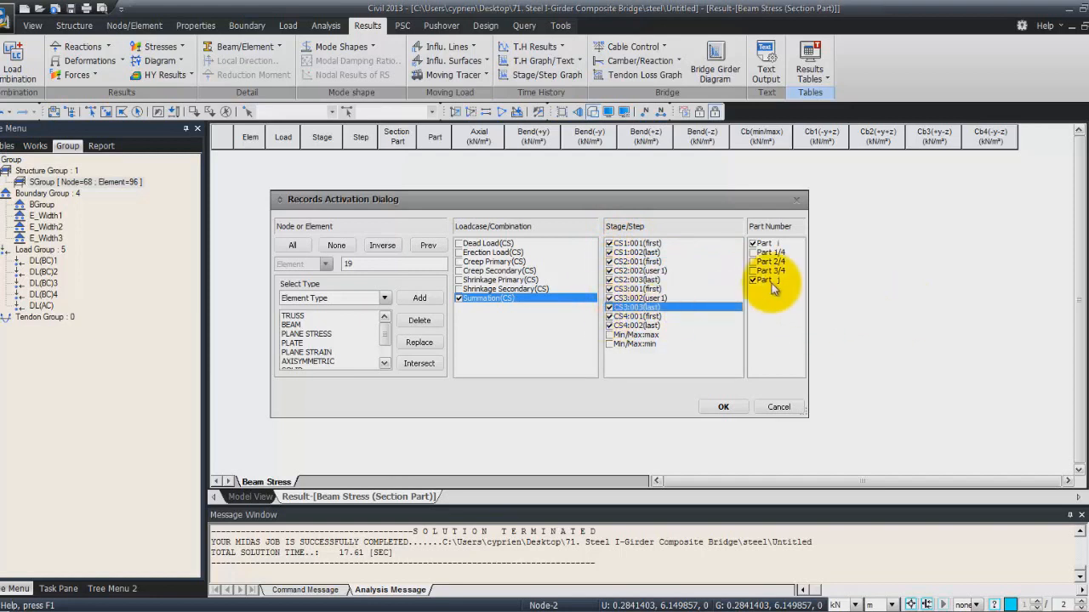
click(770, 243)
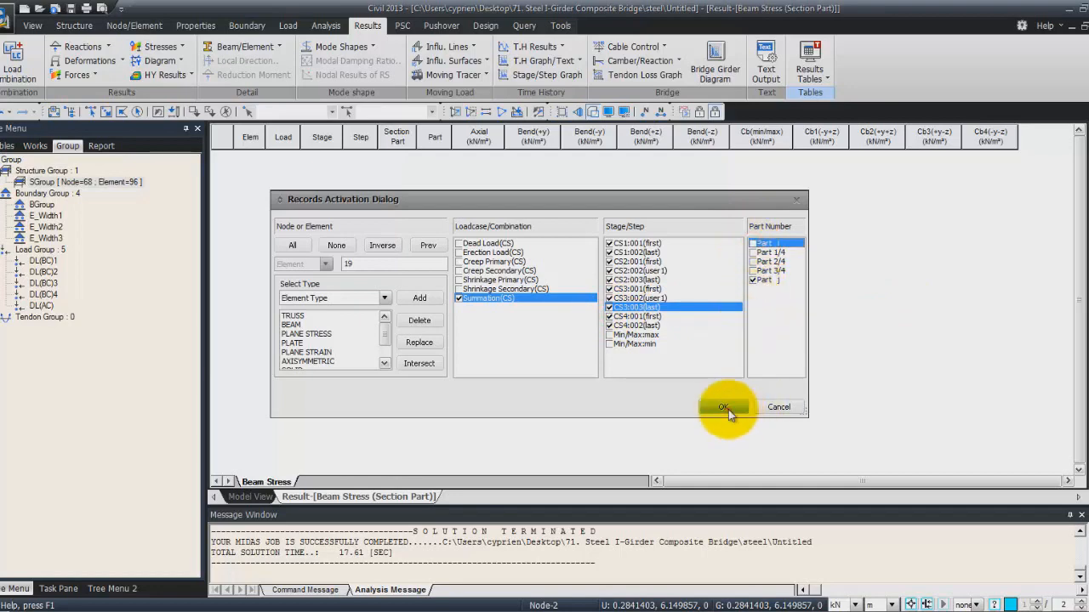
click(722, 407)
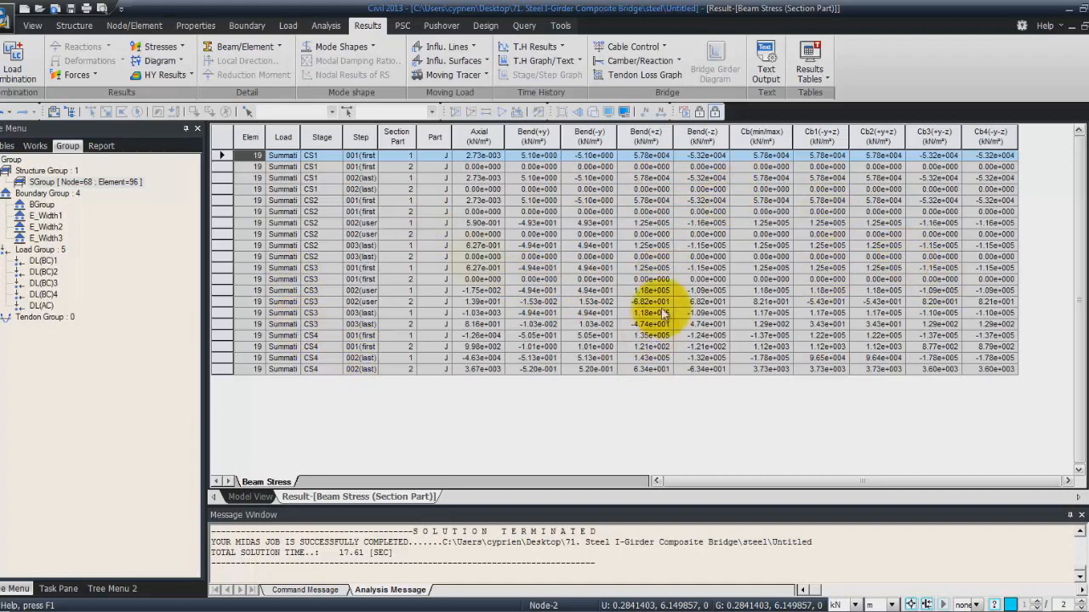
mouse_move(647, 411)
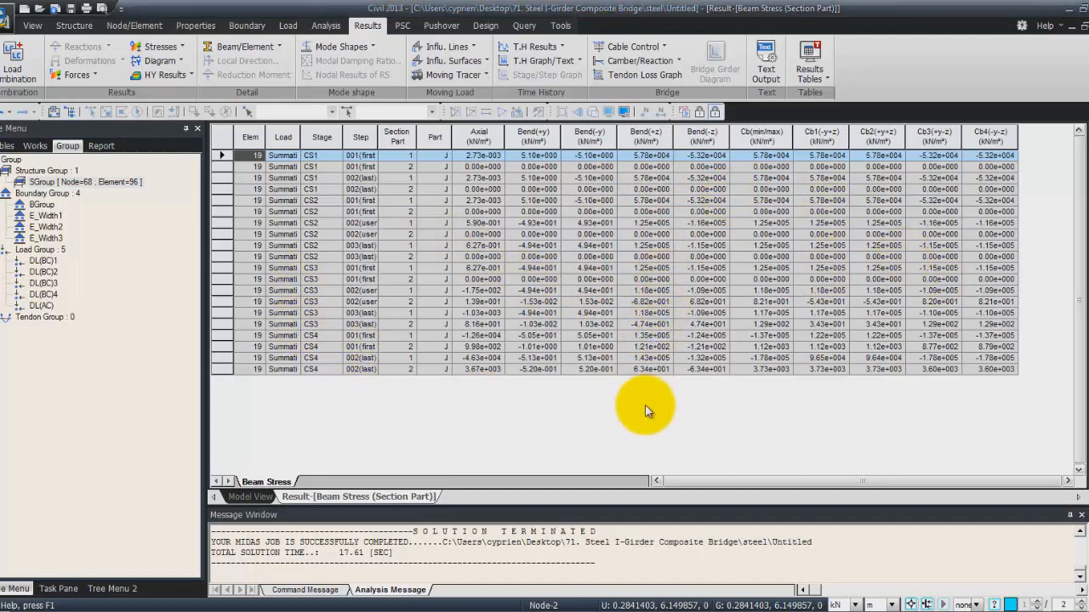
mouse_move(501, 400)
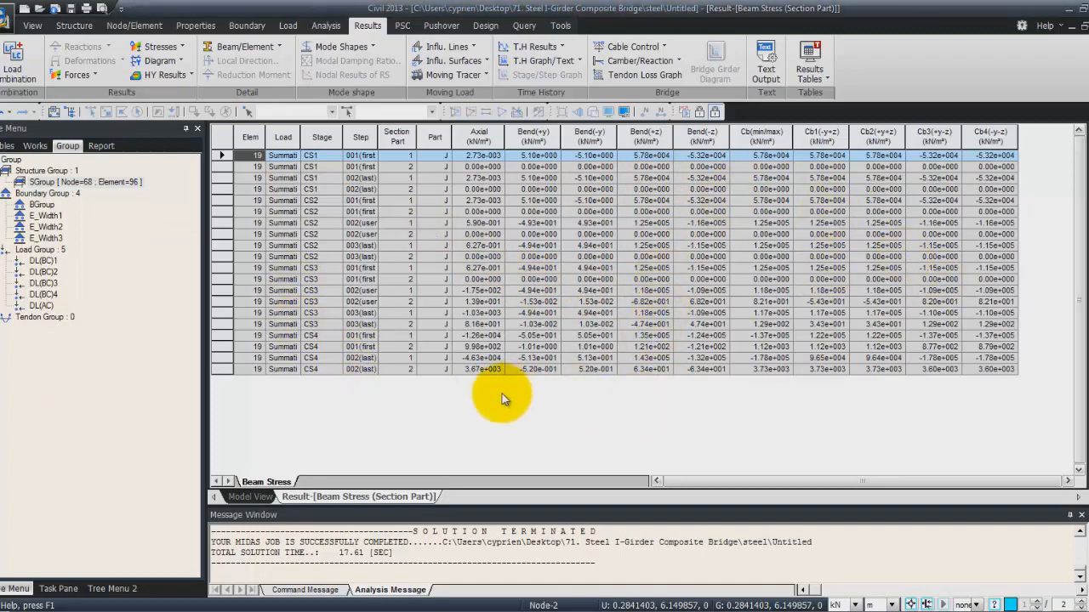